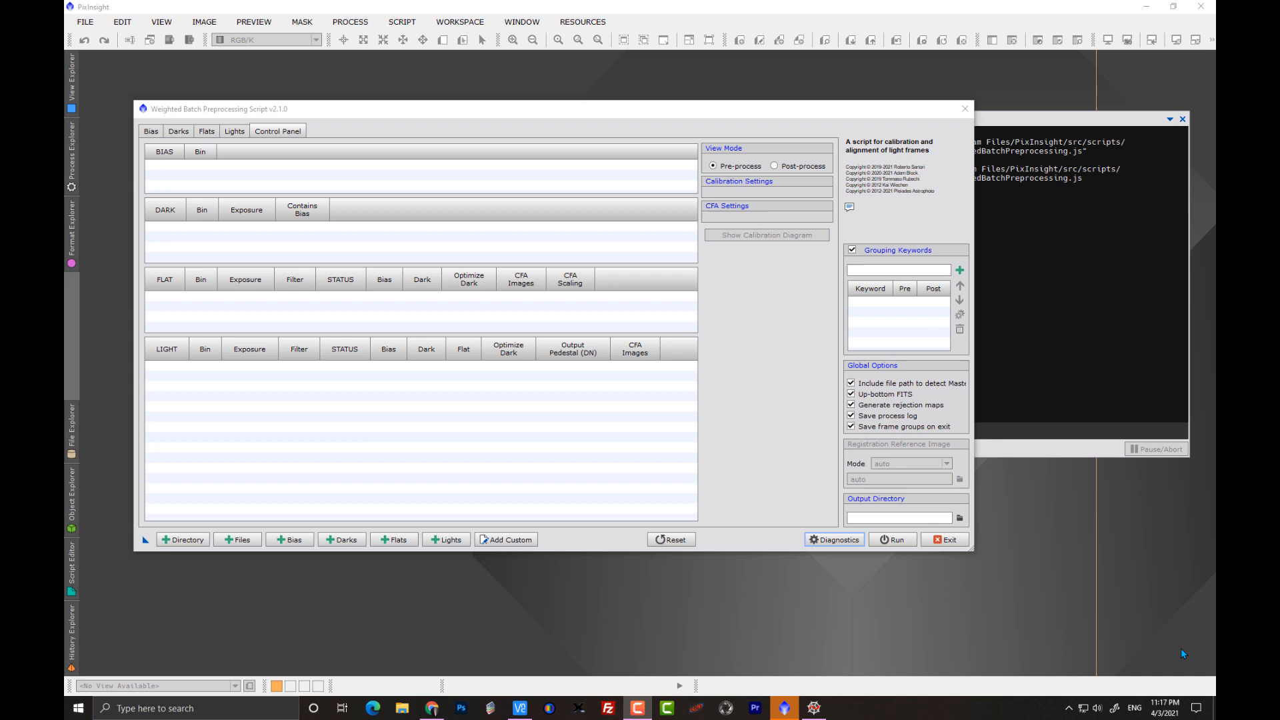
pyautogui.moveTo(1181, 646)
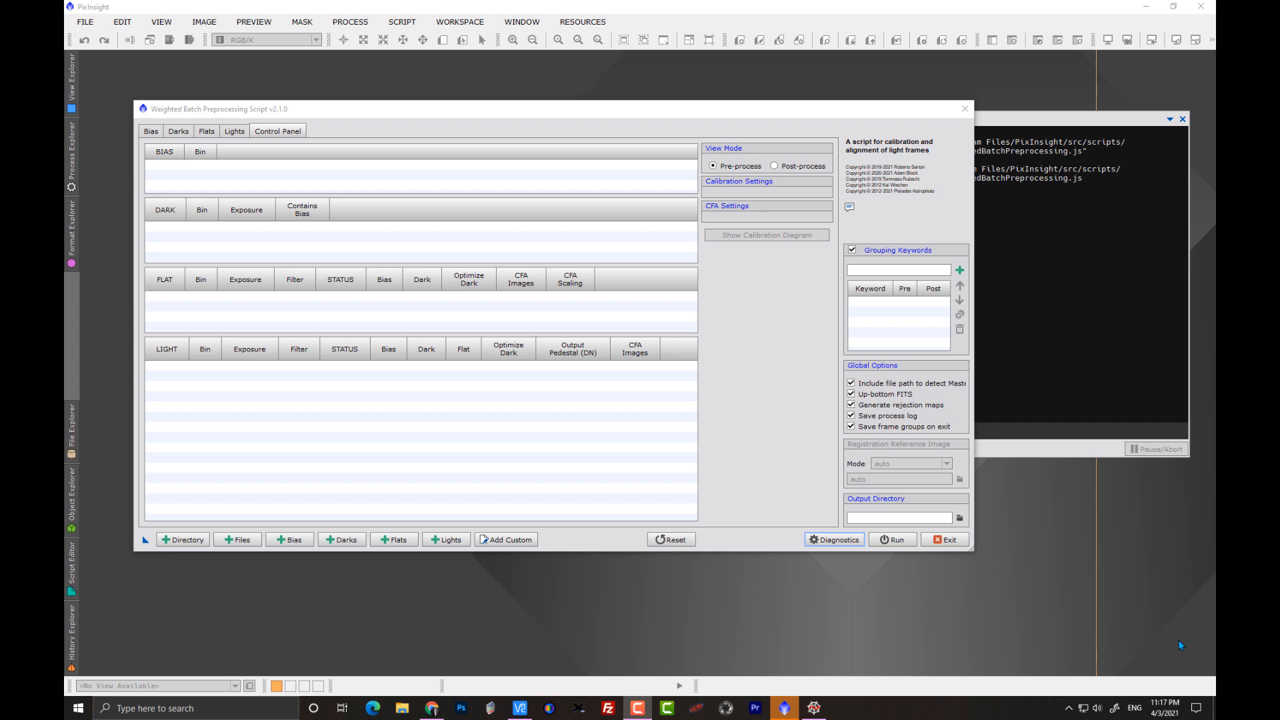
pyautogui.moveTo(1119, 630)
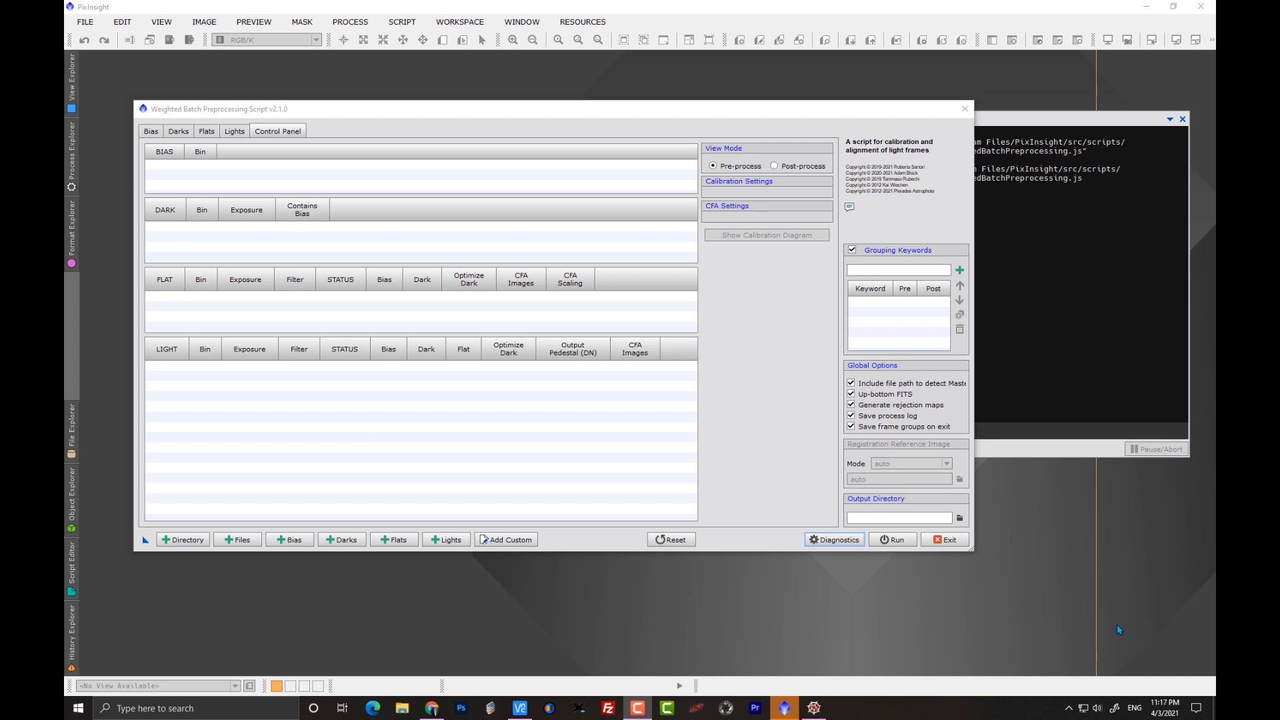
pyautogui.moveTo(529, 425)
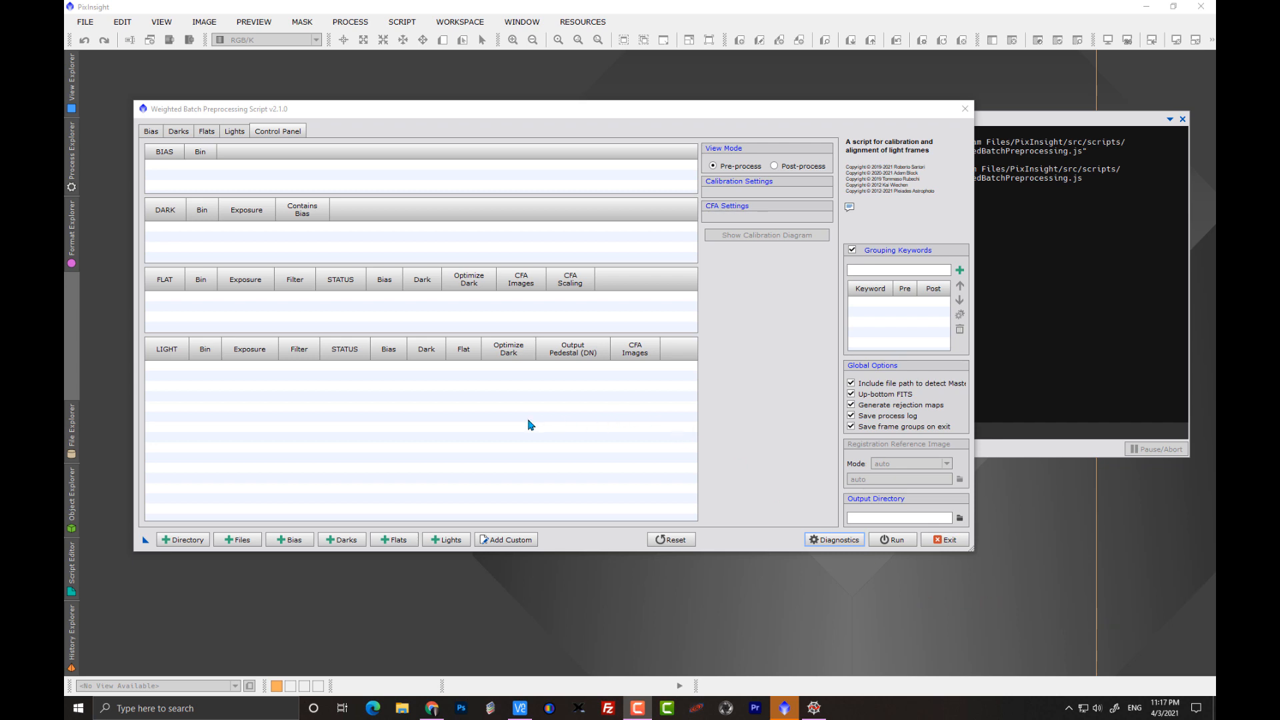
pyautogui.moveTo(464, 533)
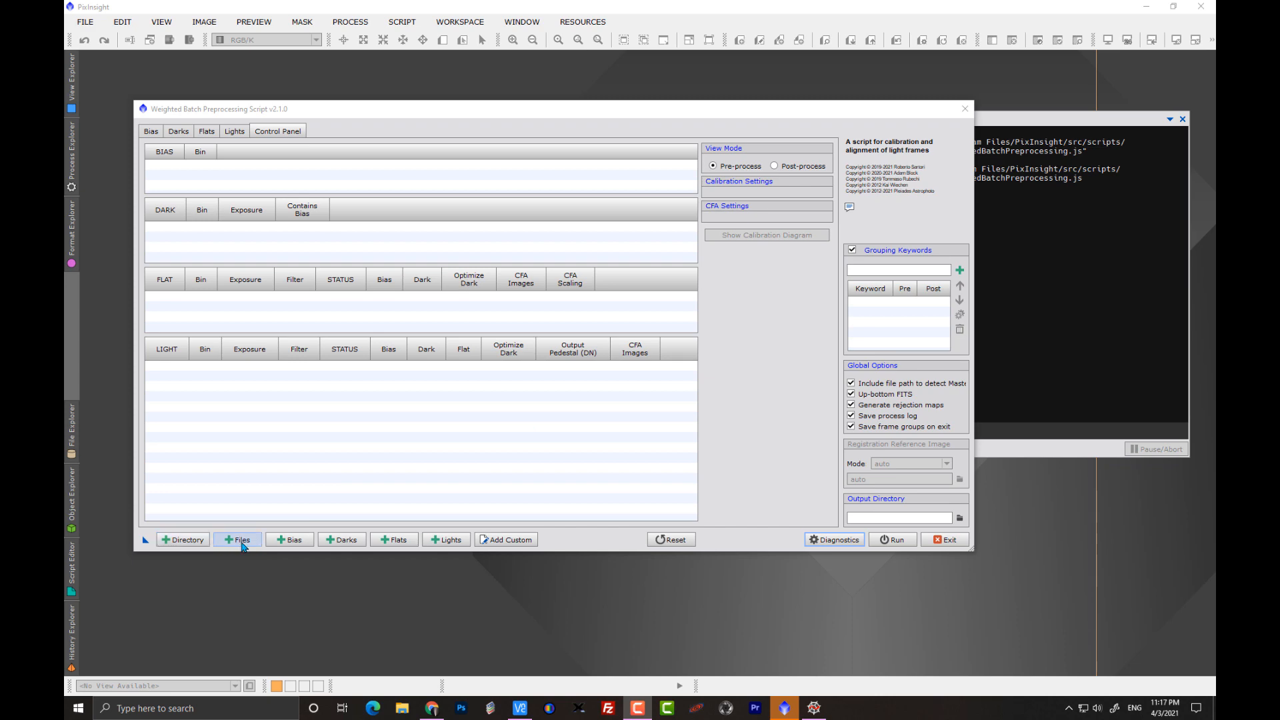
# Step: Cancel the individual-files picker and browse the Flats, Control Panel and Lights frame groups
pyautogui.click(237, 538)
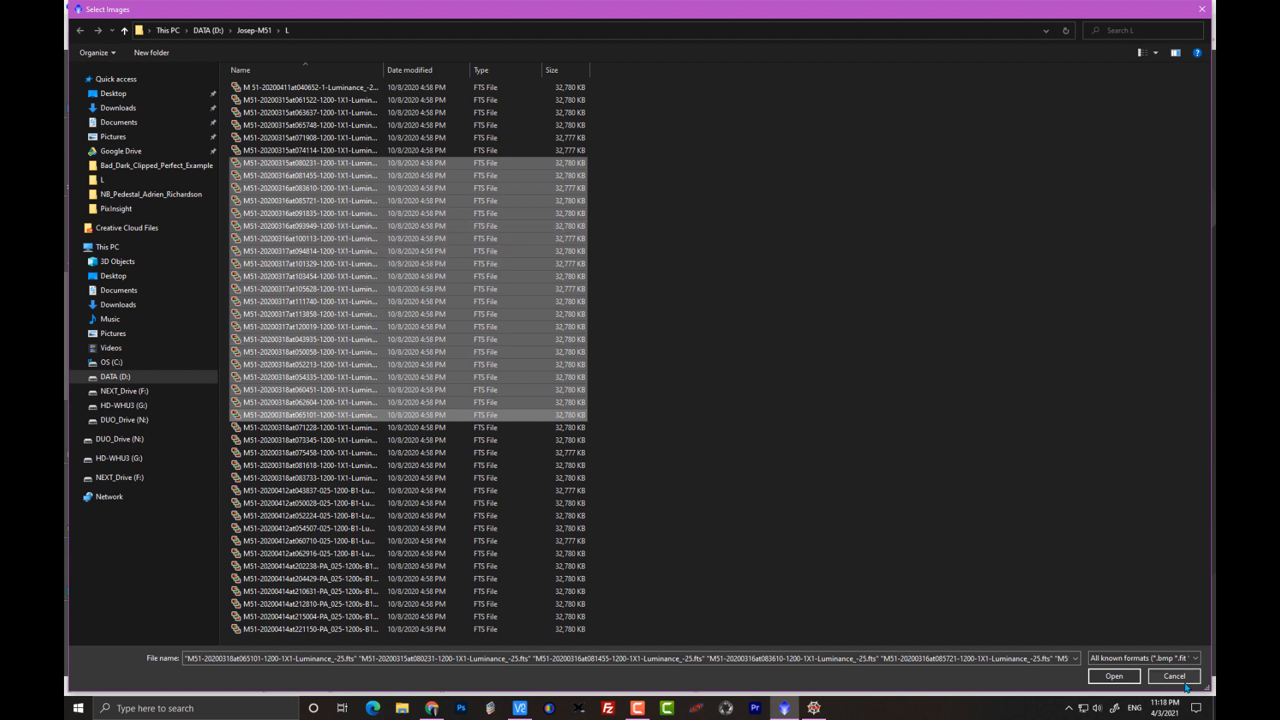
pyautogui.click(1113, 676)
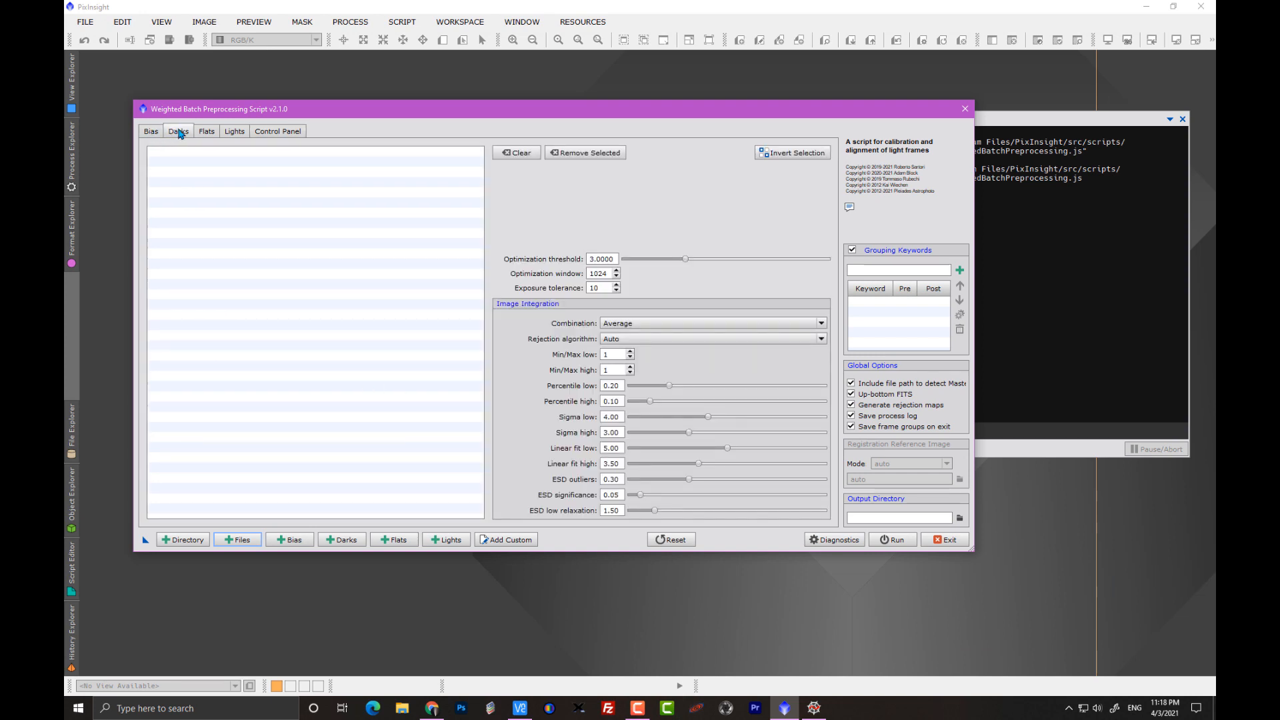
pyautogui.click(235, 131)
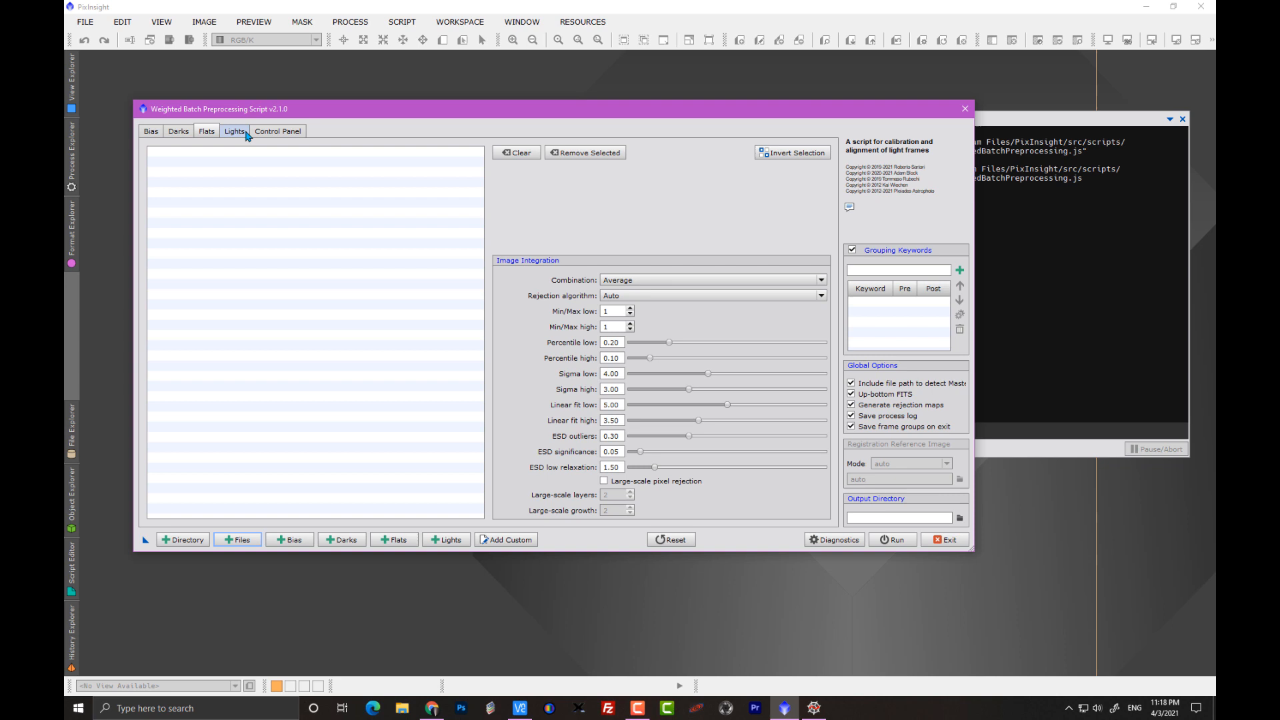
pyautogui.click(277, 131)
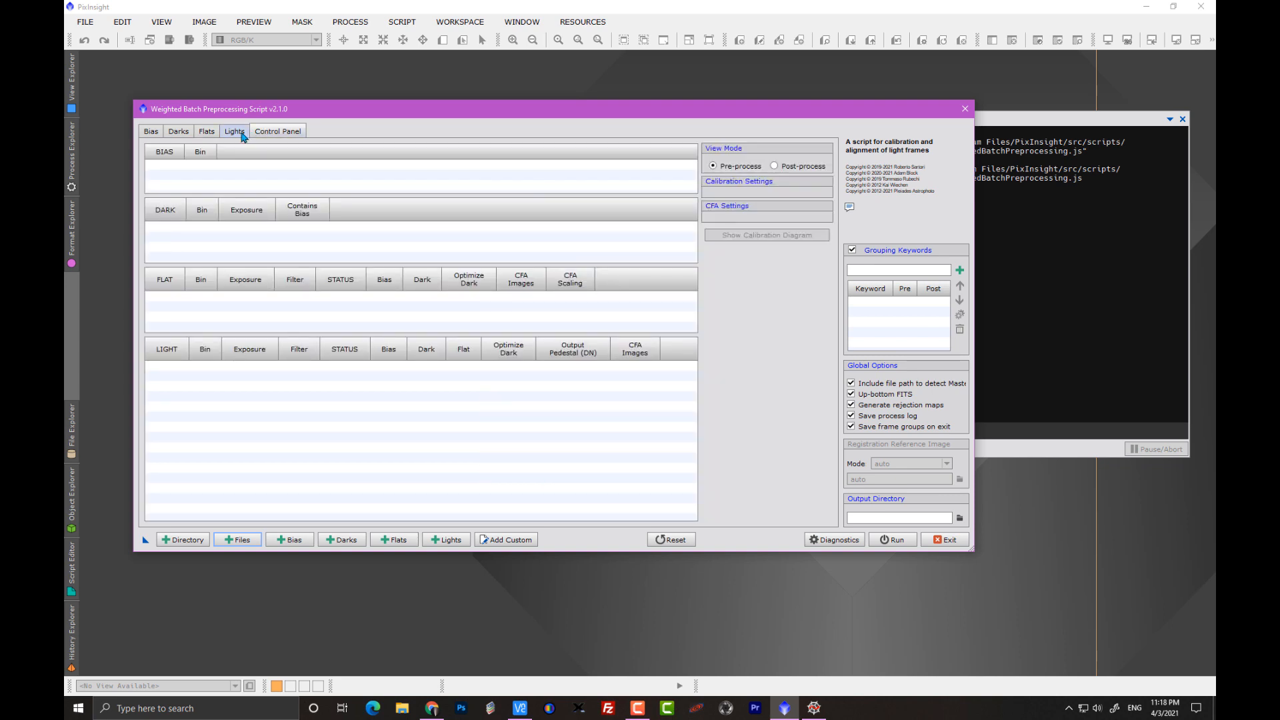
pyautogui.click(235, 131)
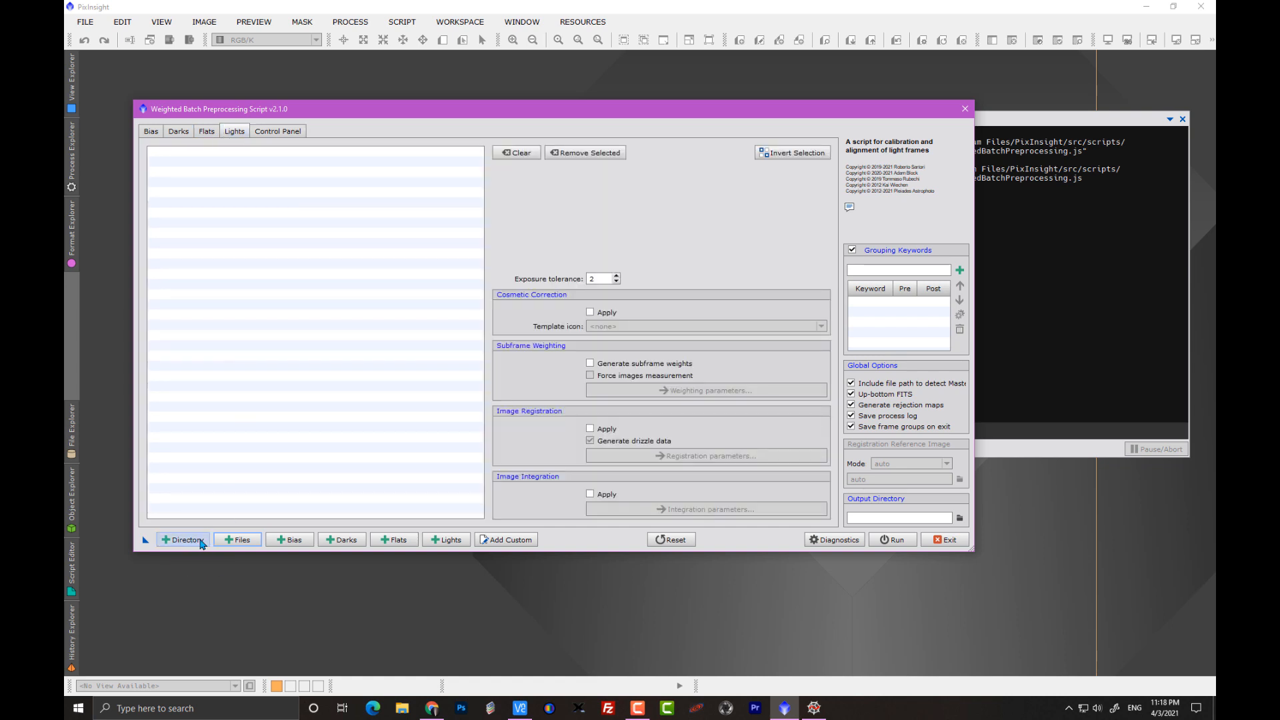
pyautogui.moveTo(207, 542)
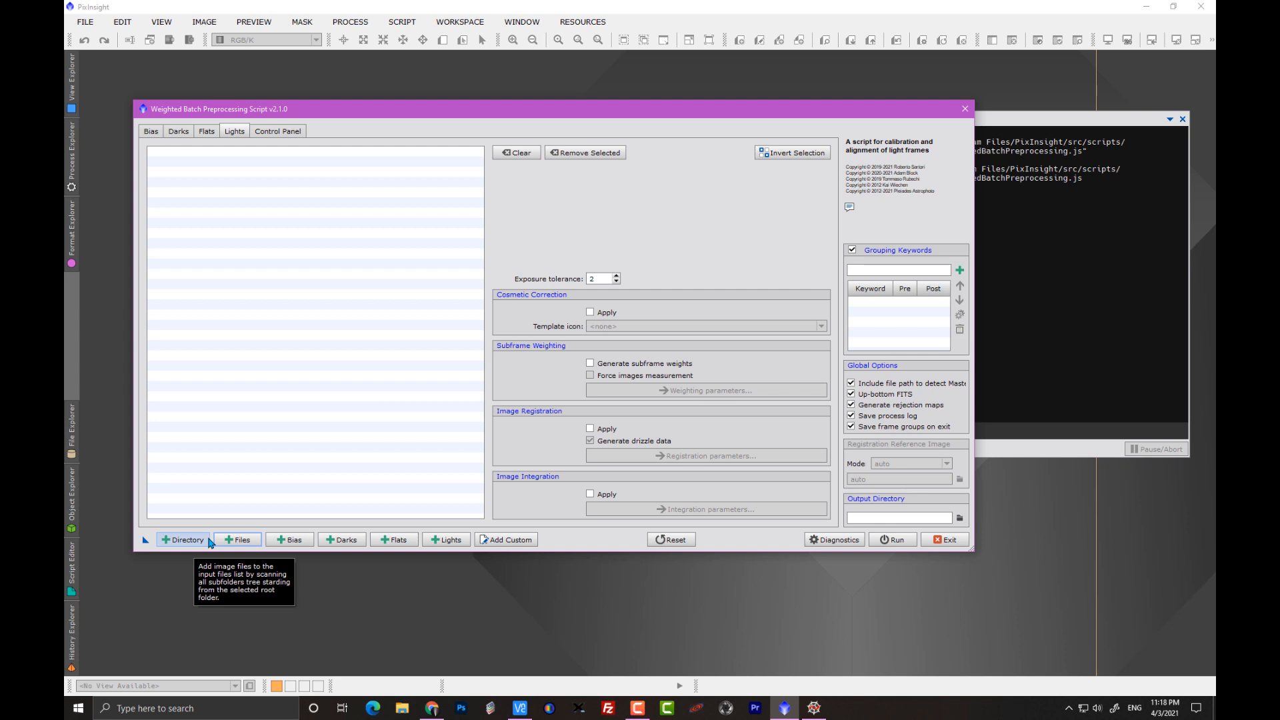
pyautogui.moveTo(211, 542)
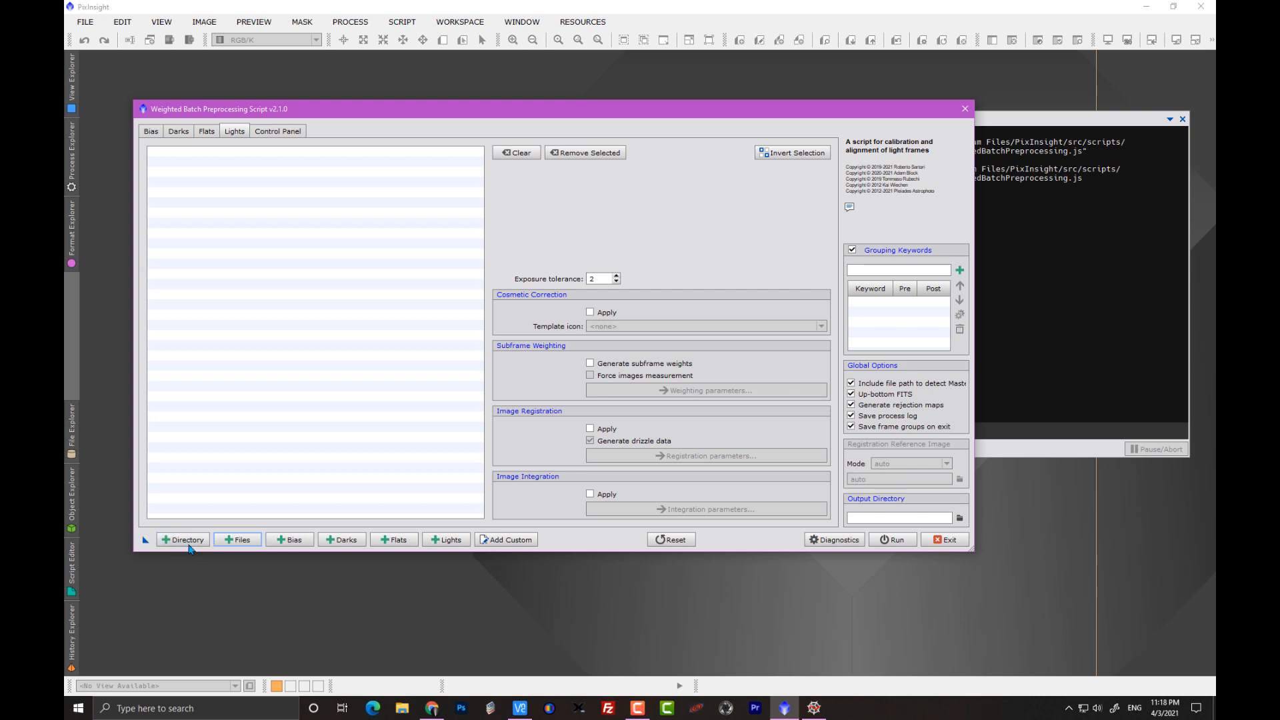
pyautogui.moveTo(186, 539)
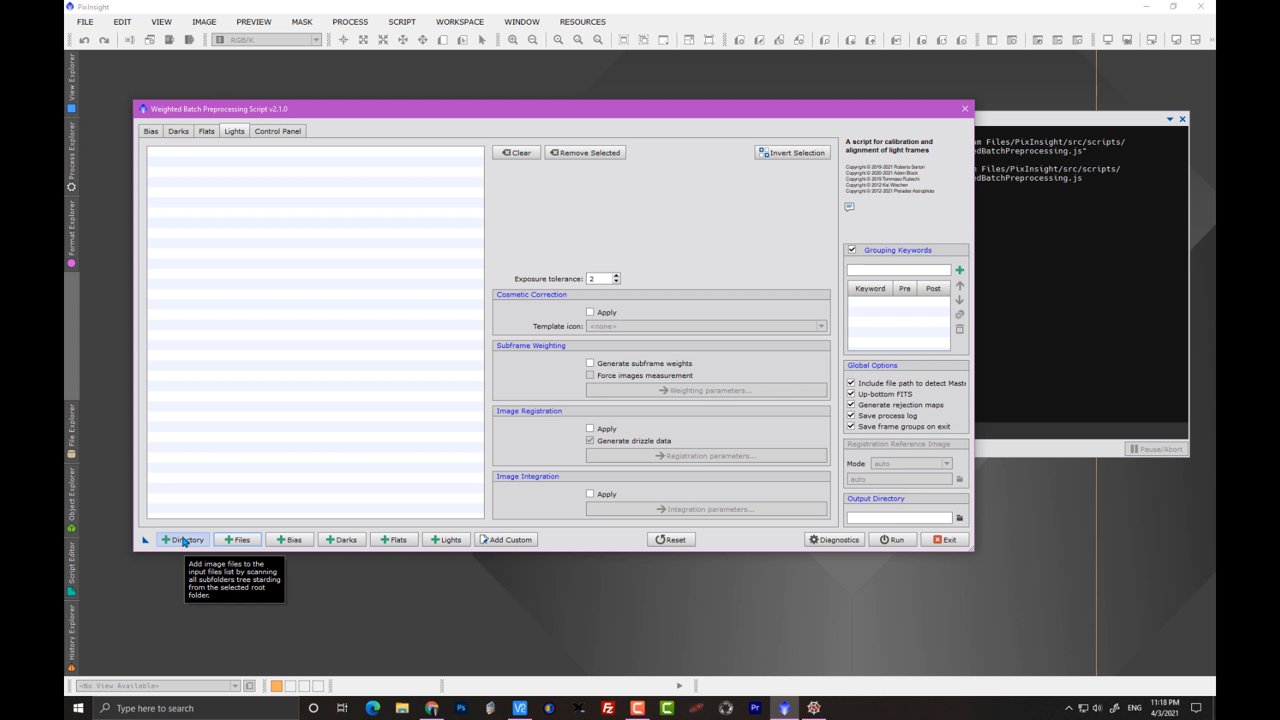
pyautogui.moveTo(241, 539)
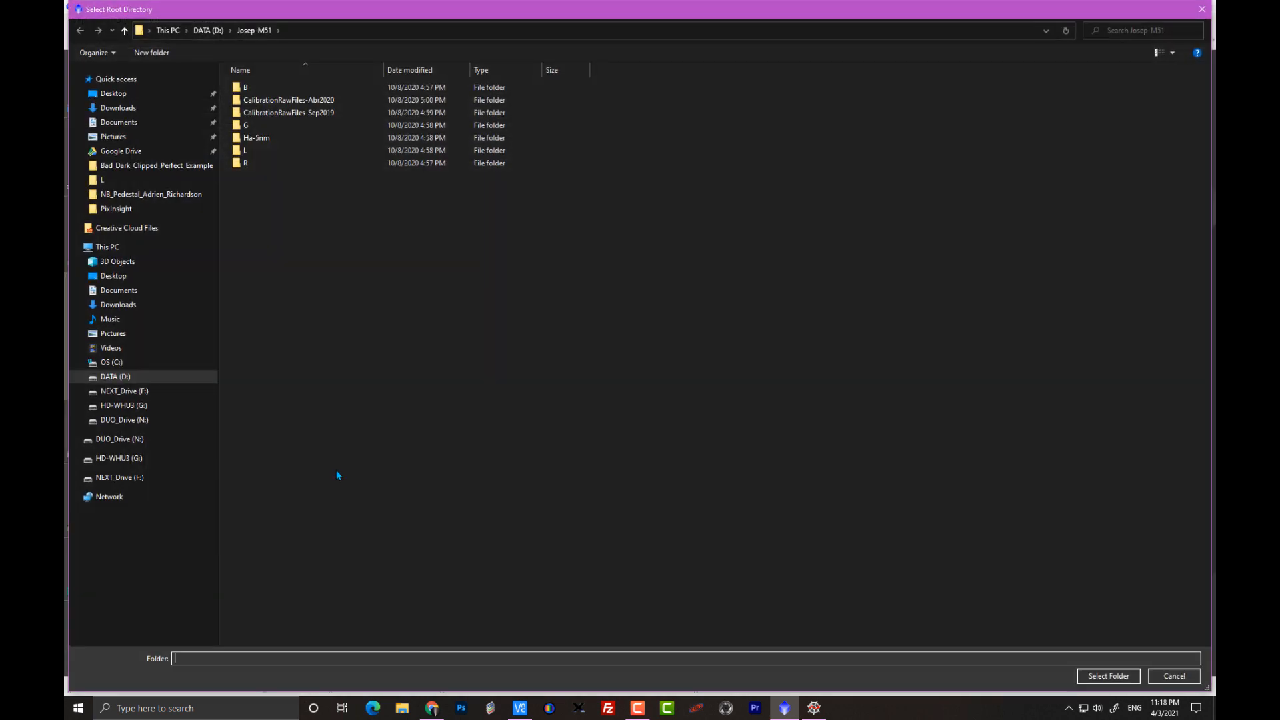
# Step: Browse inside Josep-M51 to CalibrationRawFiles-Abr2020 and Ha-5nm, then return up
pyautogui.click(254, 30)
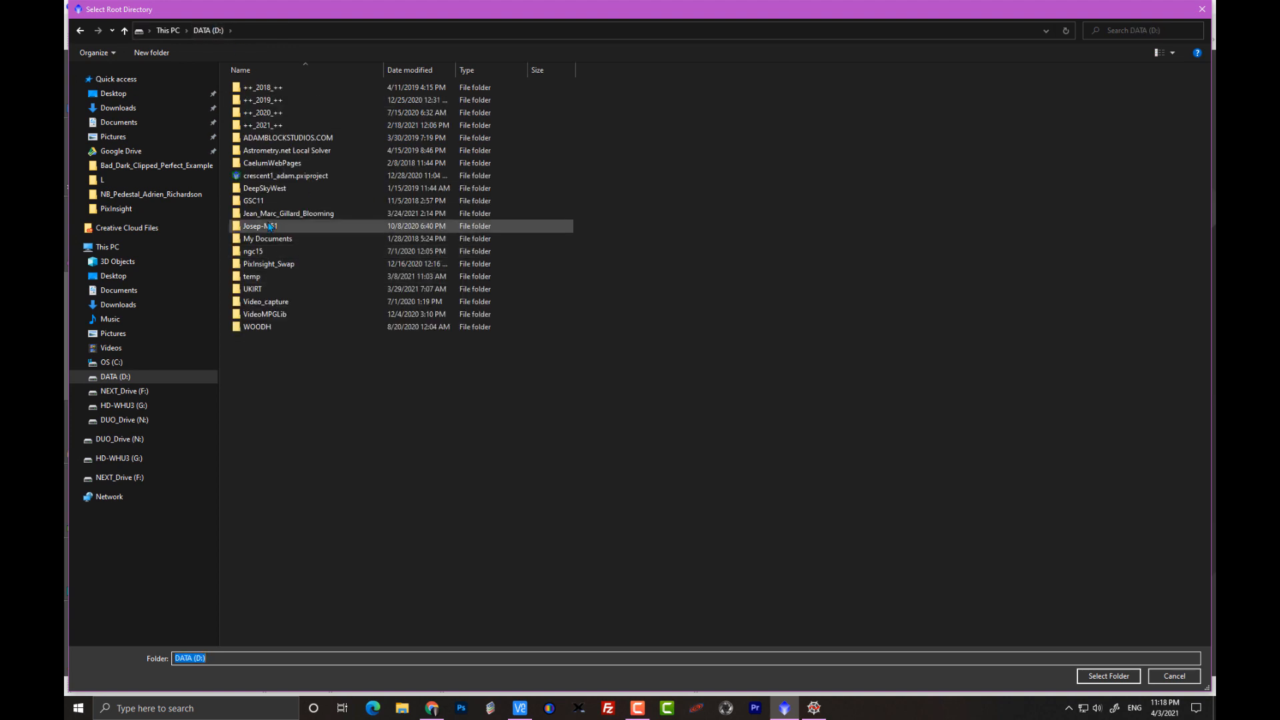
pyautogui.click(262, 226)
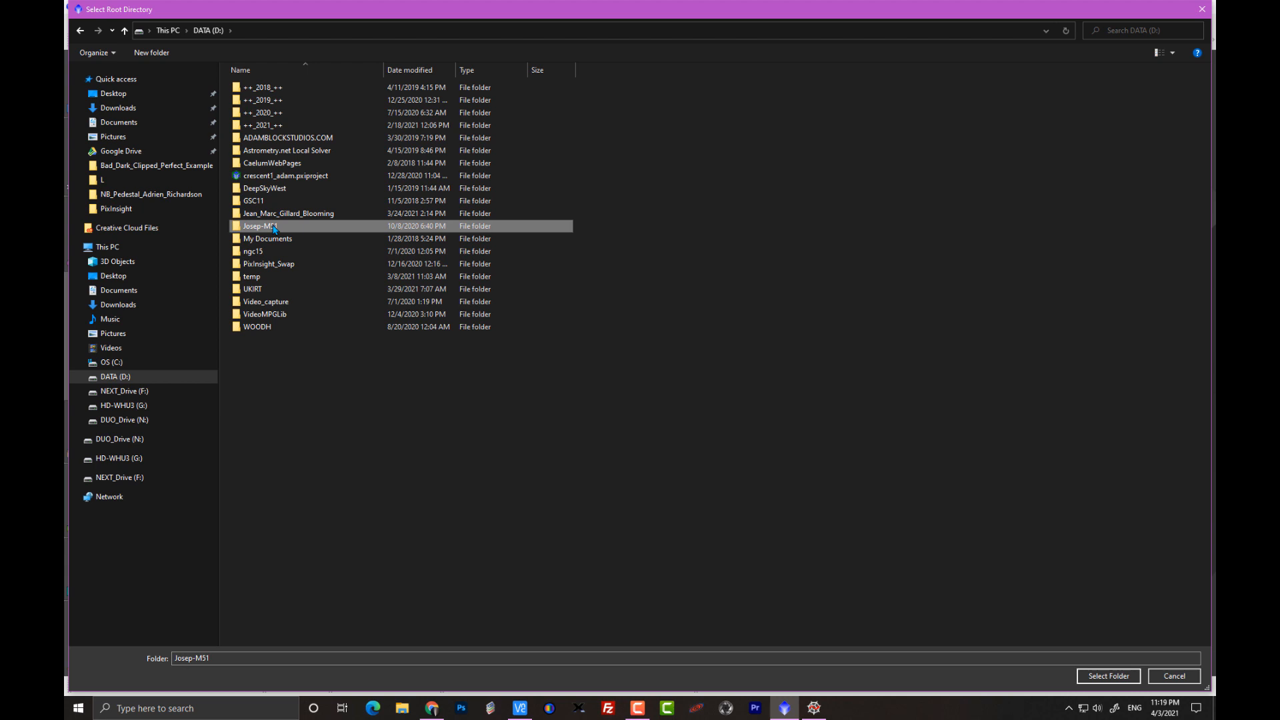
pyautogui.doubleClick(260, 226)
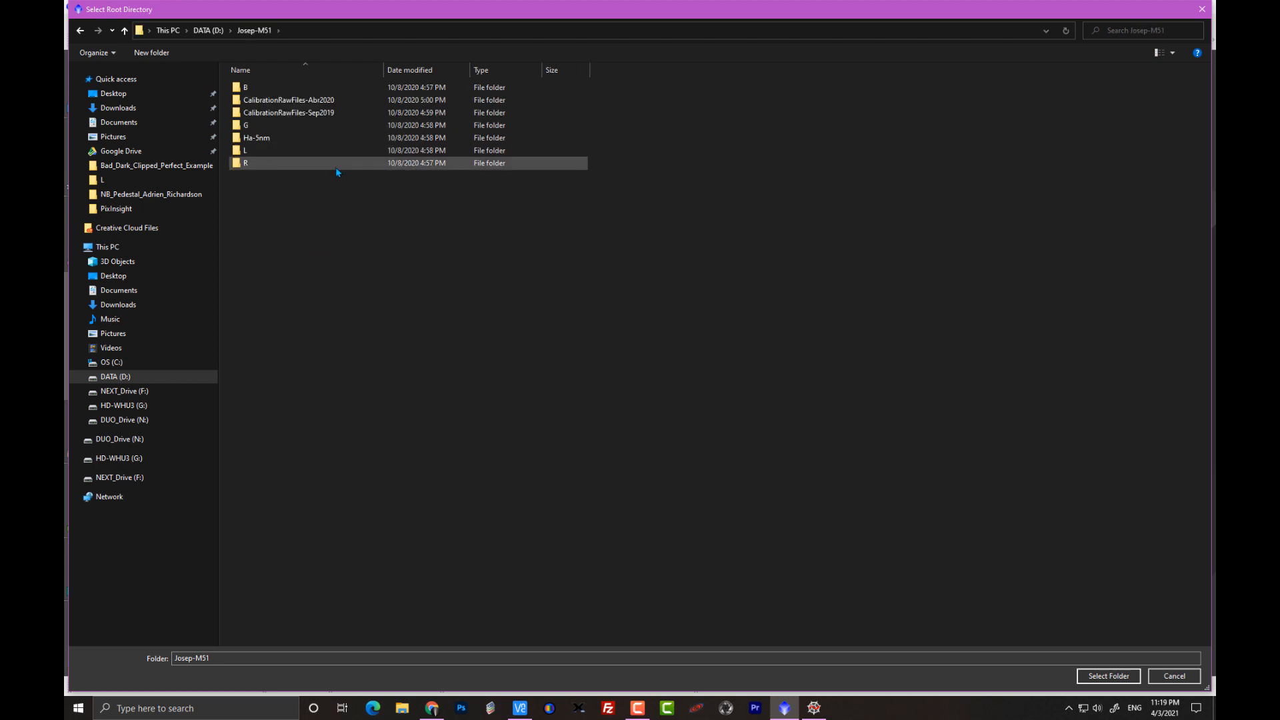
pyautogui.click(288, 99)
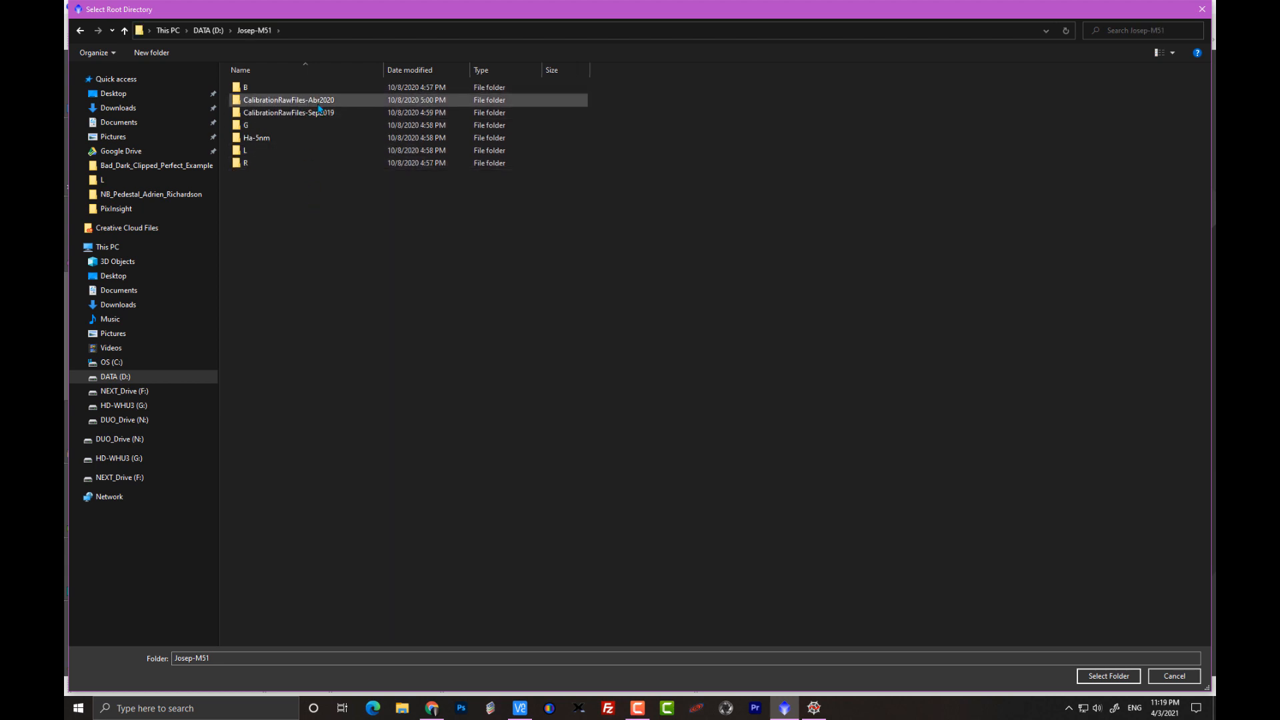
pyautogui.moveTo(265, 150)
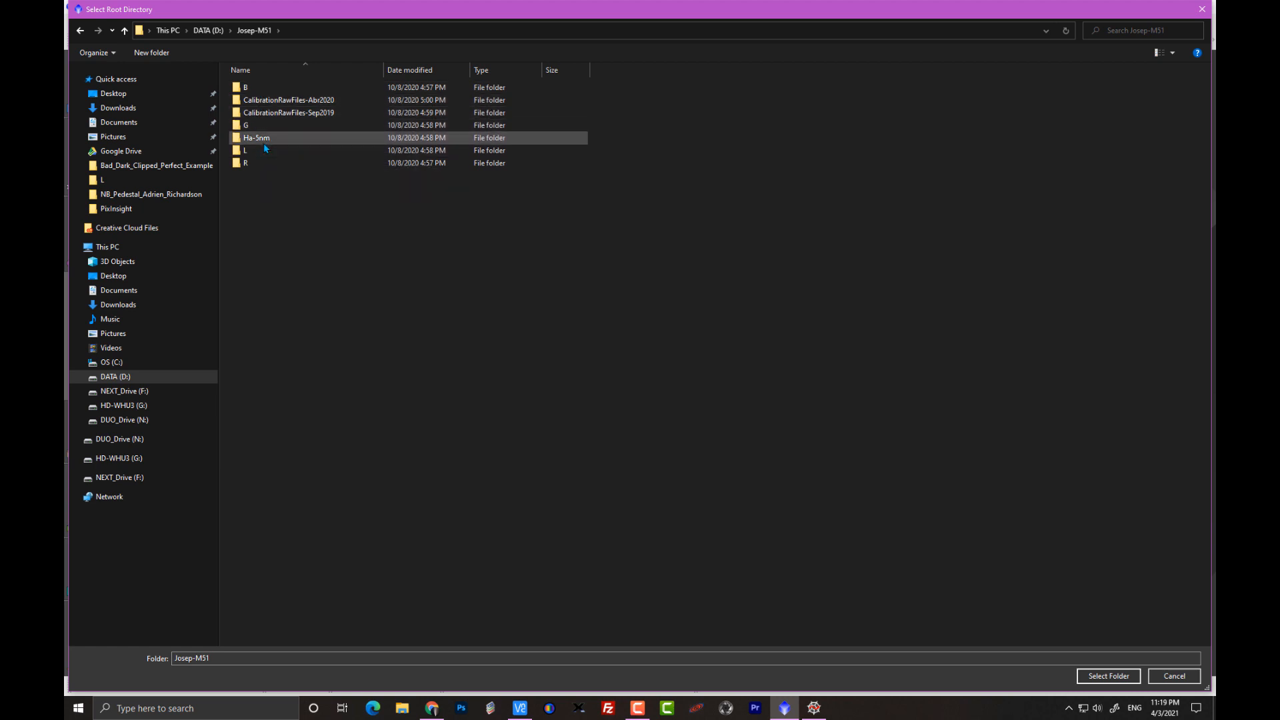
pyautogui.doubleClick(256, 137)
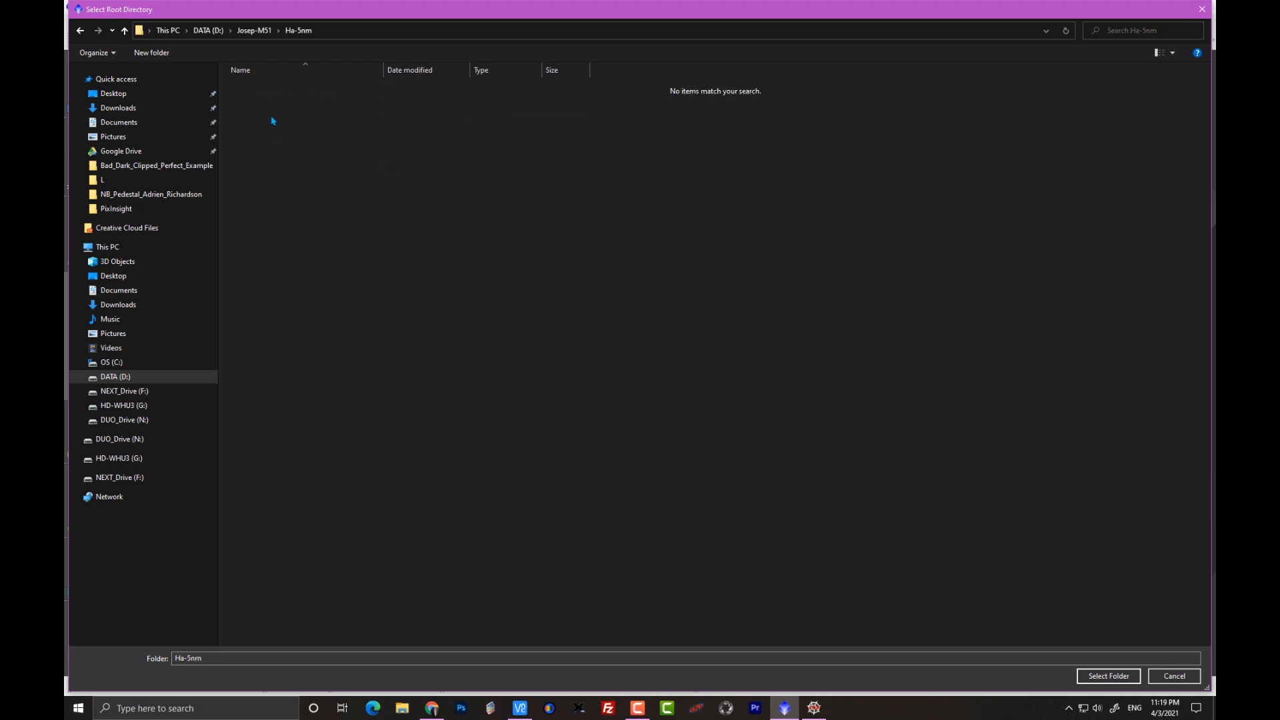
pyautogui.click(124, 30)
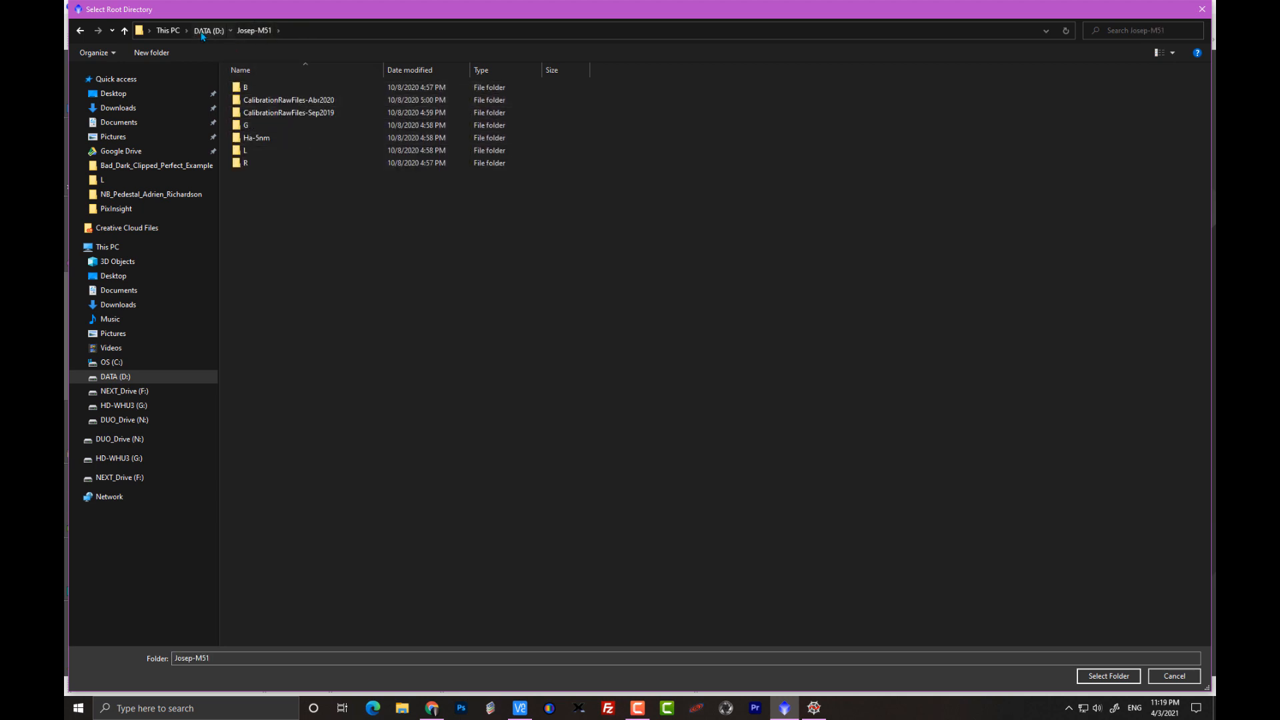
# Step: Select Josep-M51 on the DATA drive as the root directory and confirm the scan
pyautogui.click(207, 30)
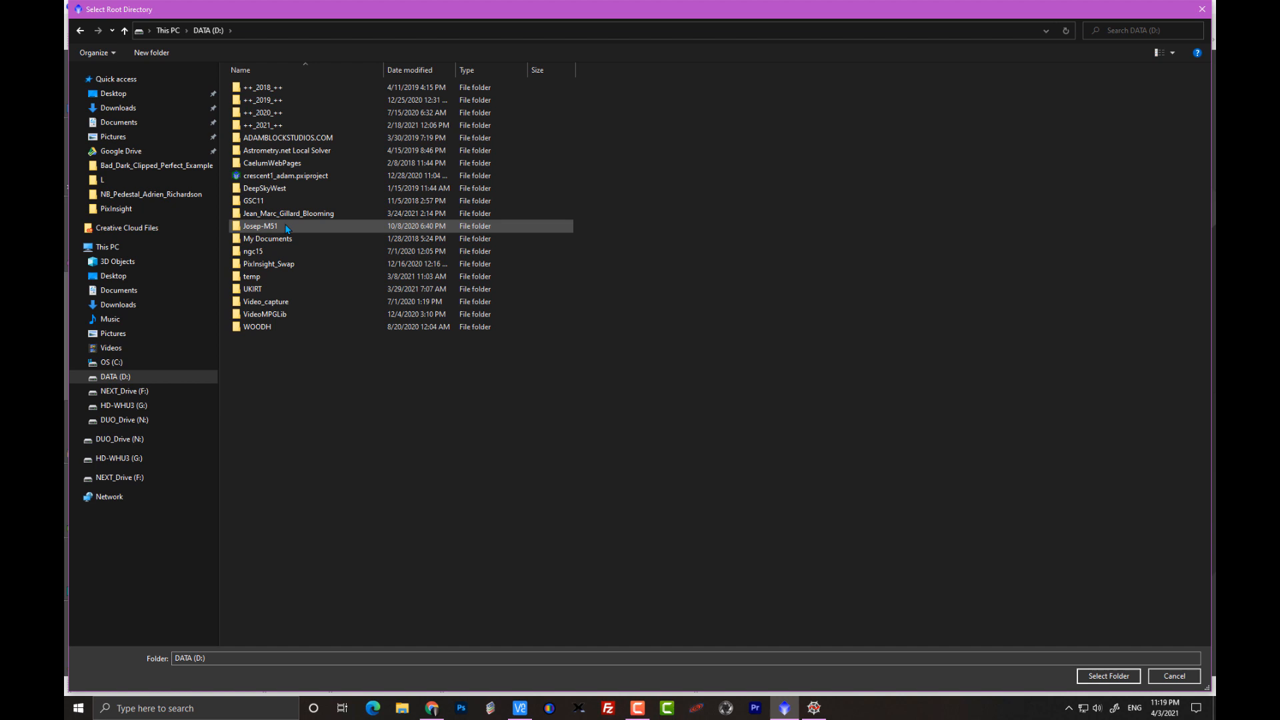
pyautogui.click(259, 226)
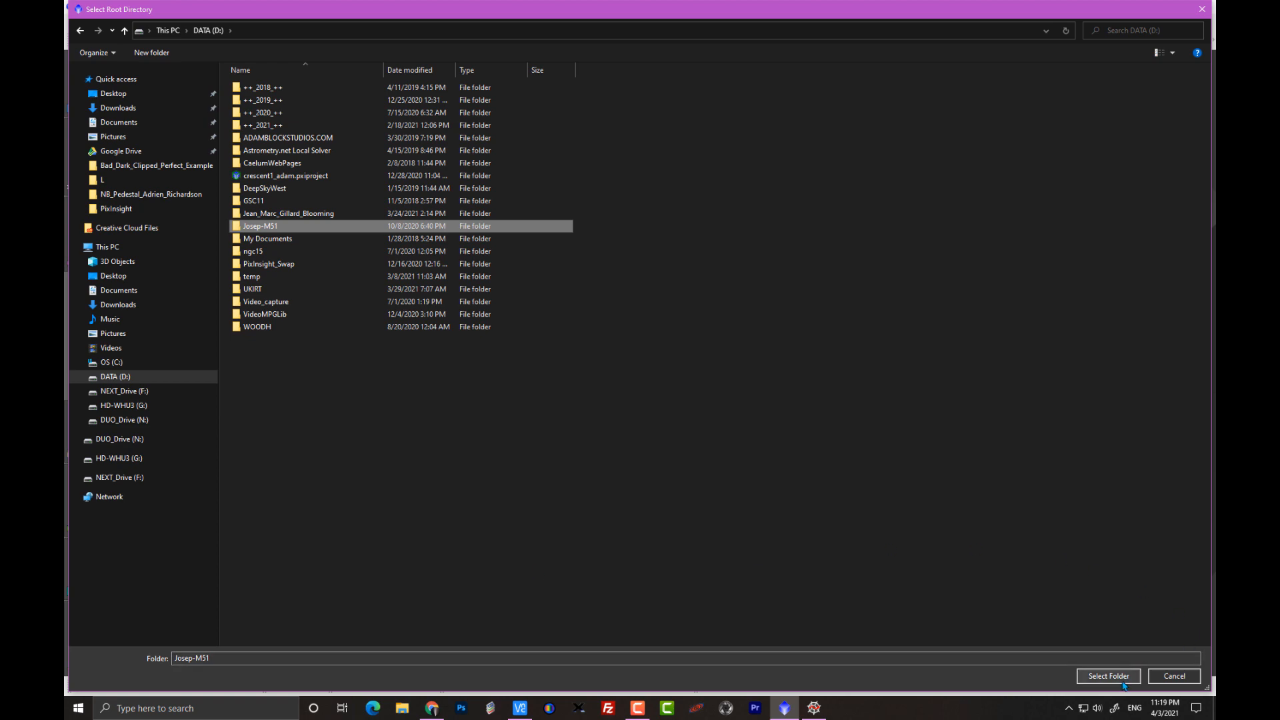
pyautogui.click(1108, 676)
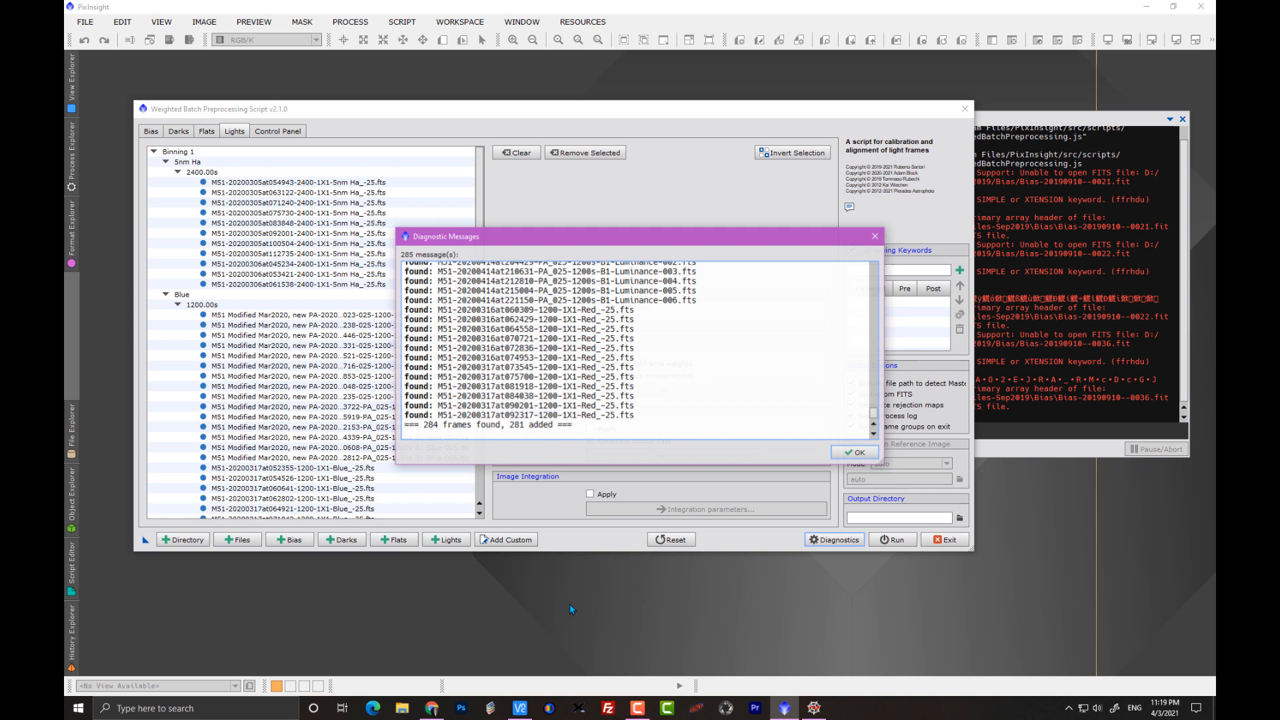
pyautogui.moveTo(545, 251)
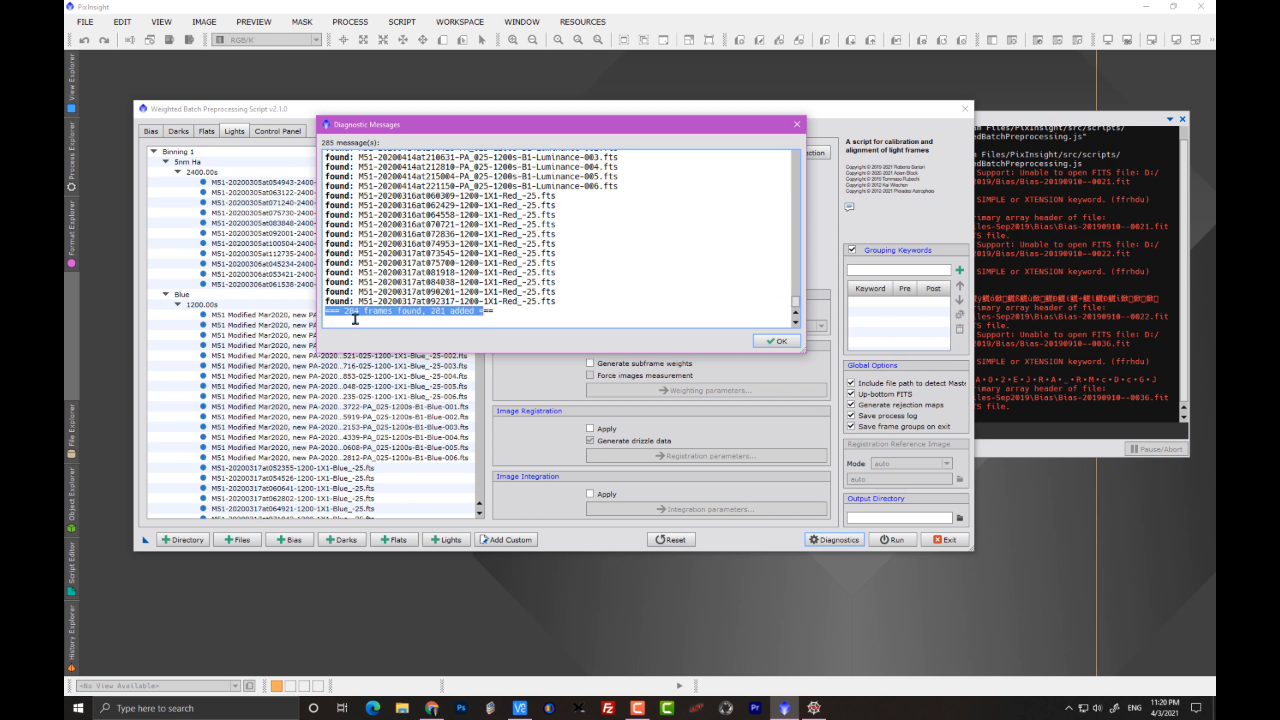
pyautogui.moveTo(365, 334)
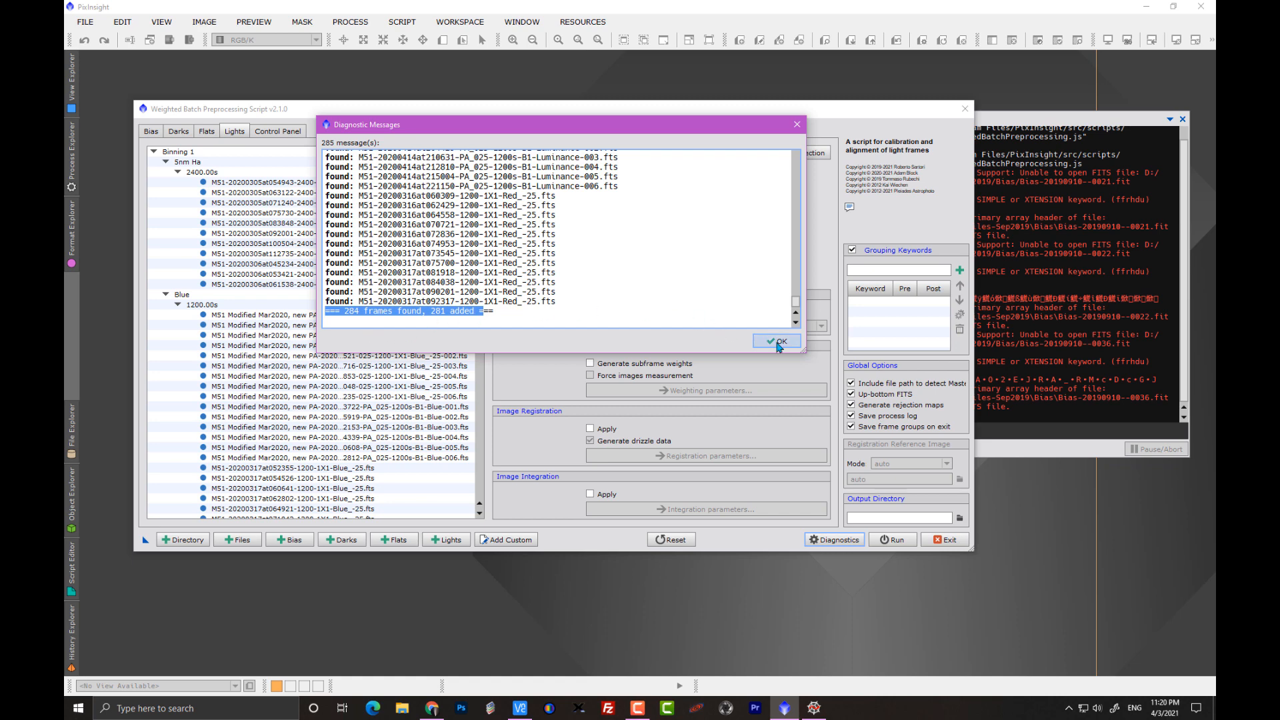
# Step: Dismiss the diagnostic report and request exit from the preprocessing script
pyautogui.click(775, 341)
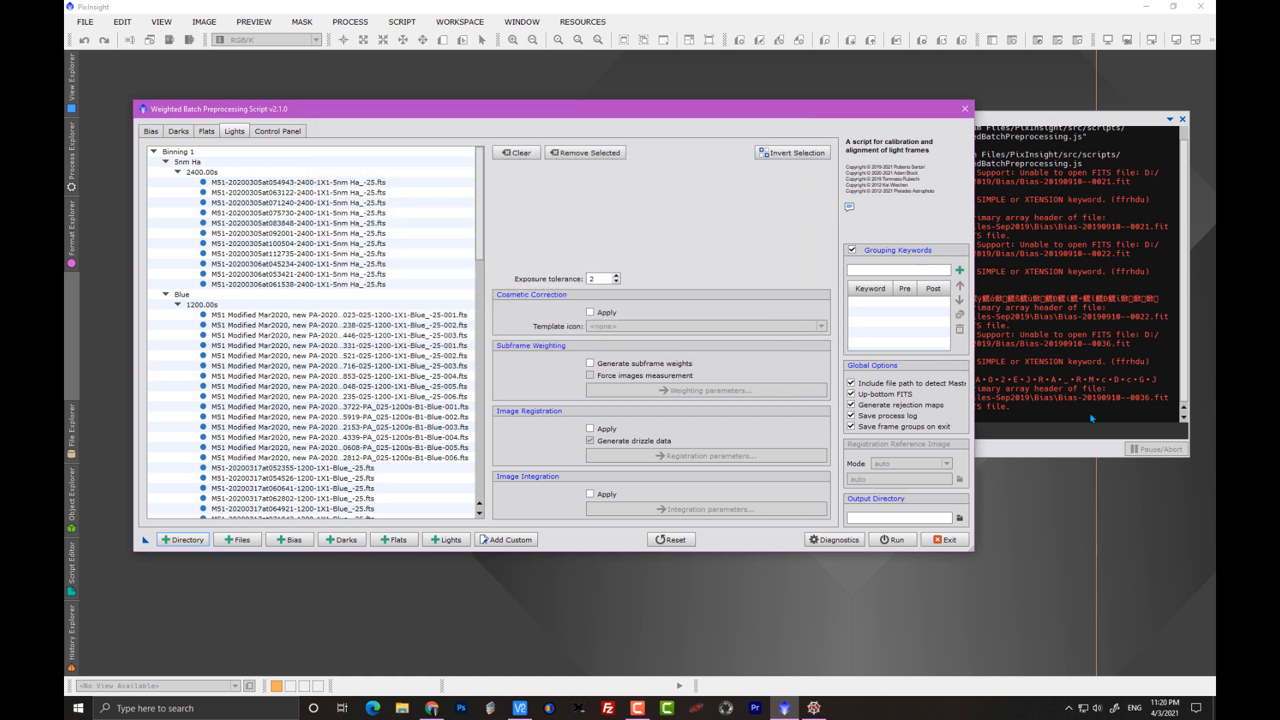
pyautogui.click(944, 538)
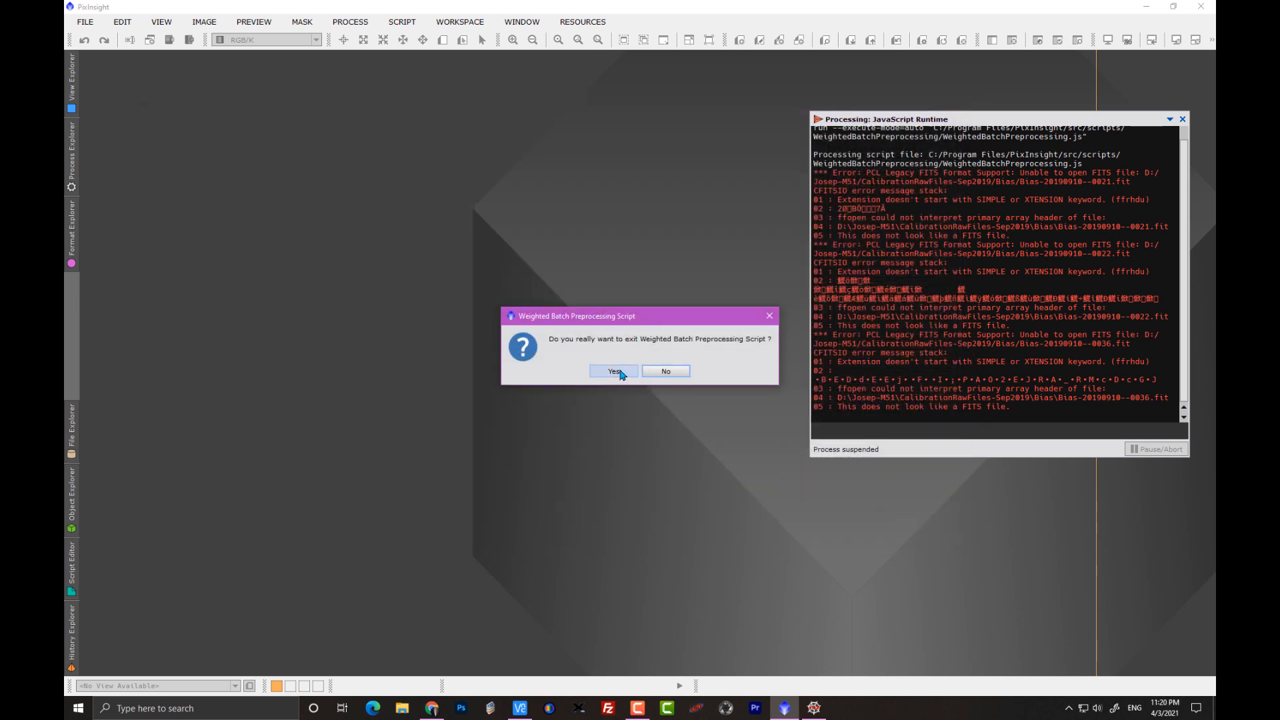
# Step: Confirm exiting the script, leaving the console with its FITS read errors
pyautogui.click(613, 371)
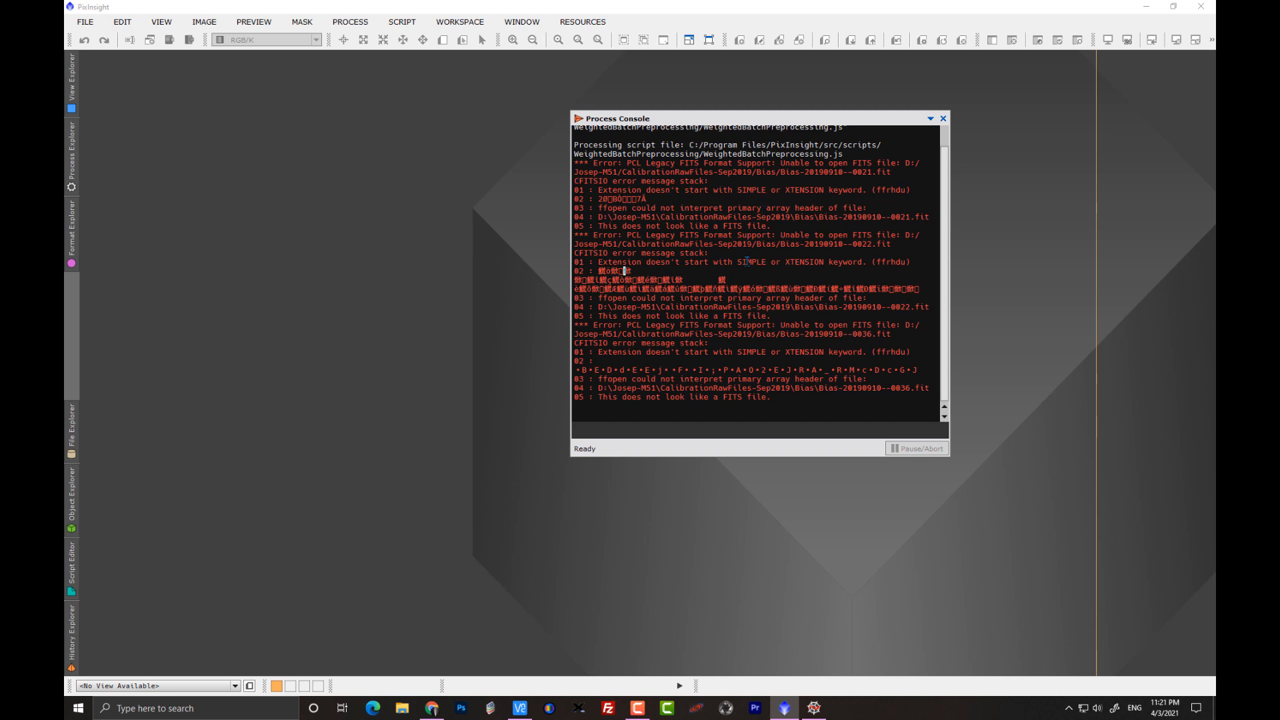
pyautogui.moveTo(563, 240)
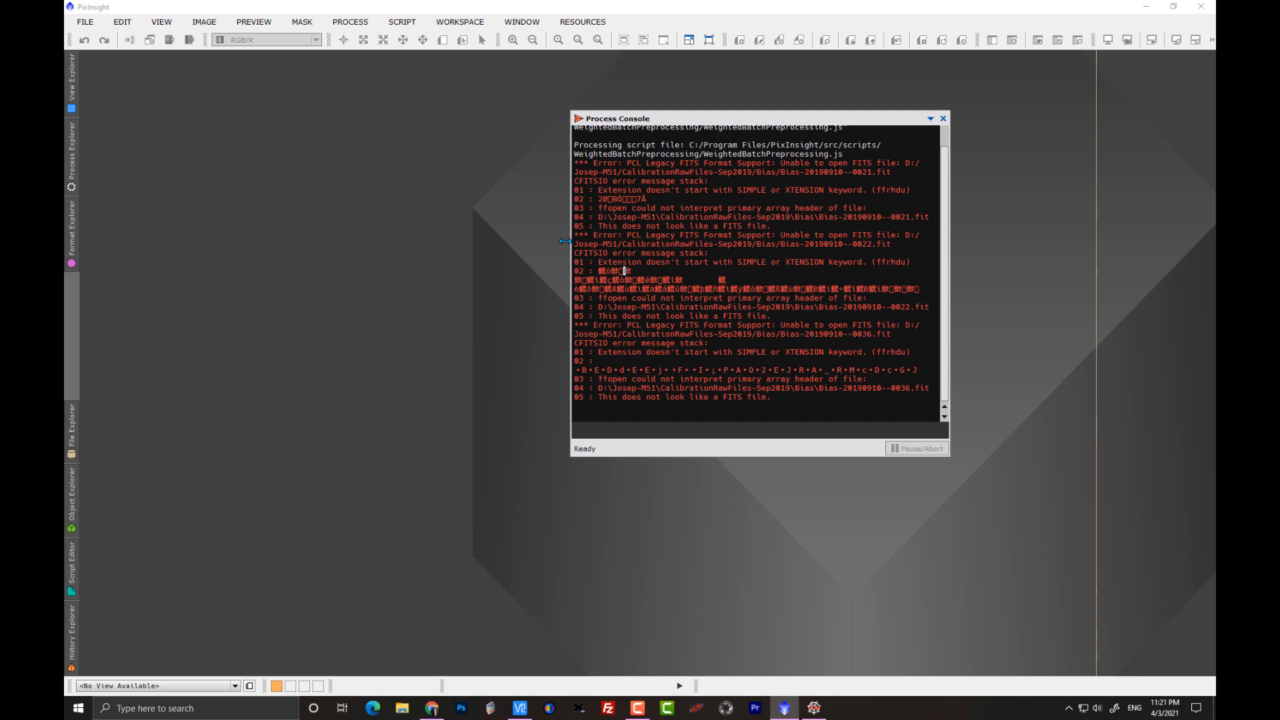
pyautogui.moveTo(506, 176)
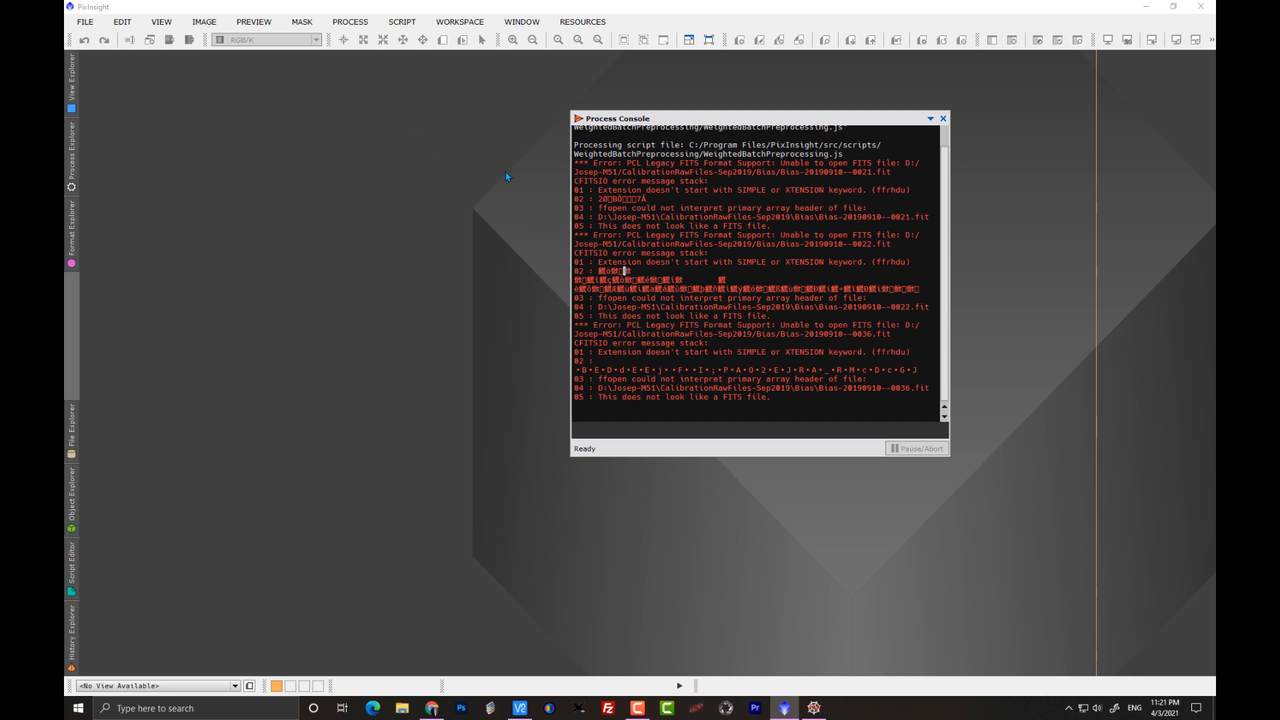
pyautogui.moveTo(753, 226)
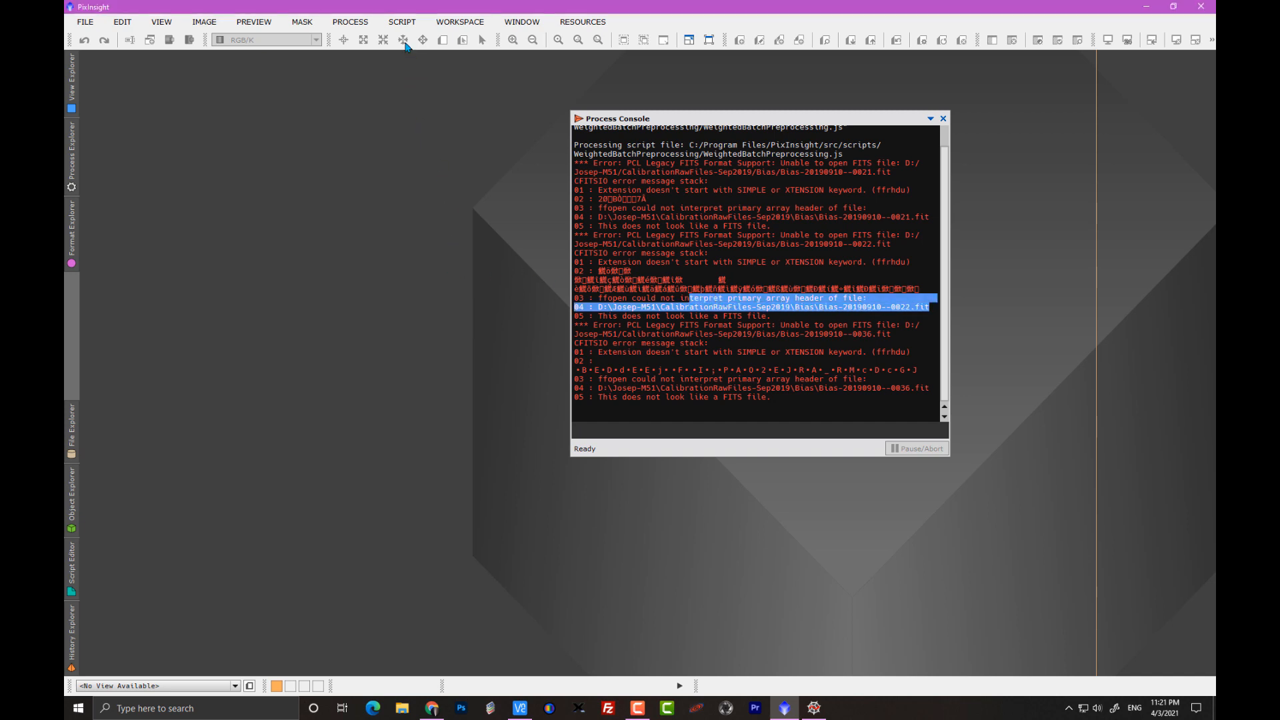
# Step: Launch WeightedBatchPreprocessing from the Script > Batch Processing menu
pyautogui.click(401, 22)
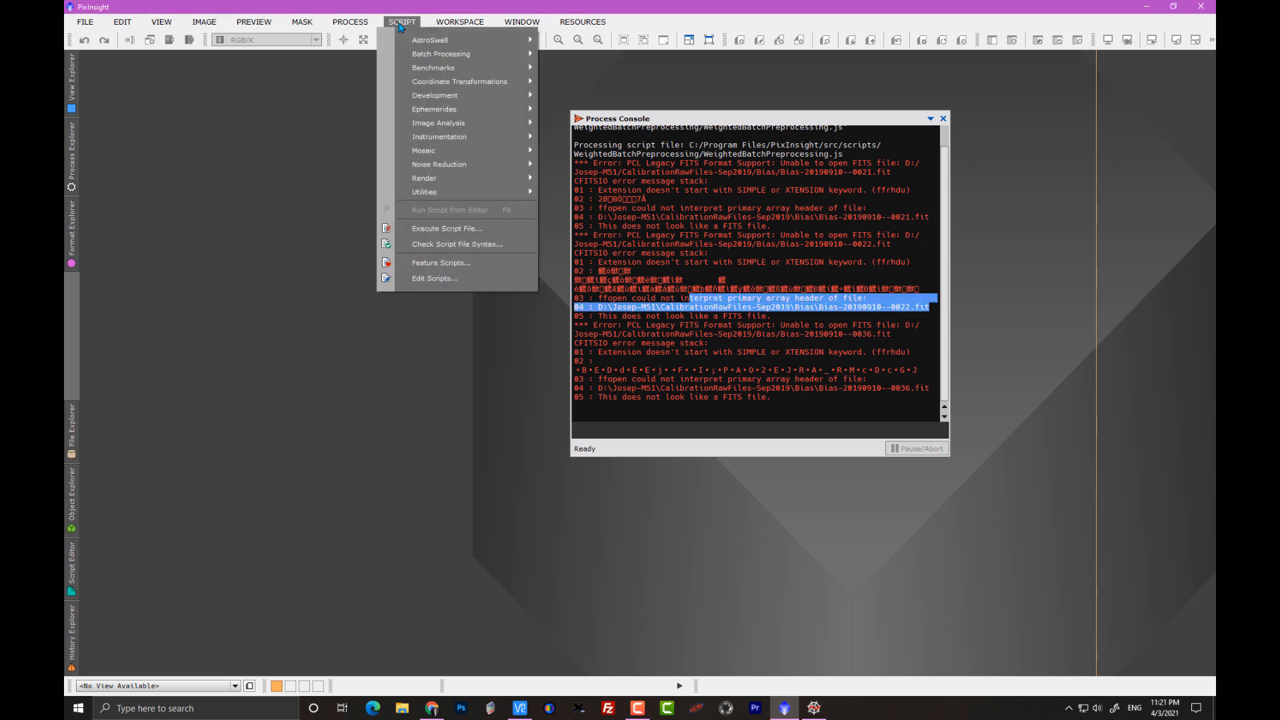
pyautogui.moveTo(440, 54)
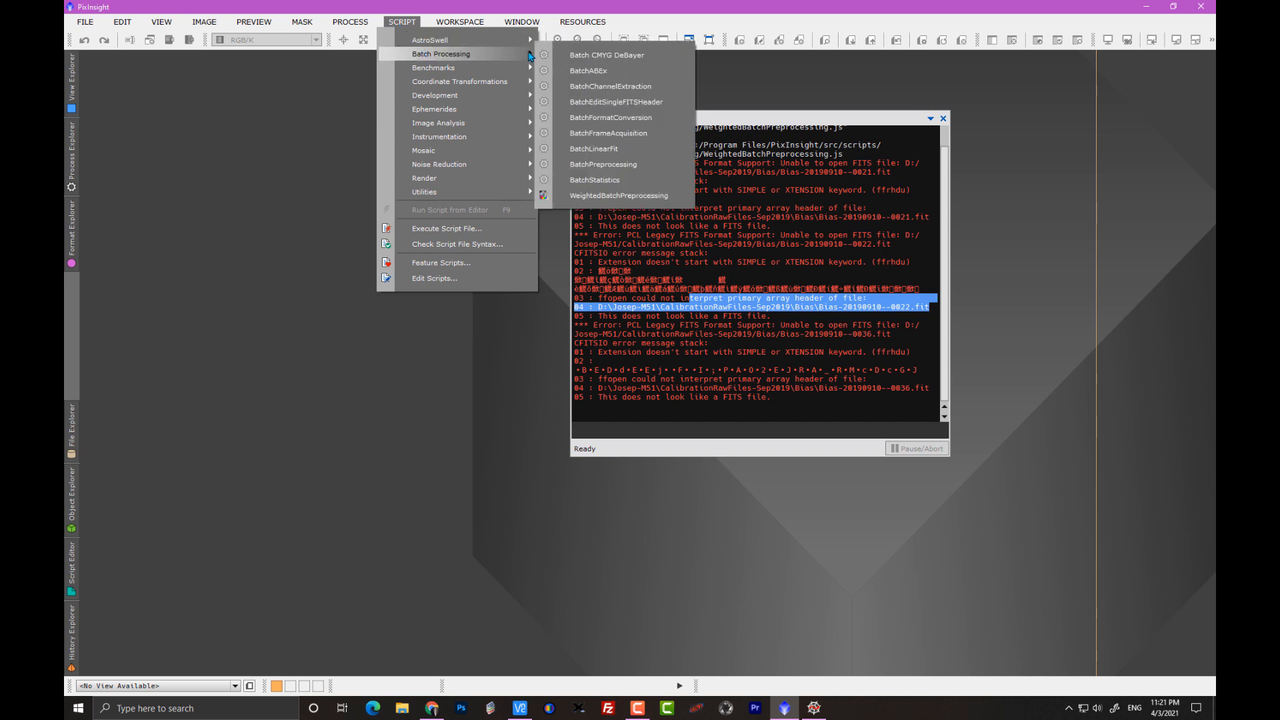
pyautogui.moveTo(607, 133)
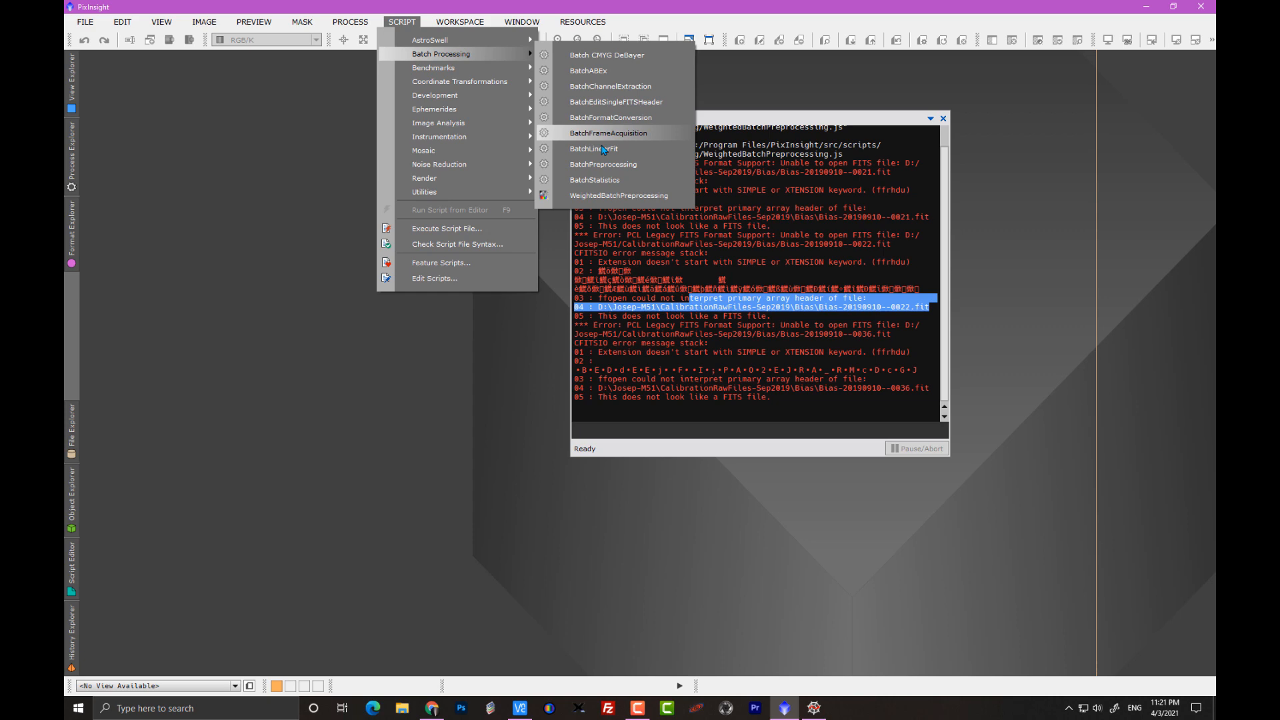
pyautogui.click(619, 195)
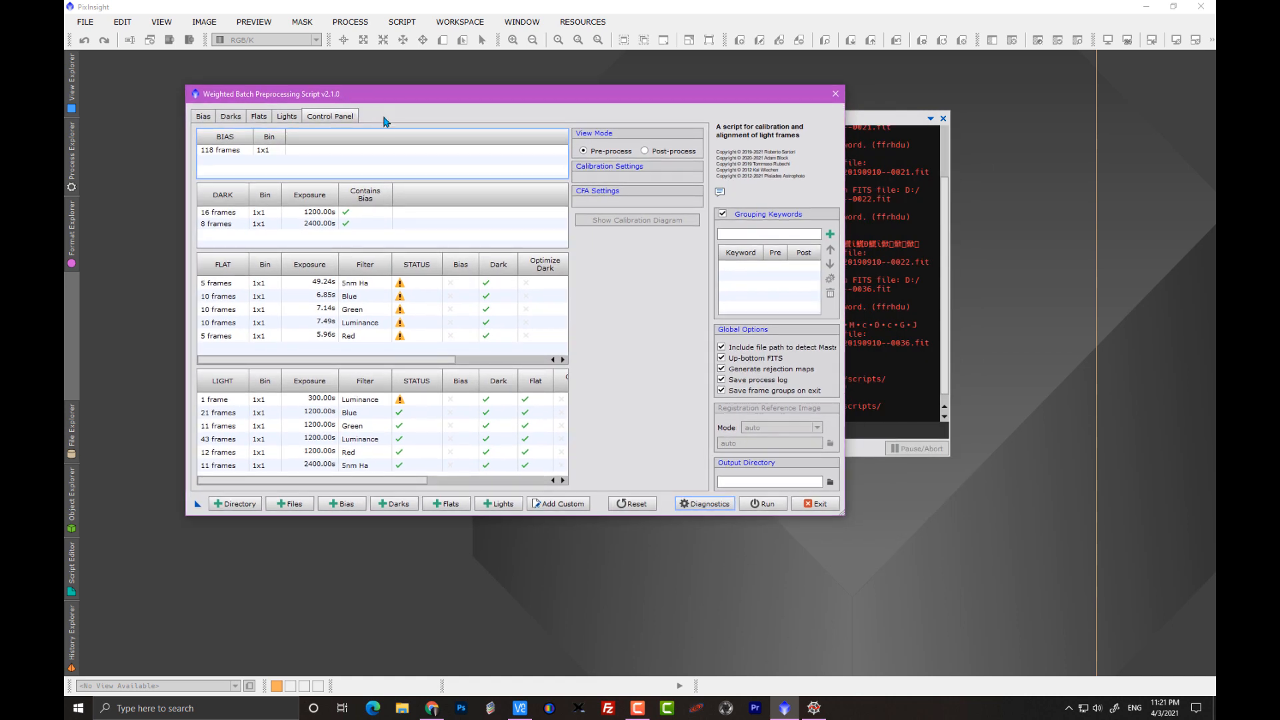
pyautogui.moveTo(400, 131)
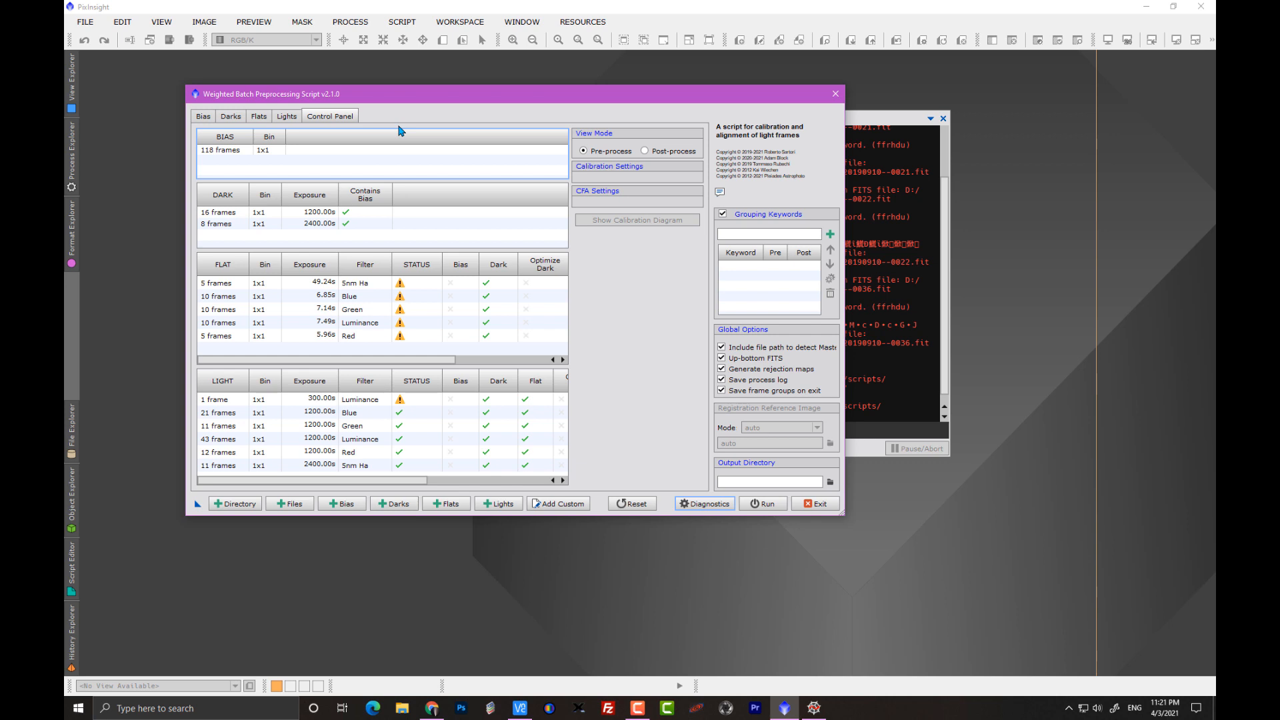
pyautogui.moveTo(417, 175)
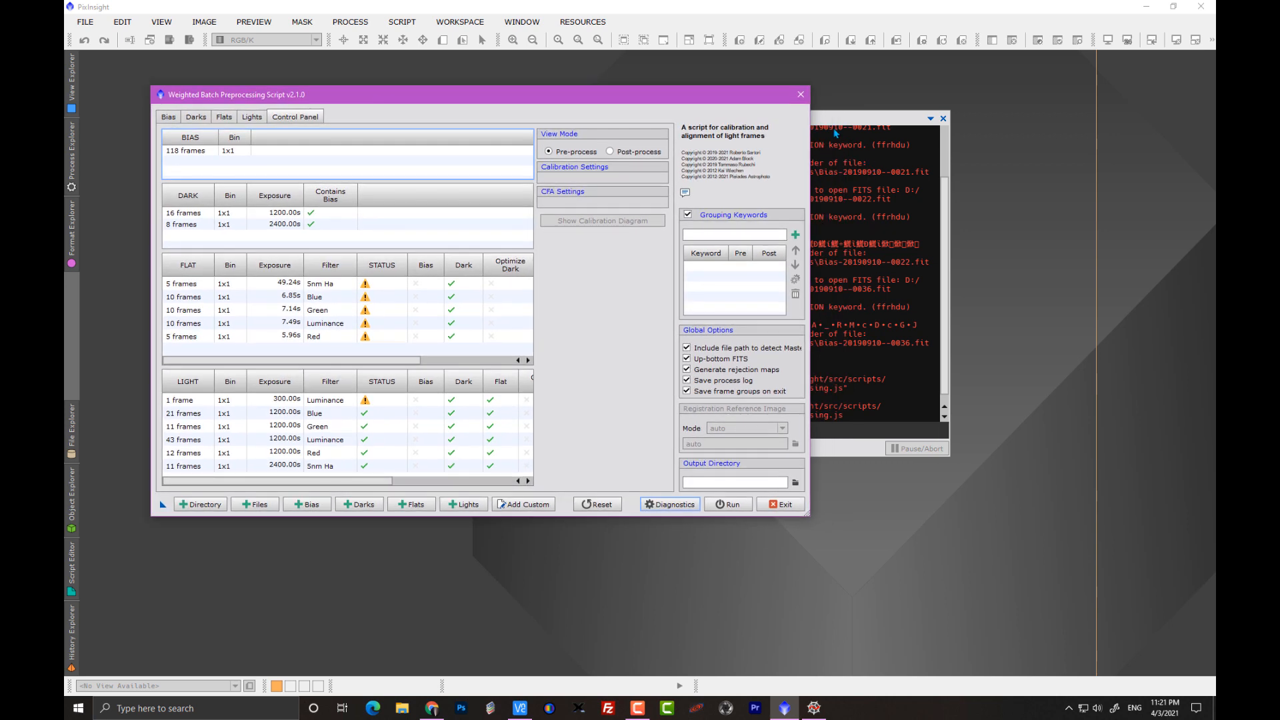
pyautogui.moveTo(949, 155)
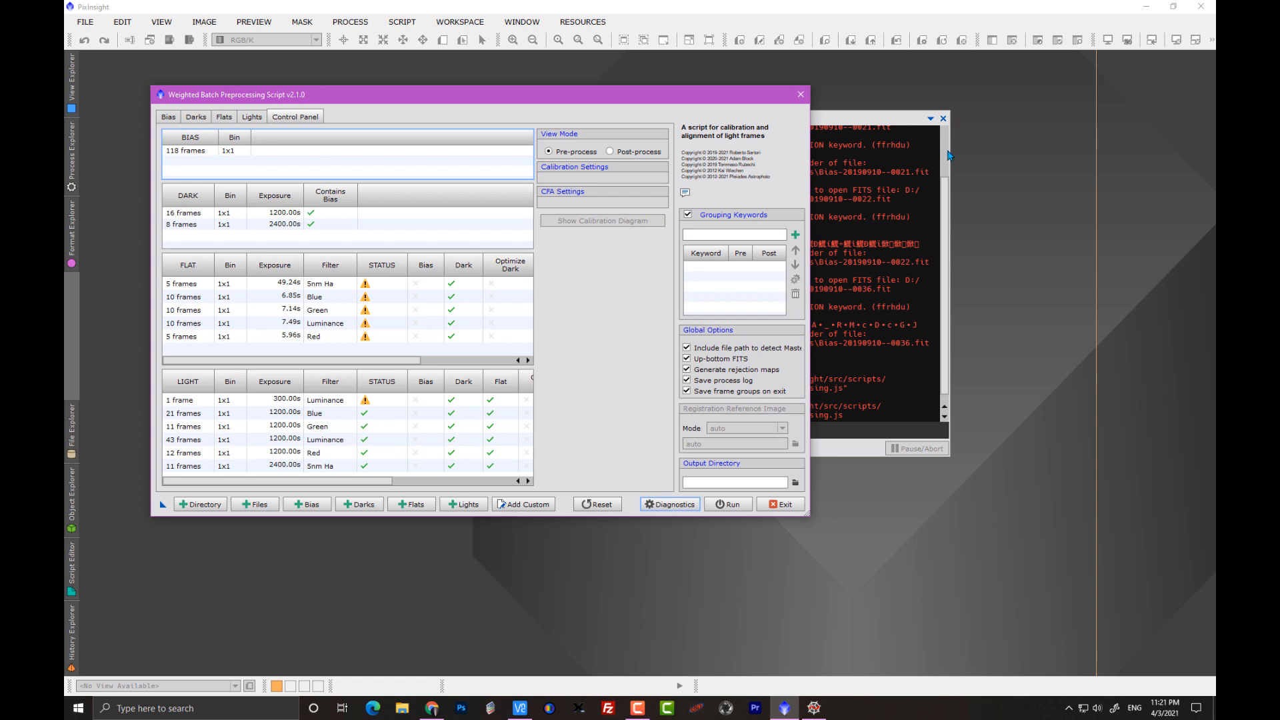
pyautogui.moveTo(196, 116)
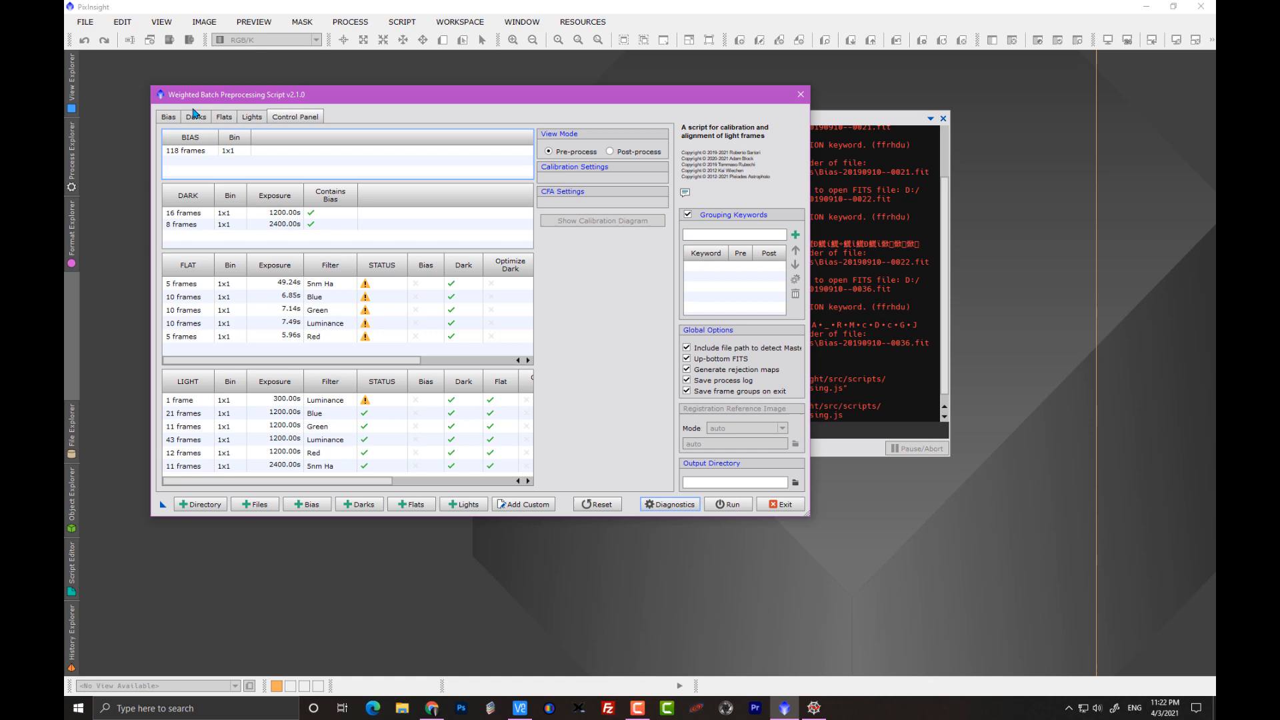
# Step: Inspect the Bias, Darks, Flats and Lights file lists in turn
pyautogui.click(168, 116)
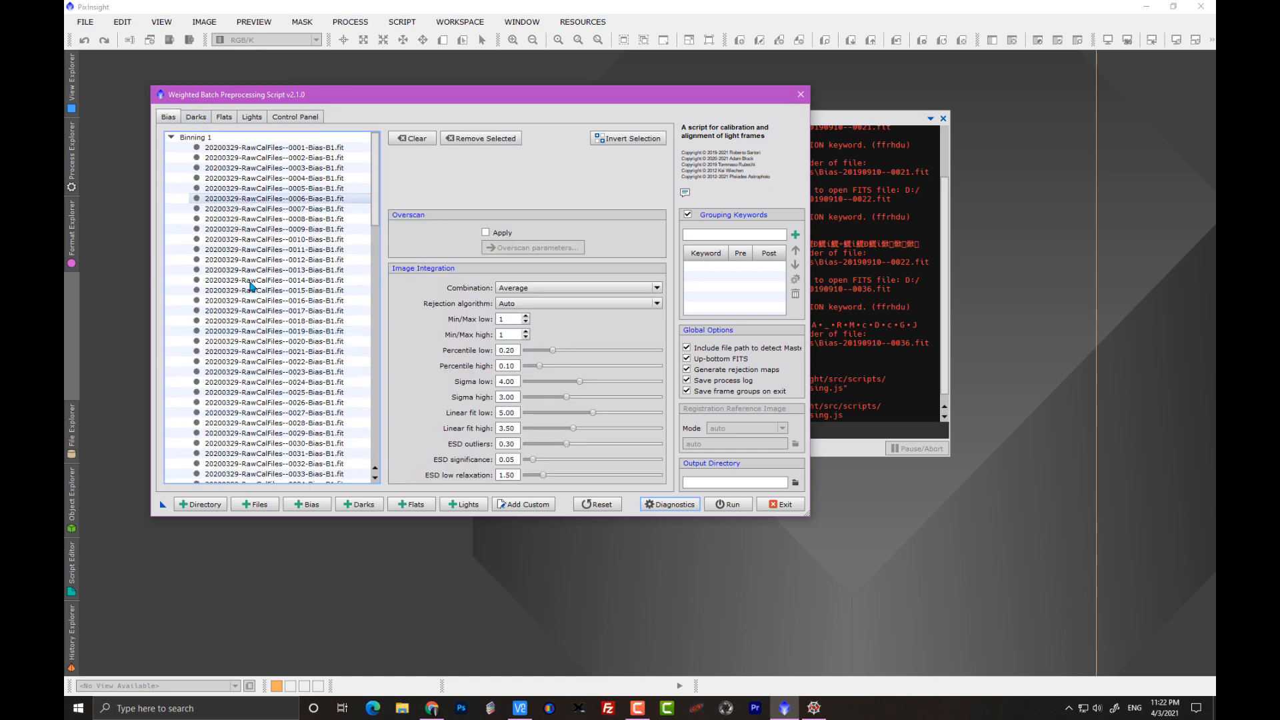
pyautogui.click(195, 117)
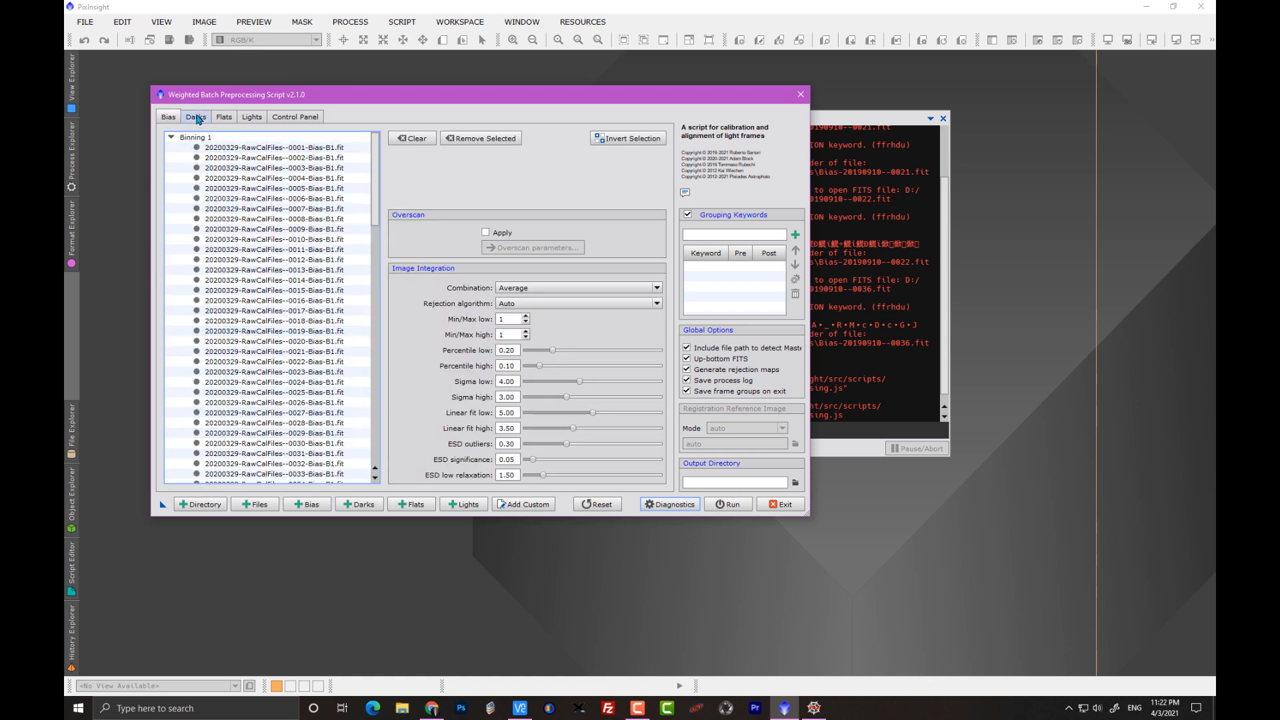
pyautogui.click(224, 116)
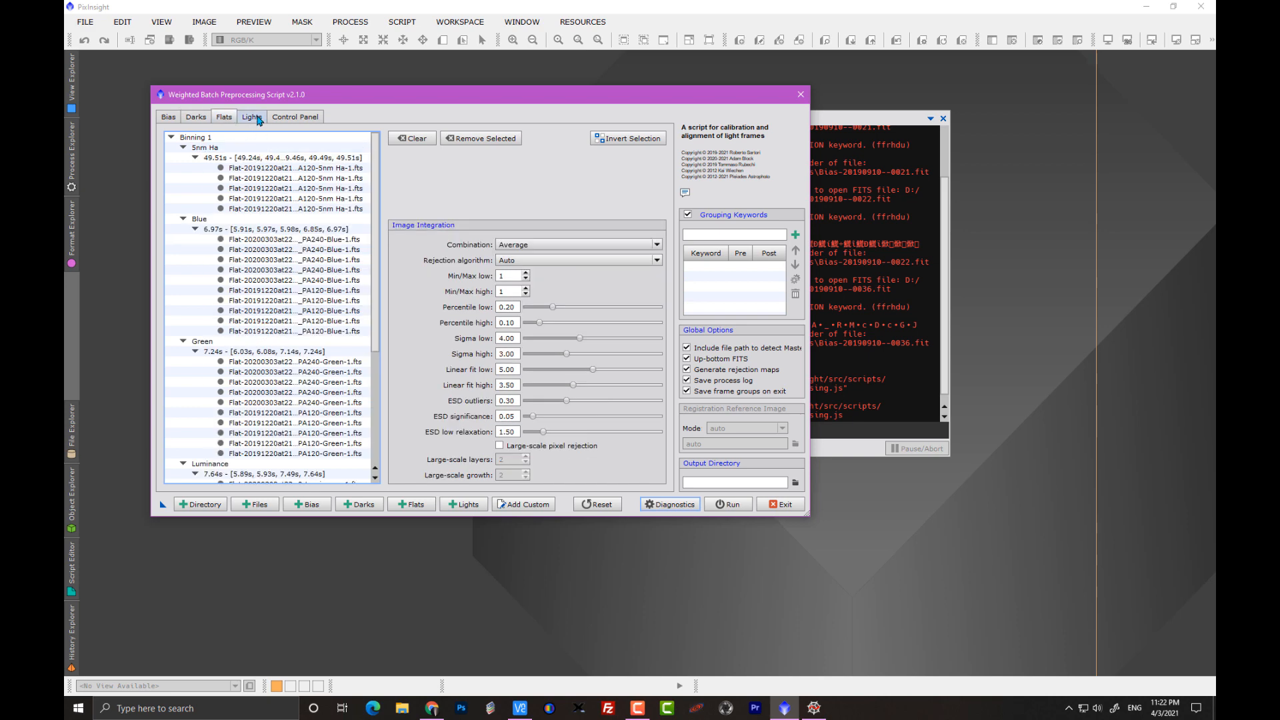
pyautogui.click(251, 116)
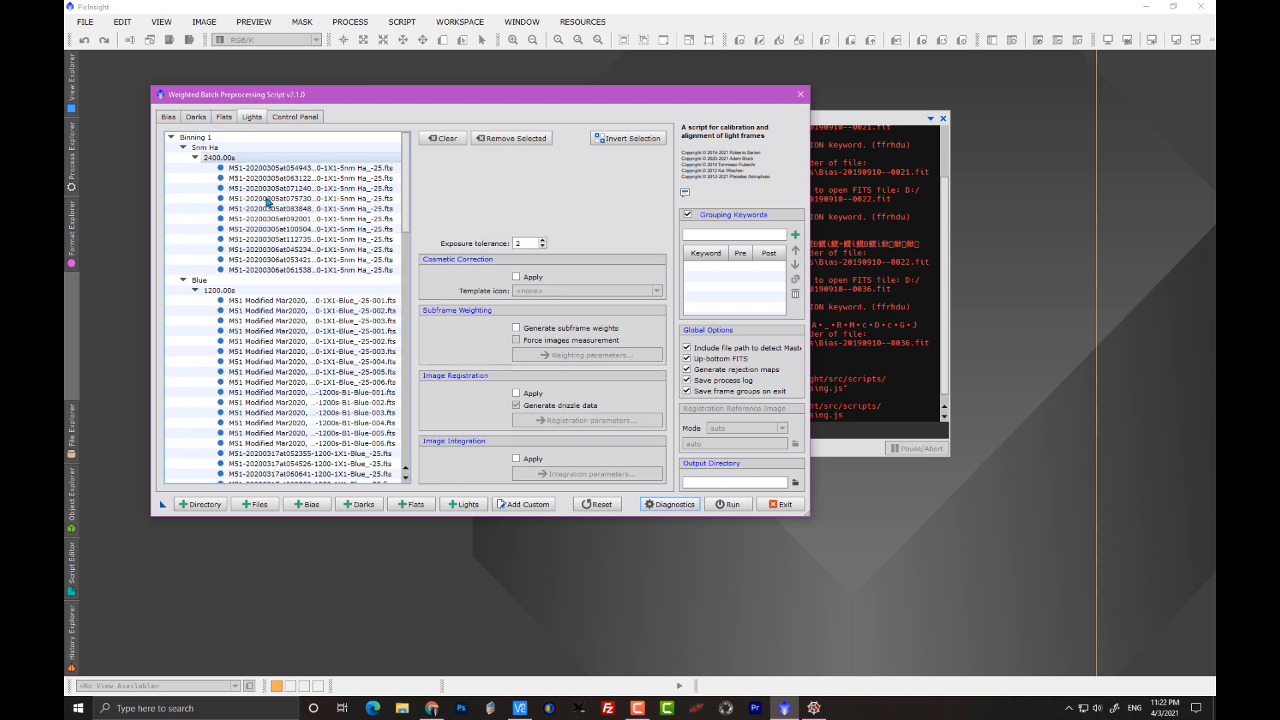
pyautogui.scroll(-3)
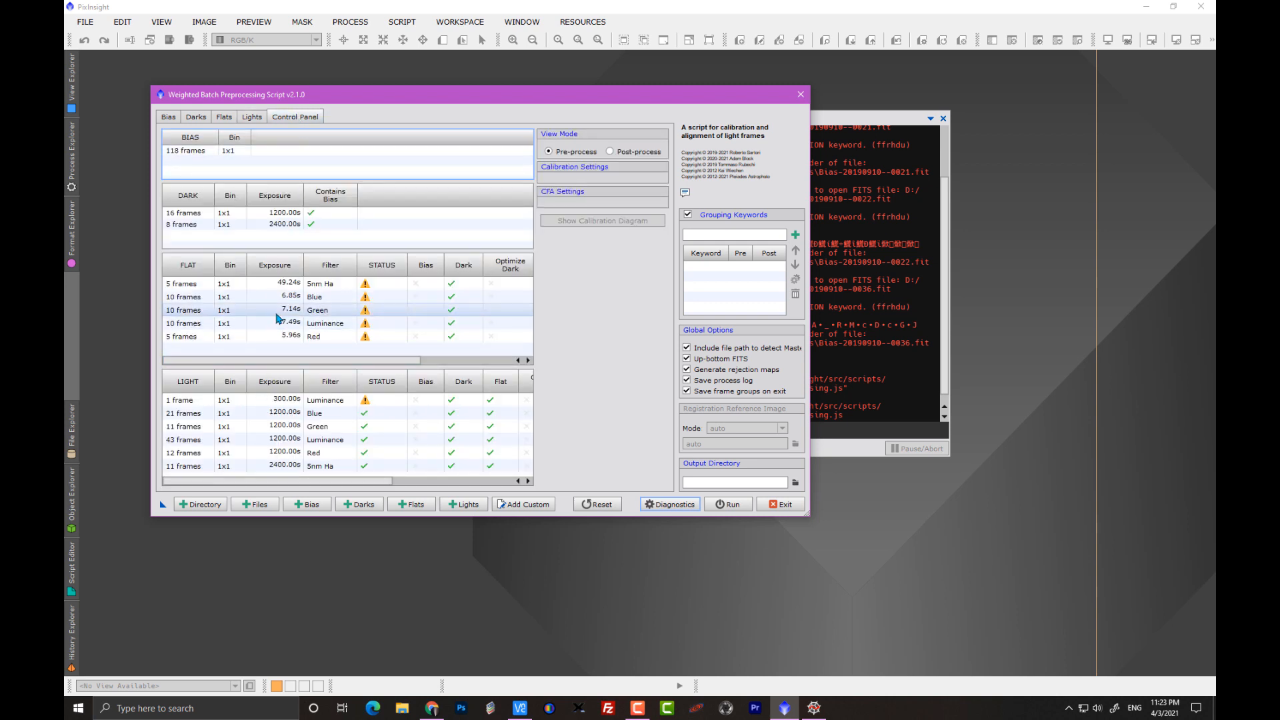
pyautogui.moveTo(293, 316)
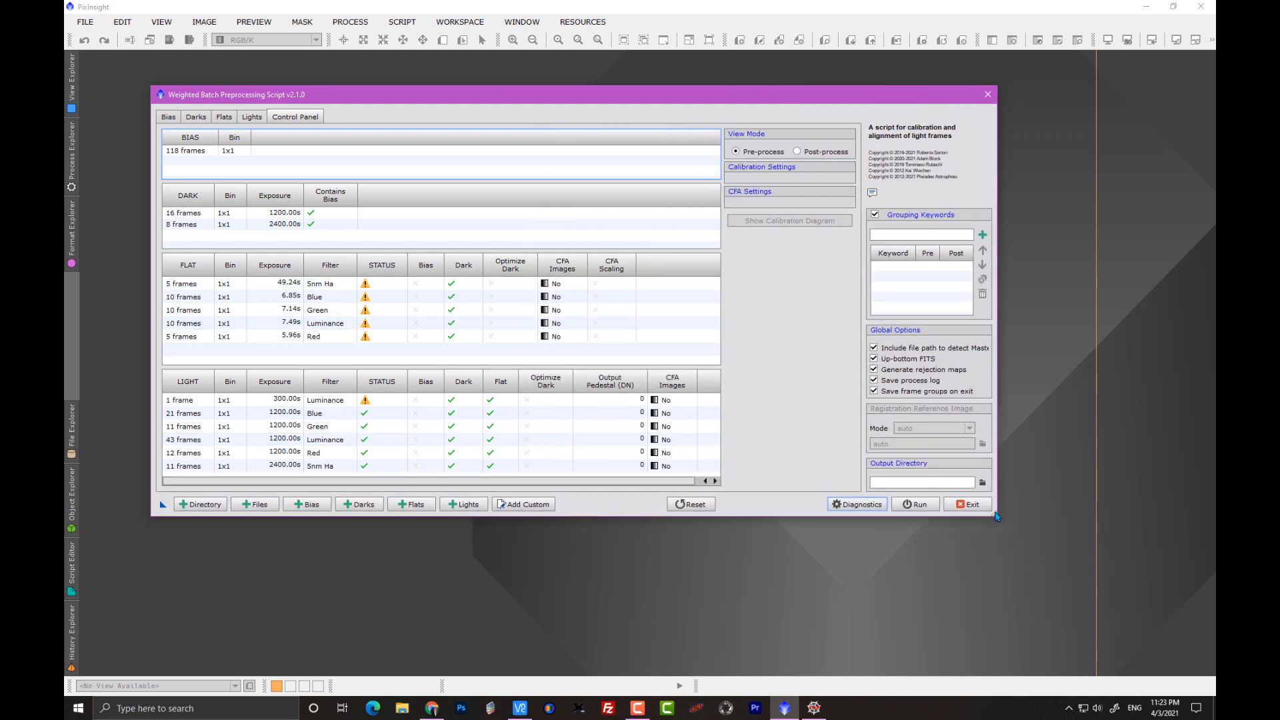
# Step: Widen the script window to reveal the CFA and output pedestal columns
pyautogui.click(914, 504)
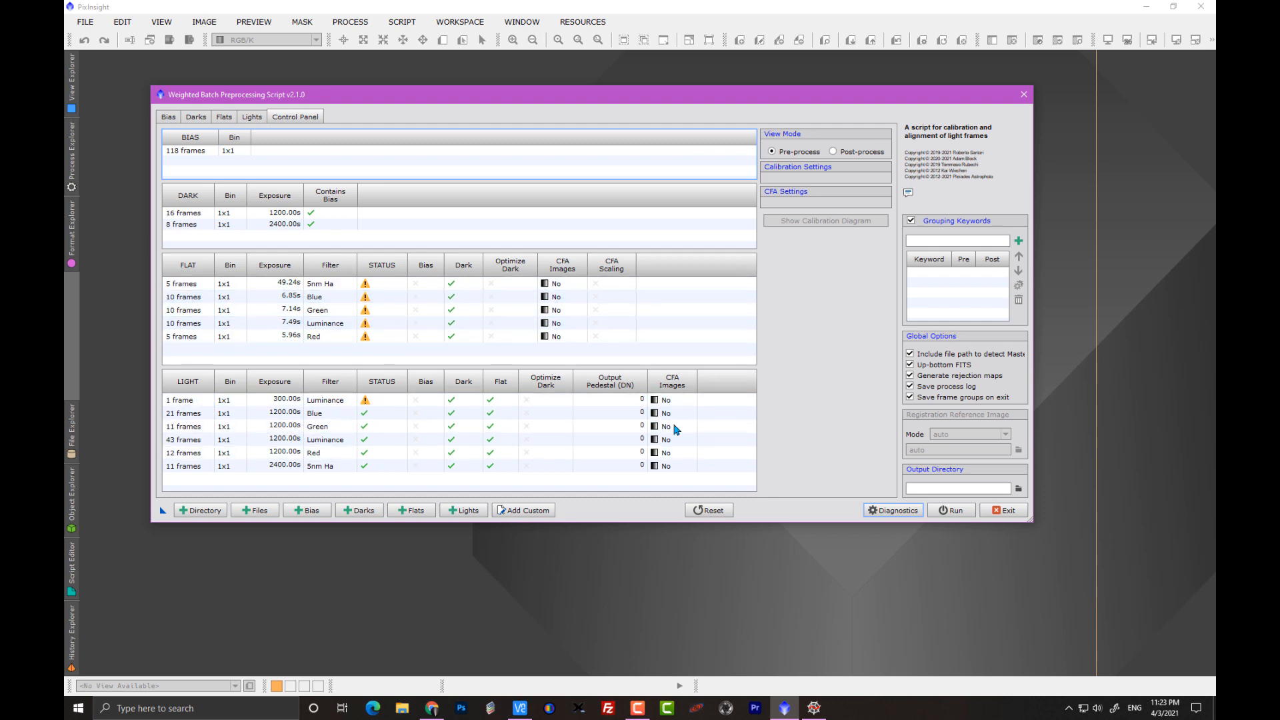
pyautogui.moveTo(1037, 524)
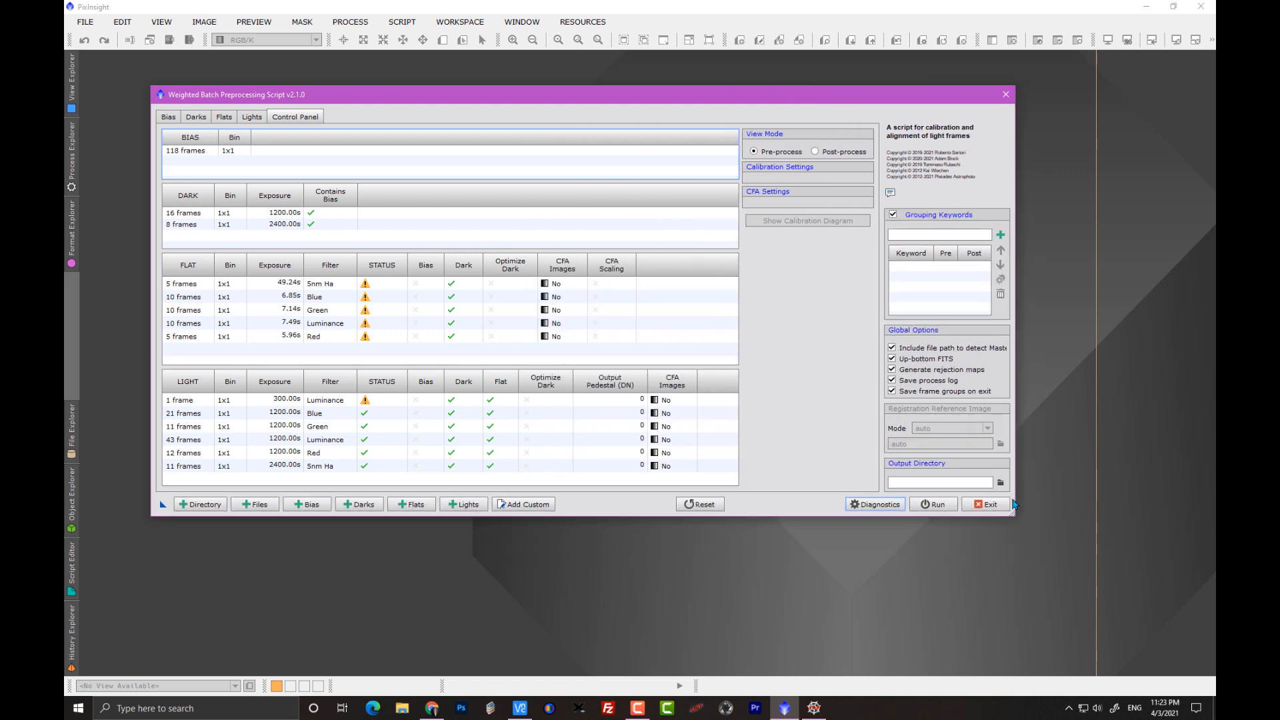
pyautogui.moveTo(376, 381)
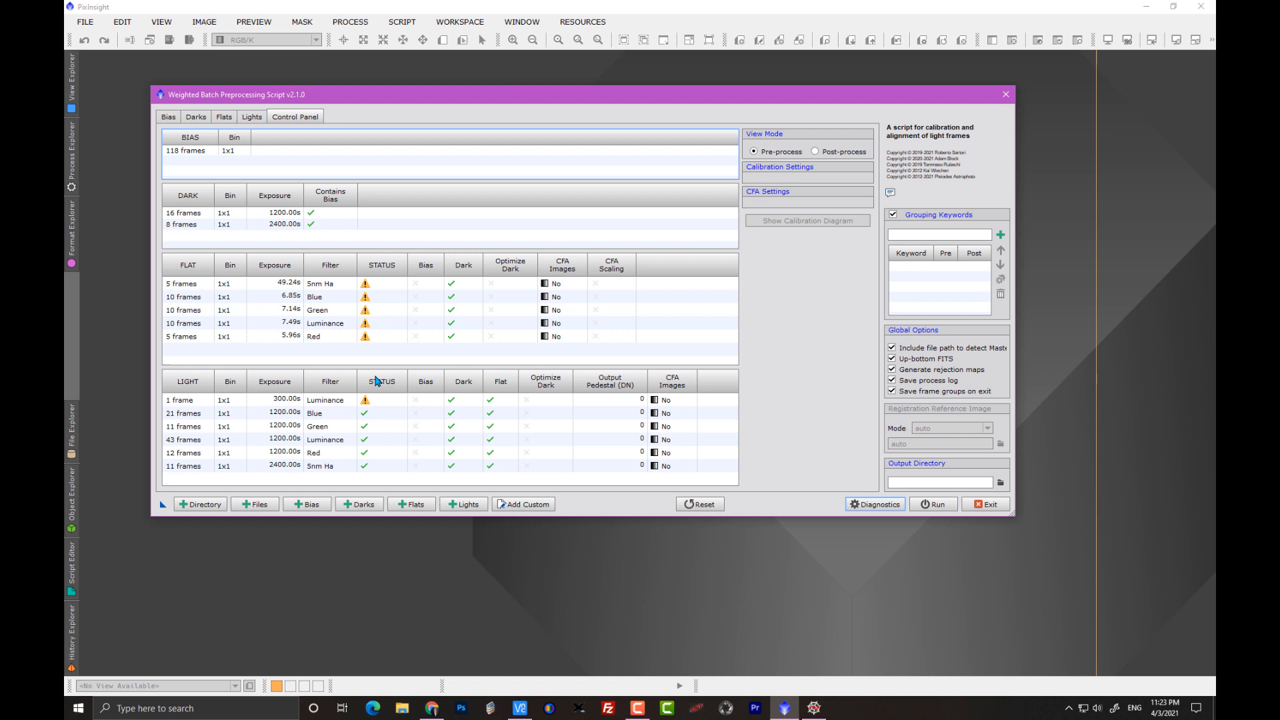
pyautogui.moveTo(389, 393)
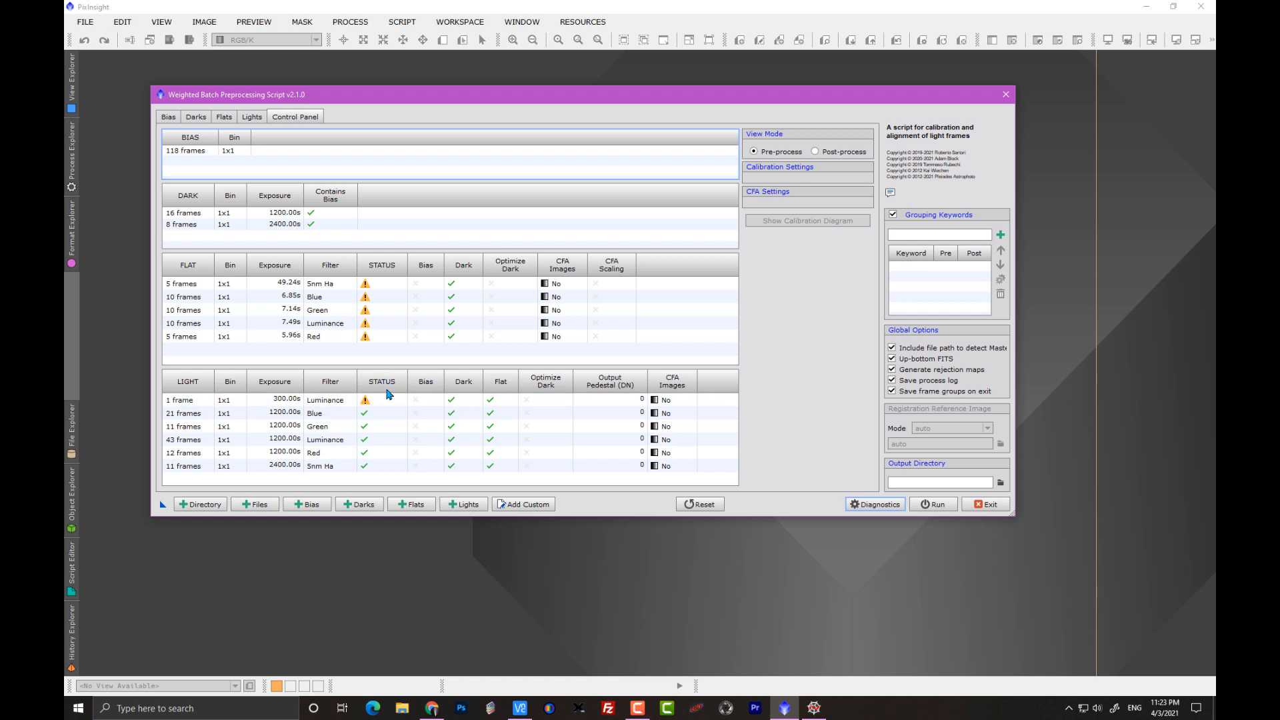
pyautogui.moveTo(449, 371)
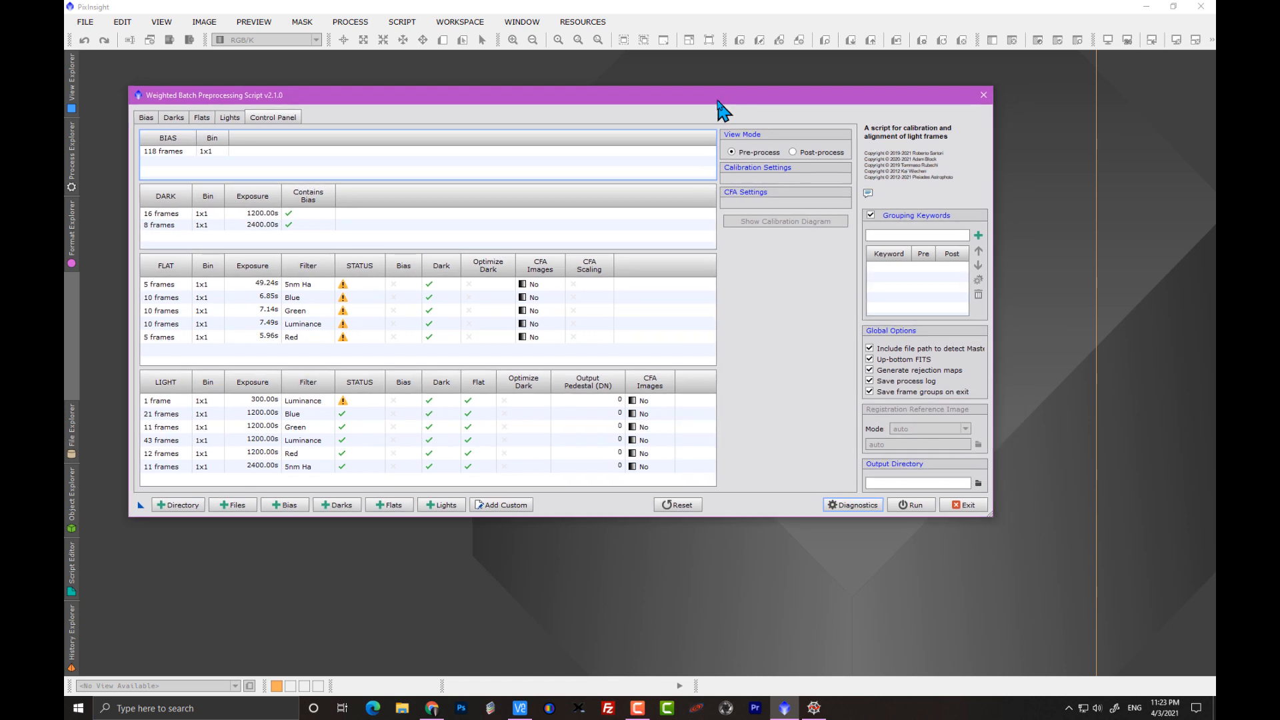
pyautogui.moveTo(785, 166)
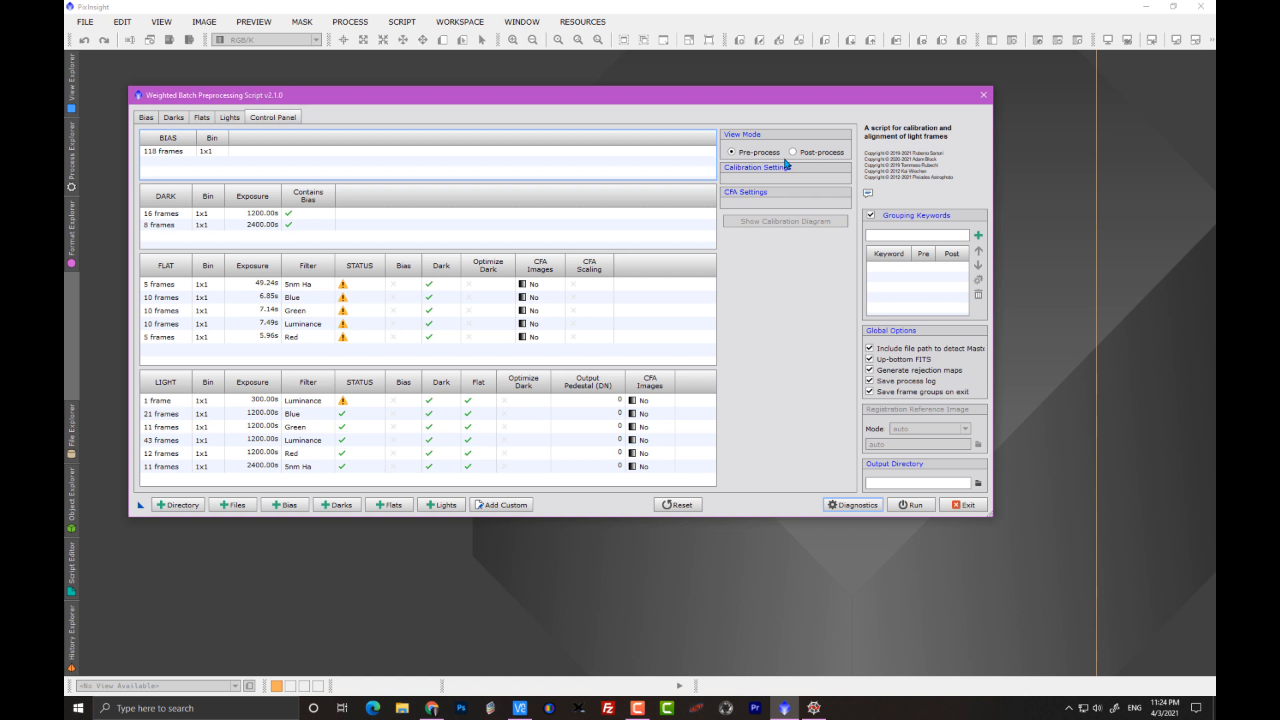
pyautogui.moveTo(942, 224)
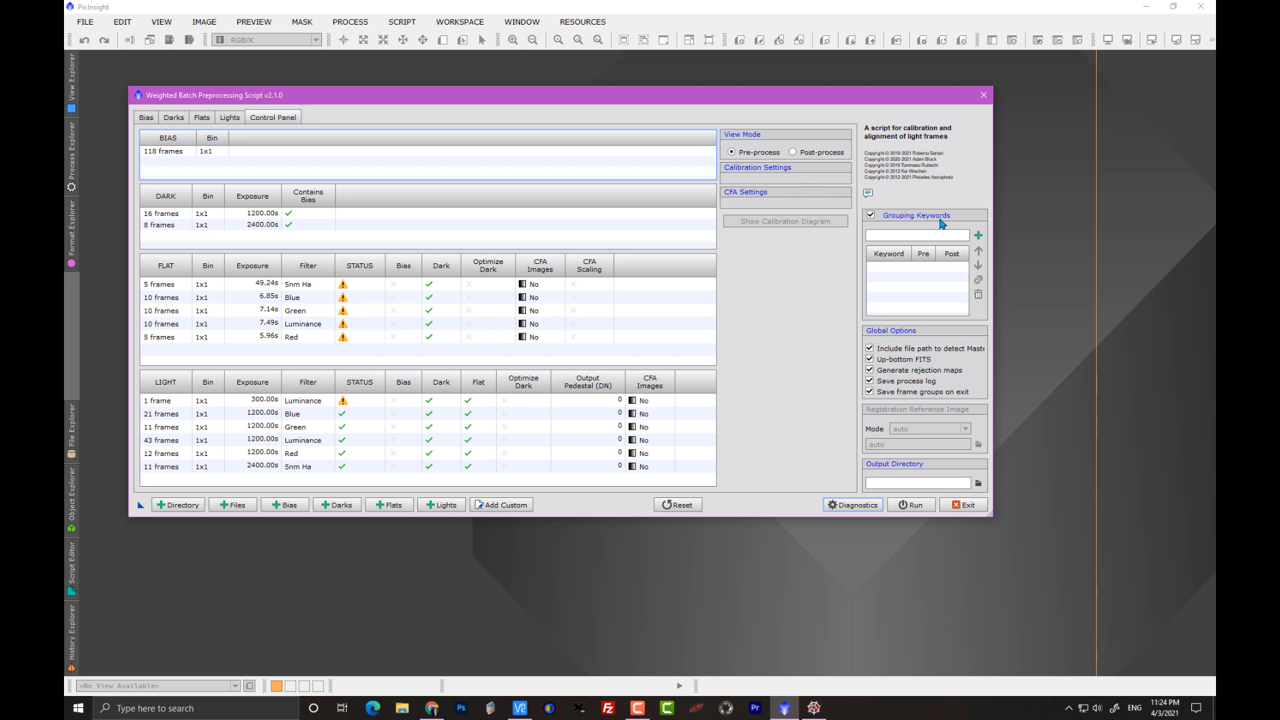
pyautogui.moveTo(270, 372)
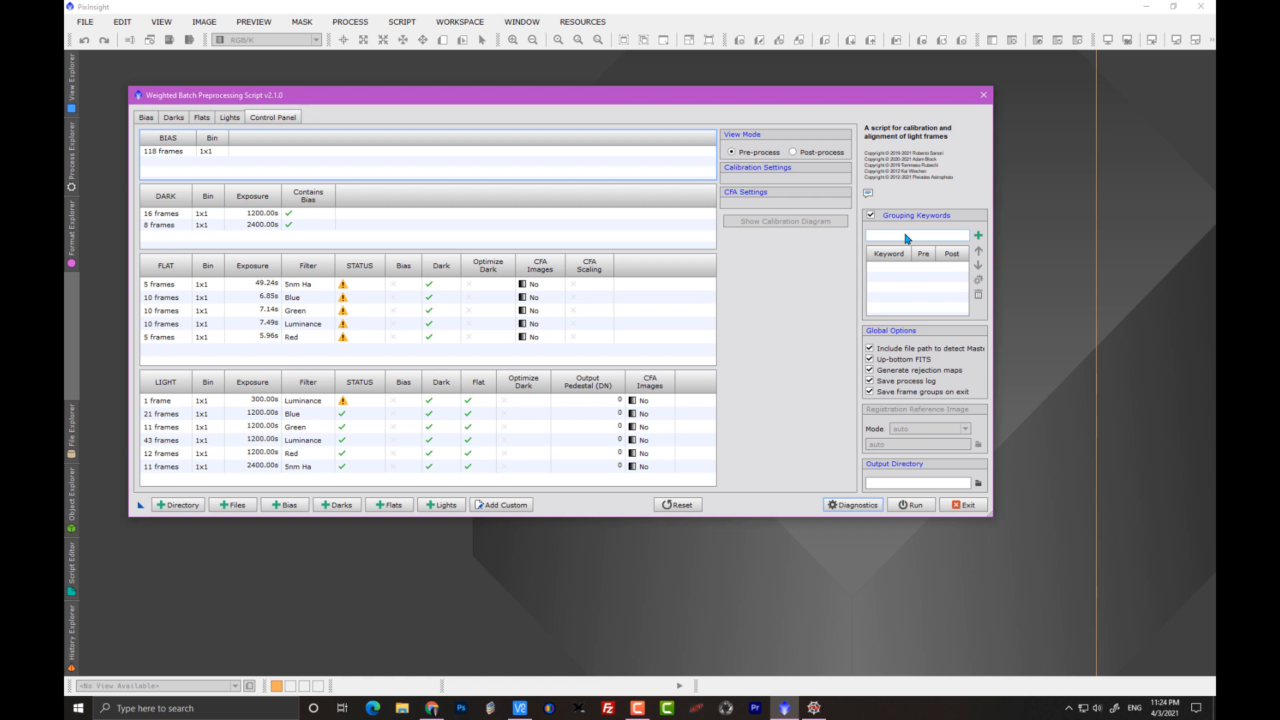
pyautogui.click(295, 310)
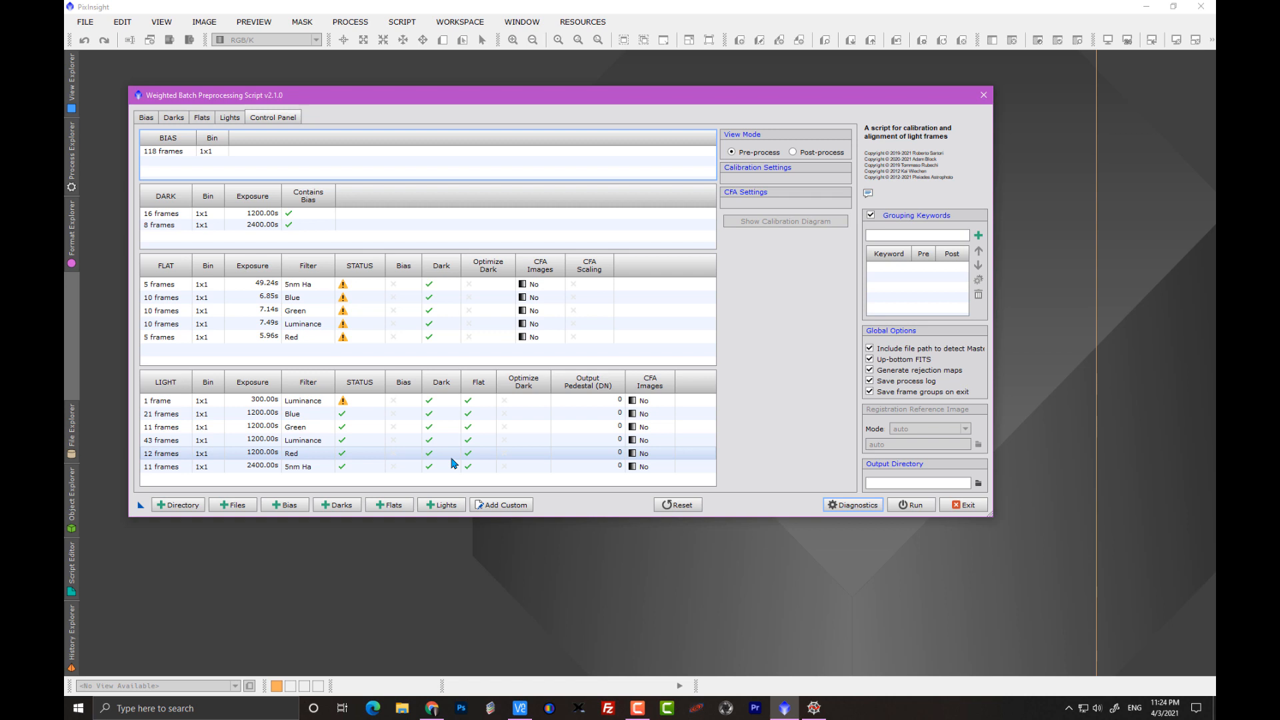
pyautogui.click(792, 152)
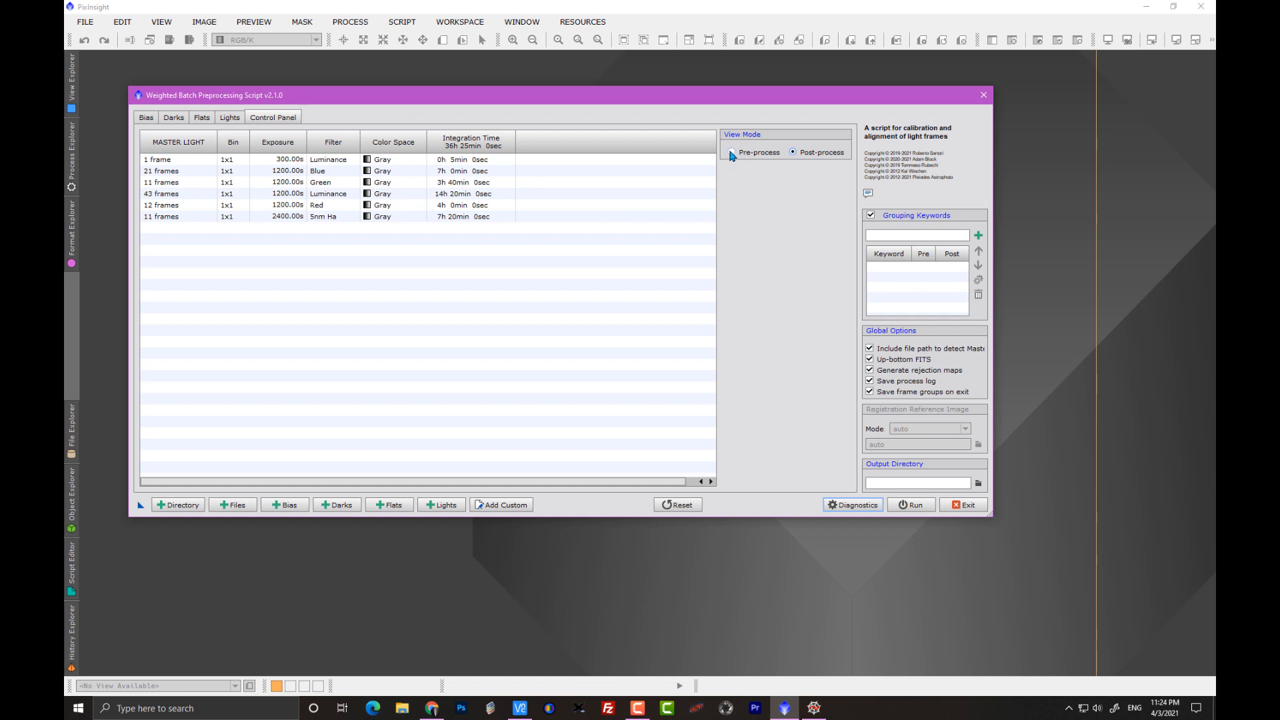
pyautogui.moveTo(767, 163)
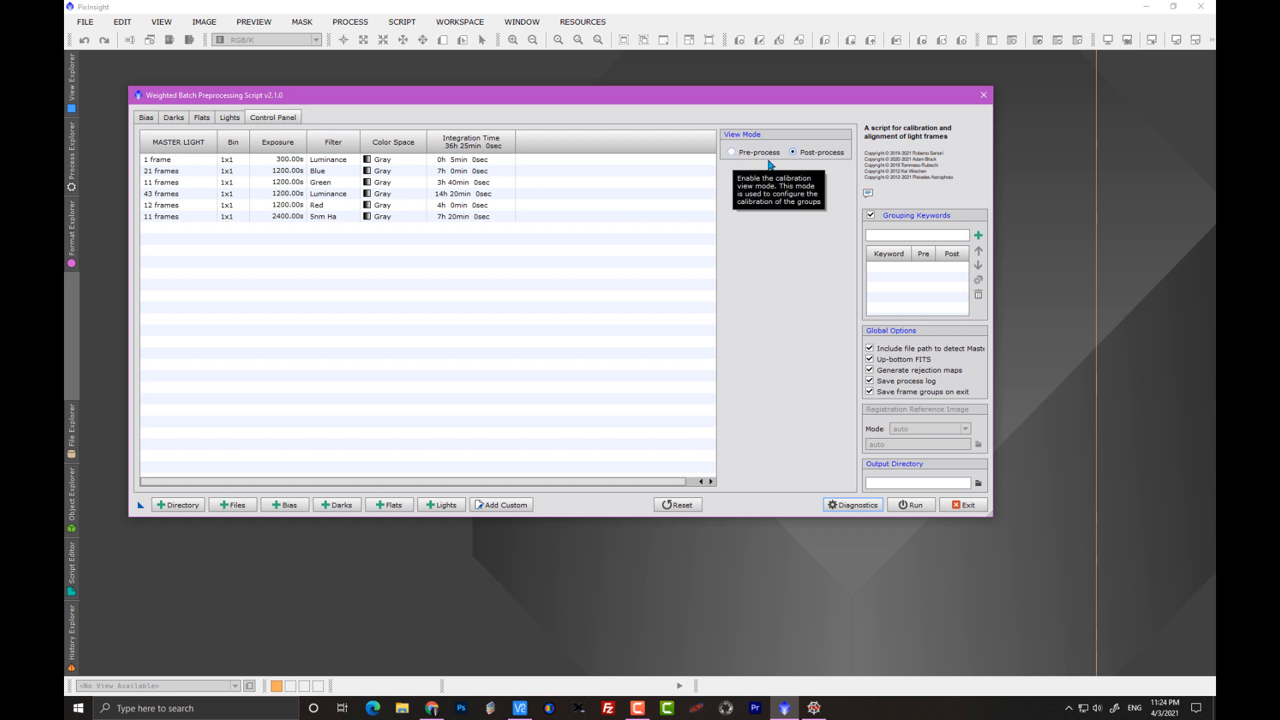
pyautogui.moveTo(938, 265)
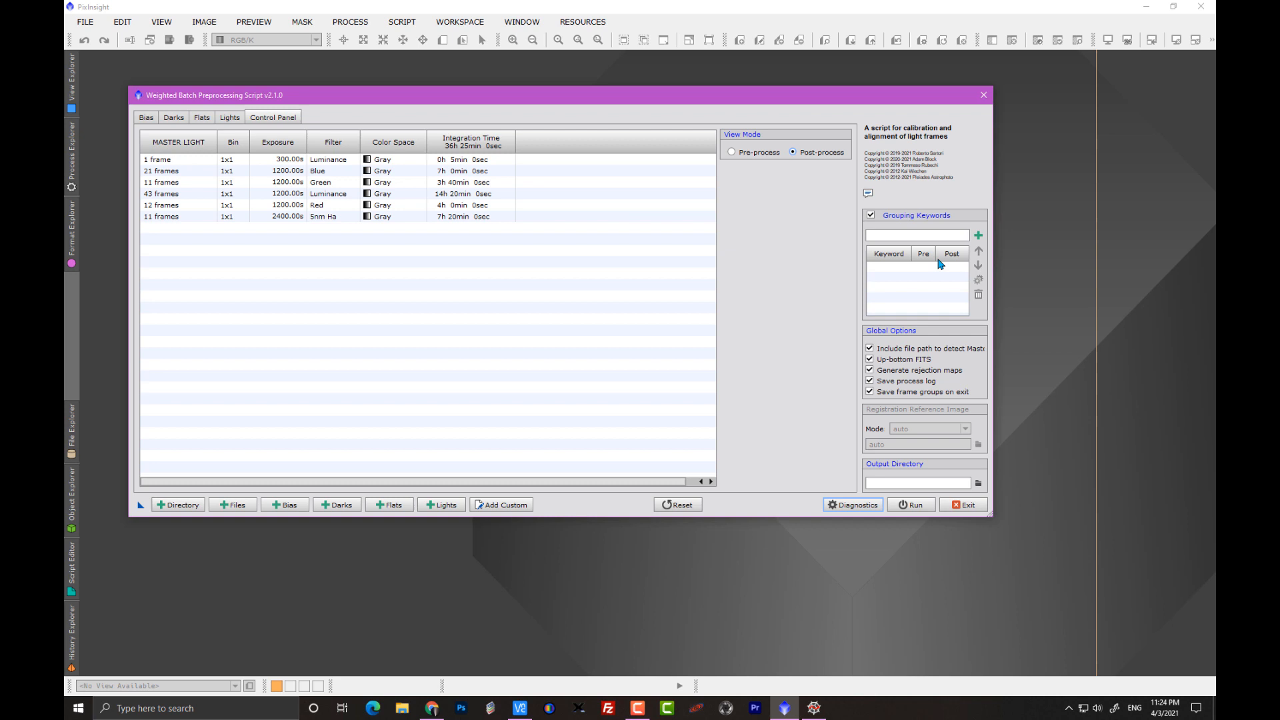
pyautogui.click(731, 152)
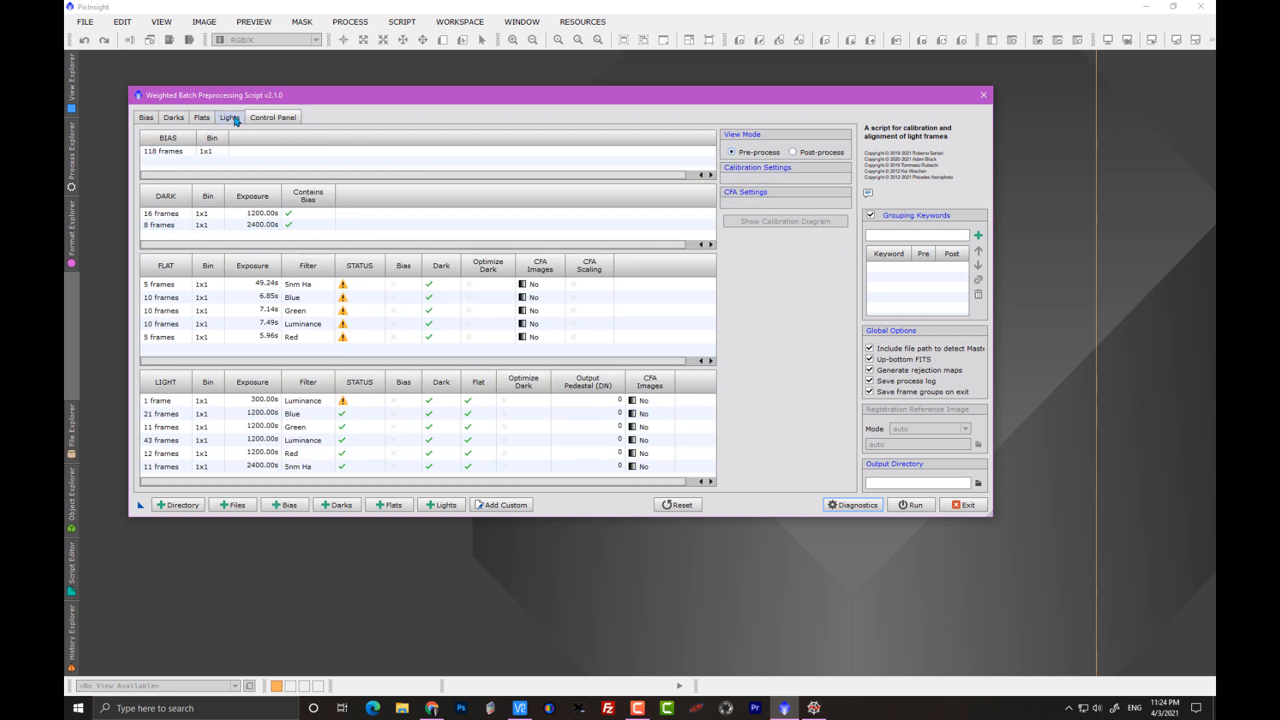
# Step: Enable image registration for the lights, keep auto reference mode, and return to the overview
pyautogui.click(230, 116)
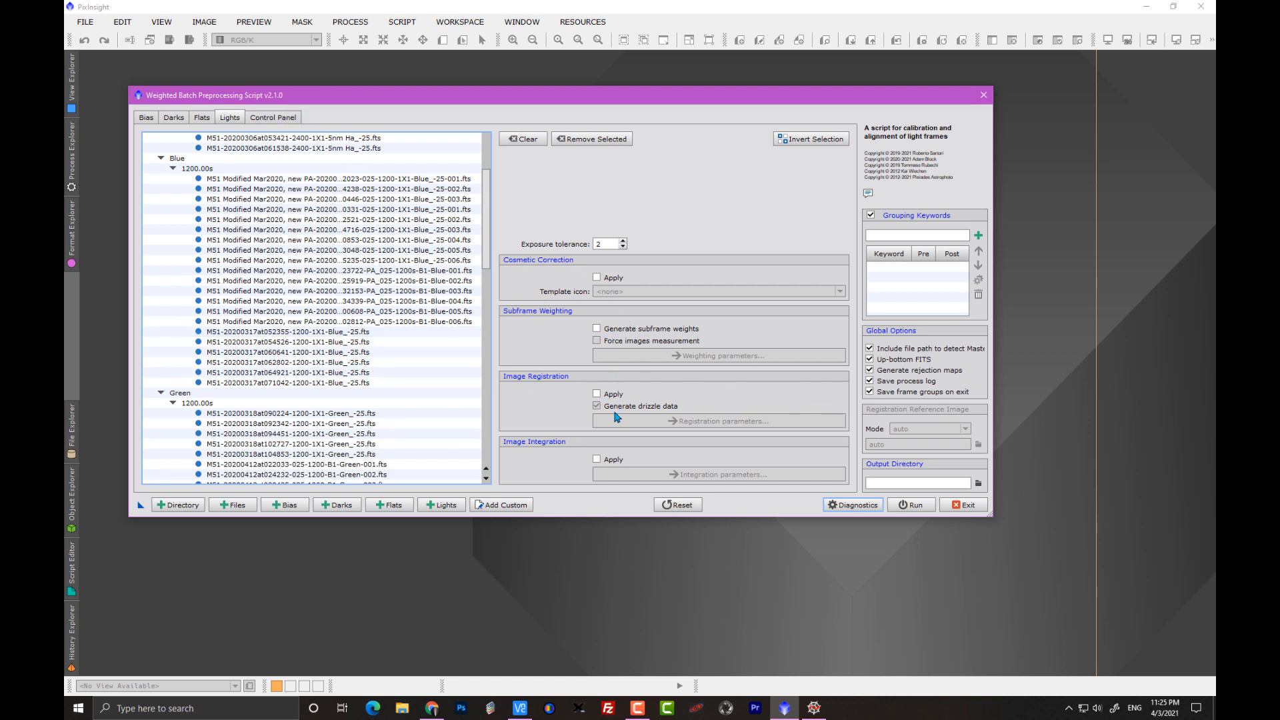
pyautogui.click(597, 394)
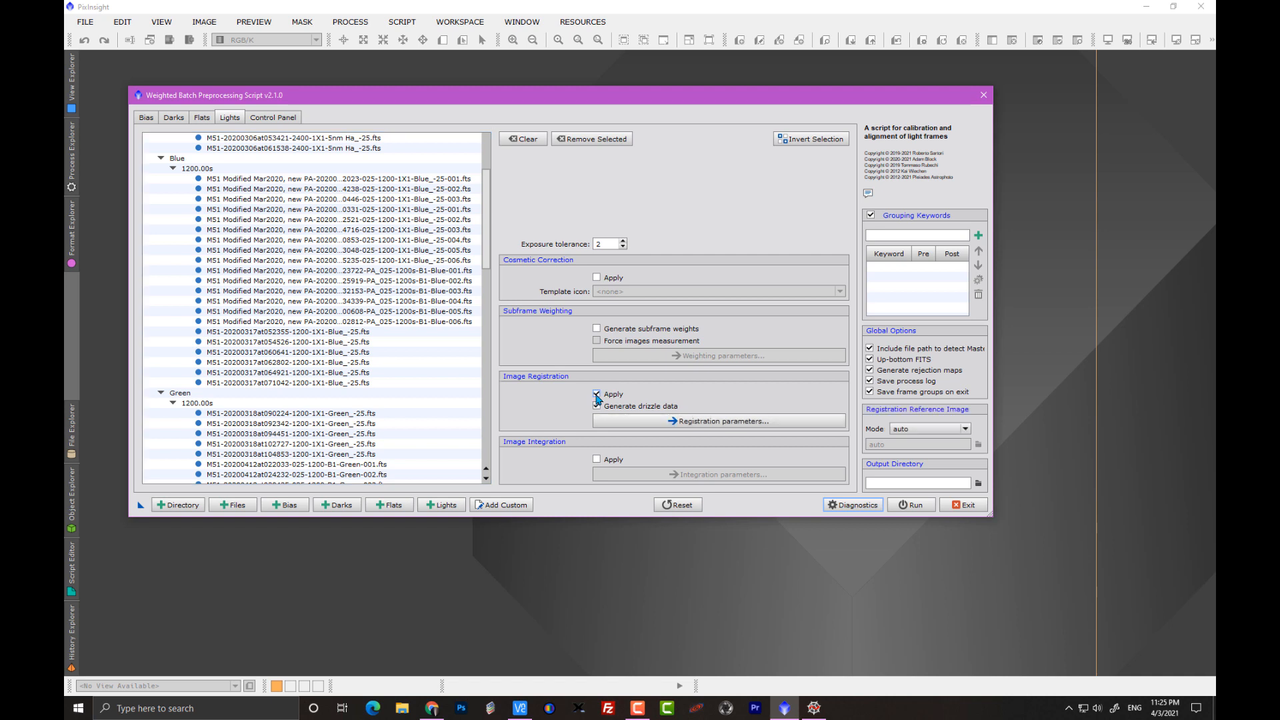
pyautogui.click(963, 429)
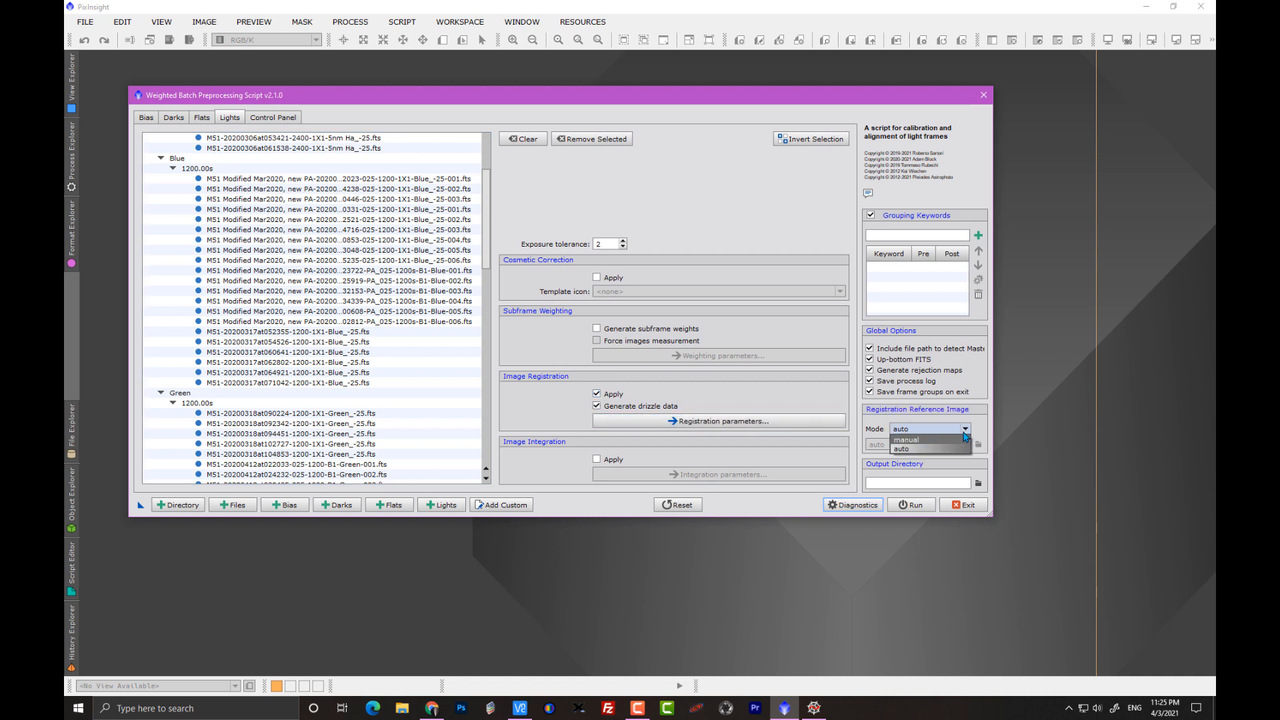
pyautogui.moveTo(930, 449)
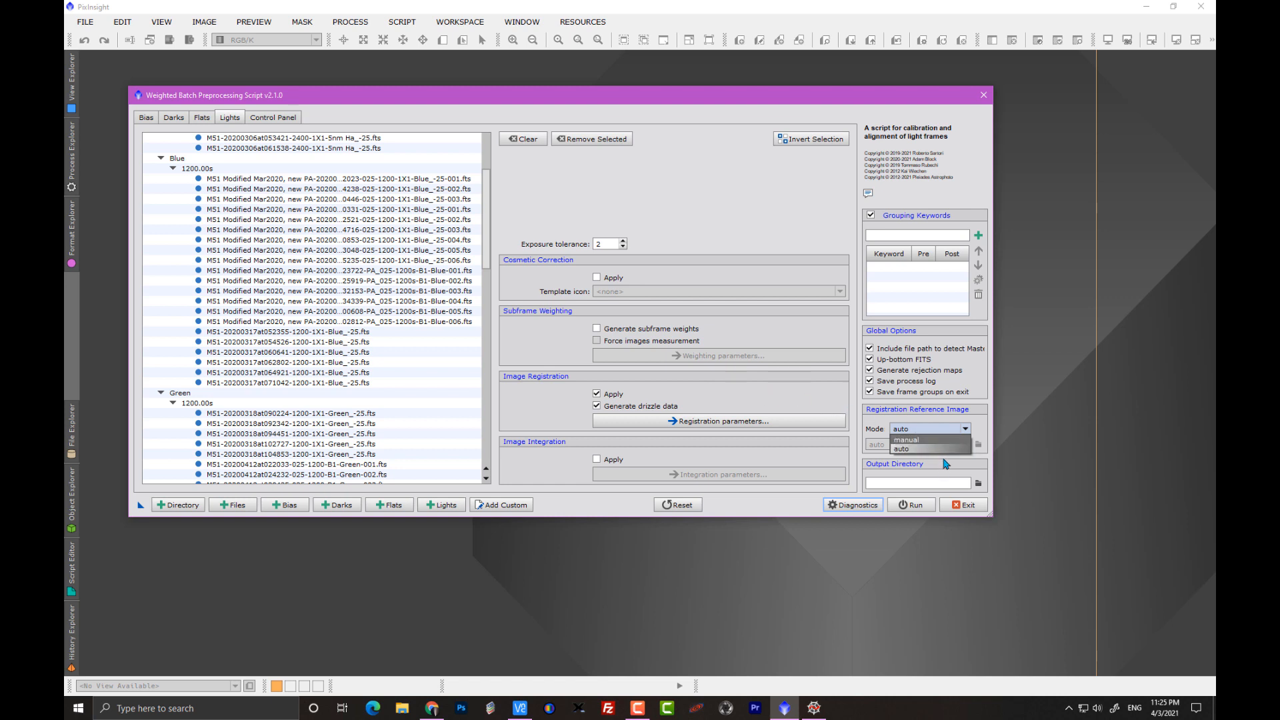
pyautogui.moveTo(698, 405)
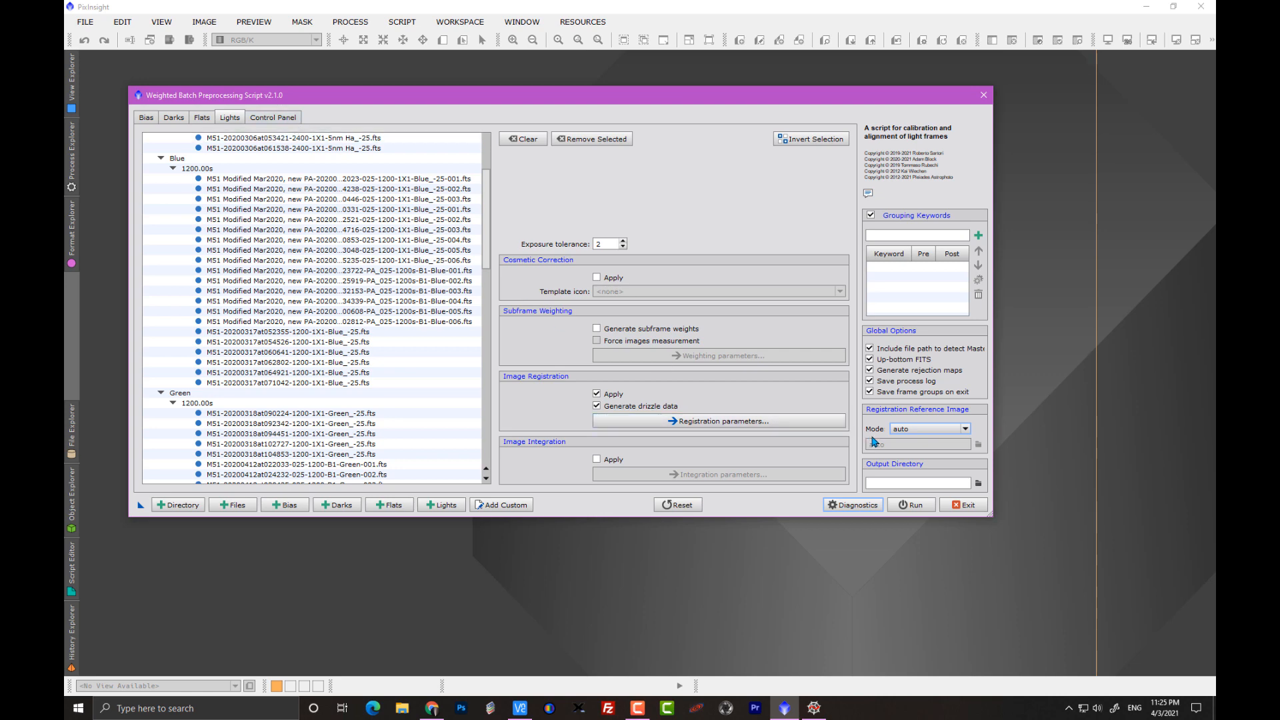
pyautogui.click(273, 117)
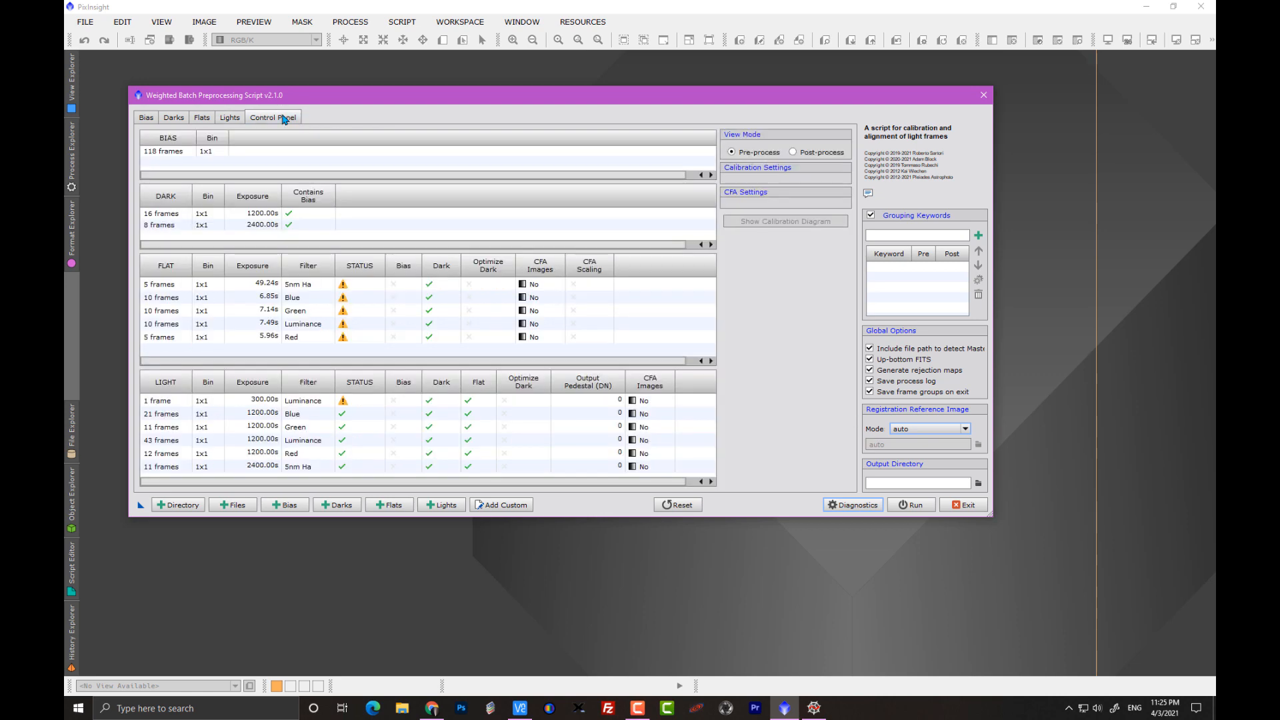
pyautogui.click(244, 225)
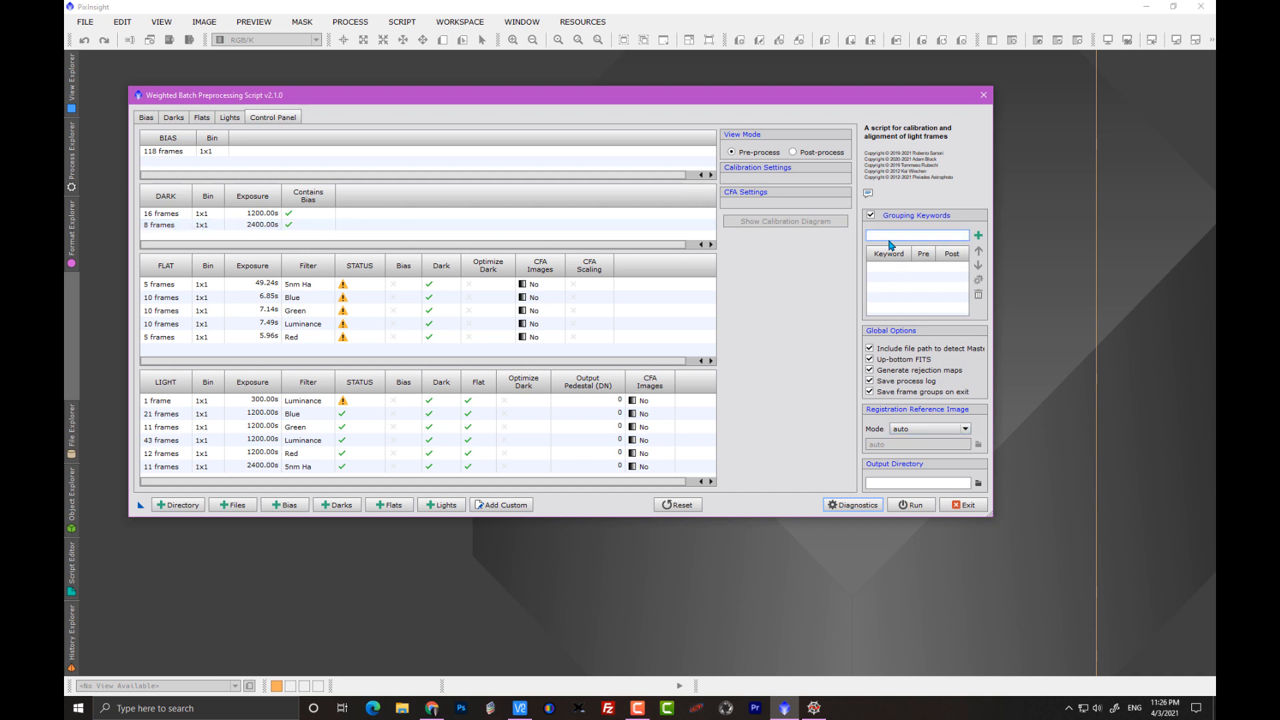
pyautogui.click(916, 235)
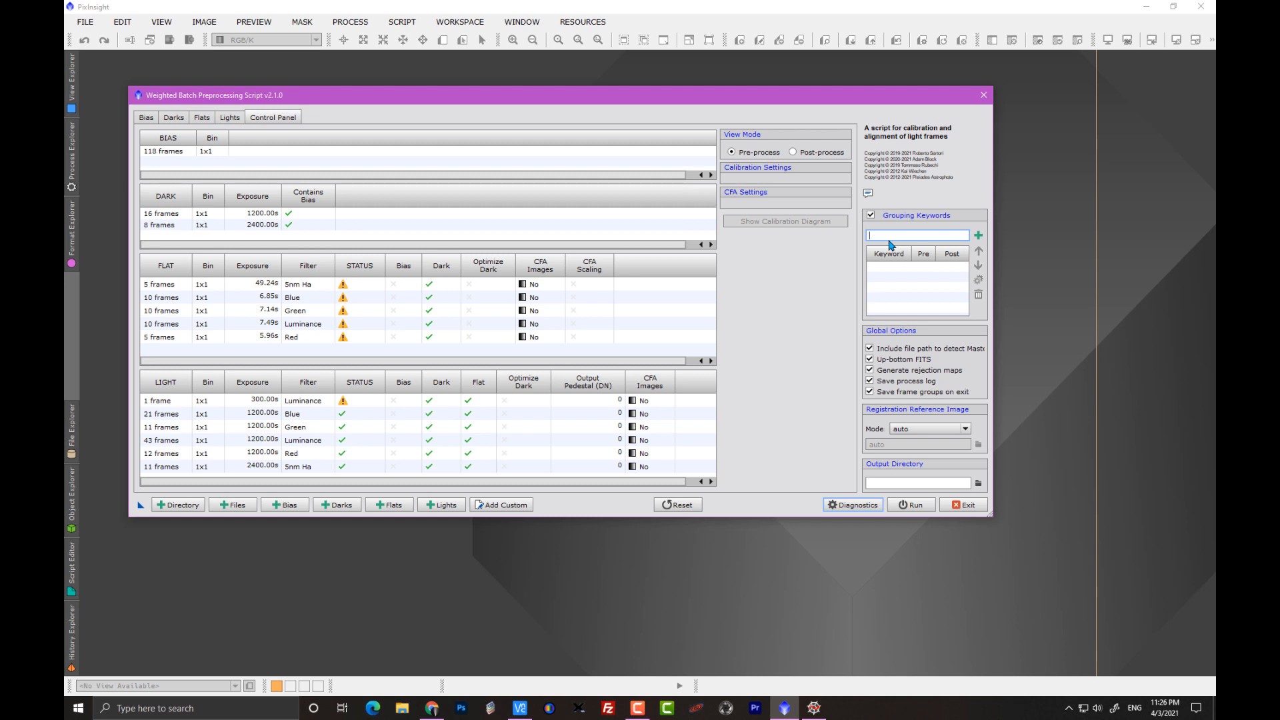
pyautogui.write('H-APH')
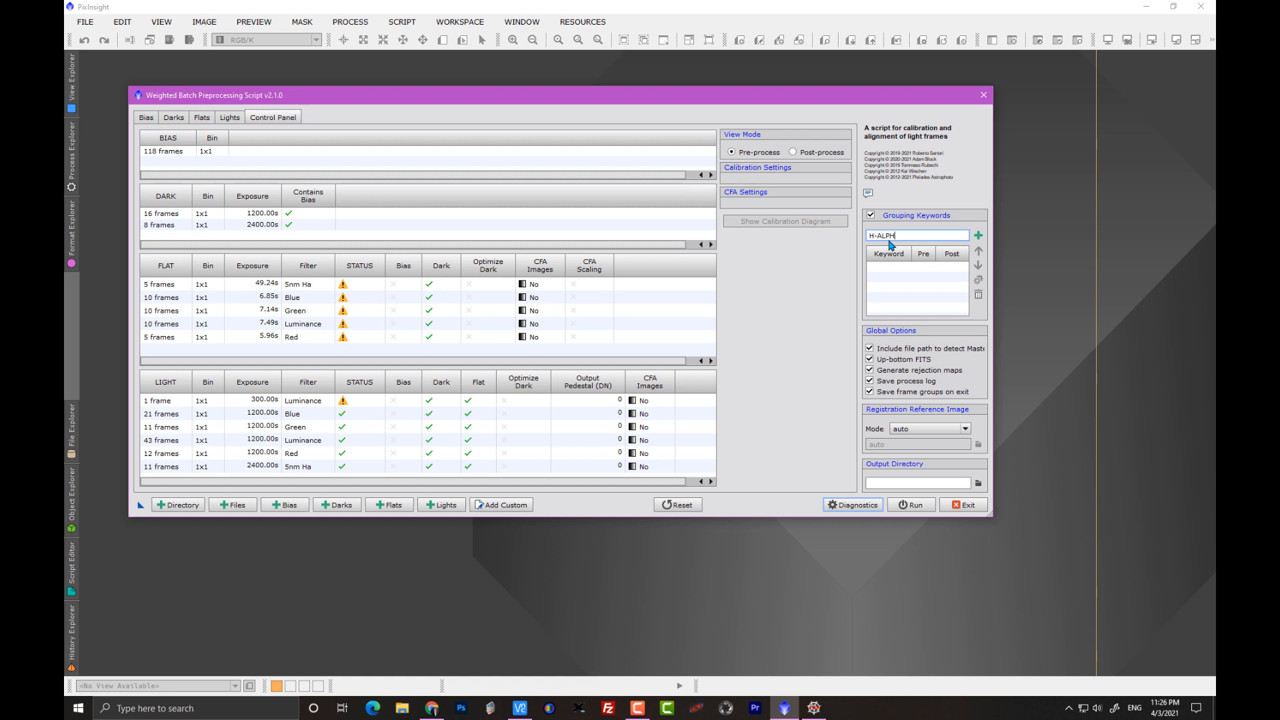
pyautogui.write('A')
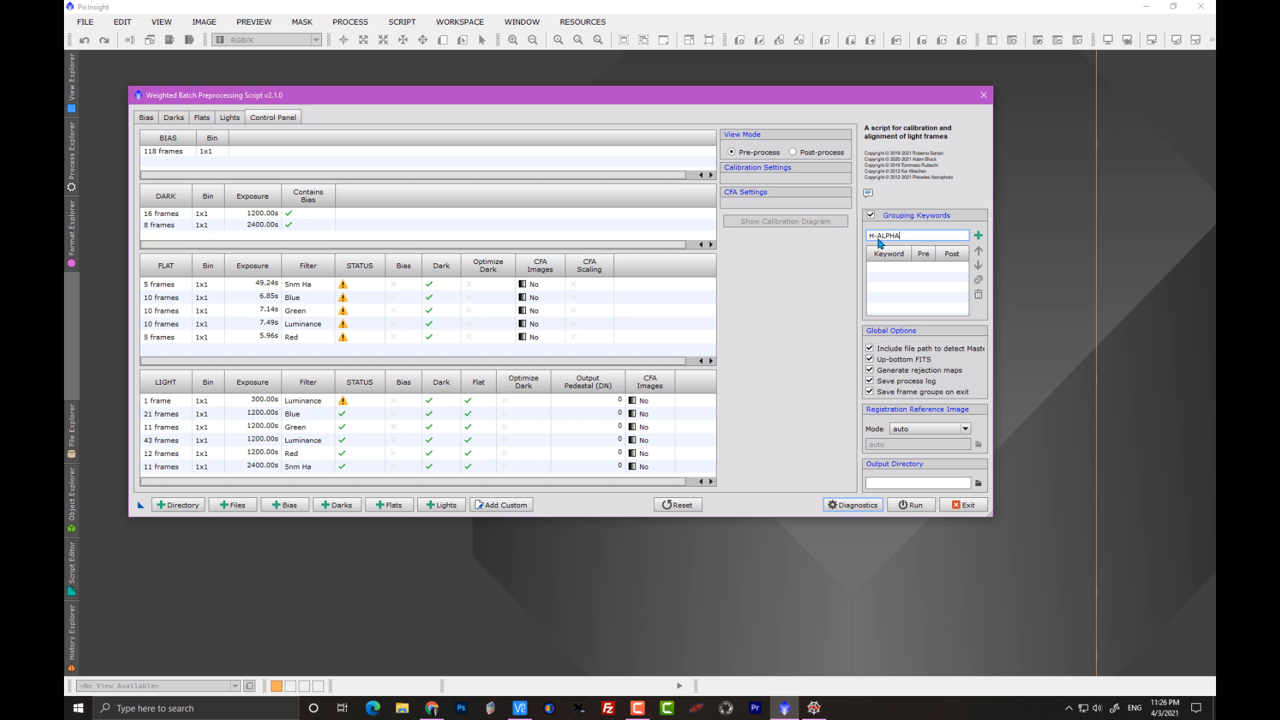
pyautogui.moveTo(897, 245)
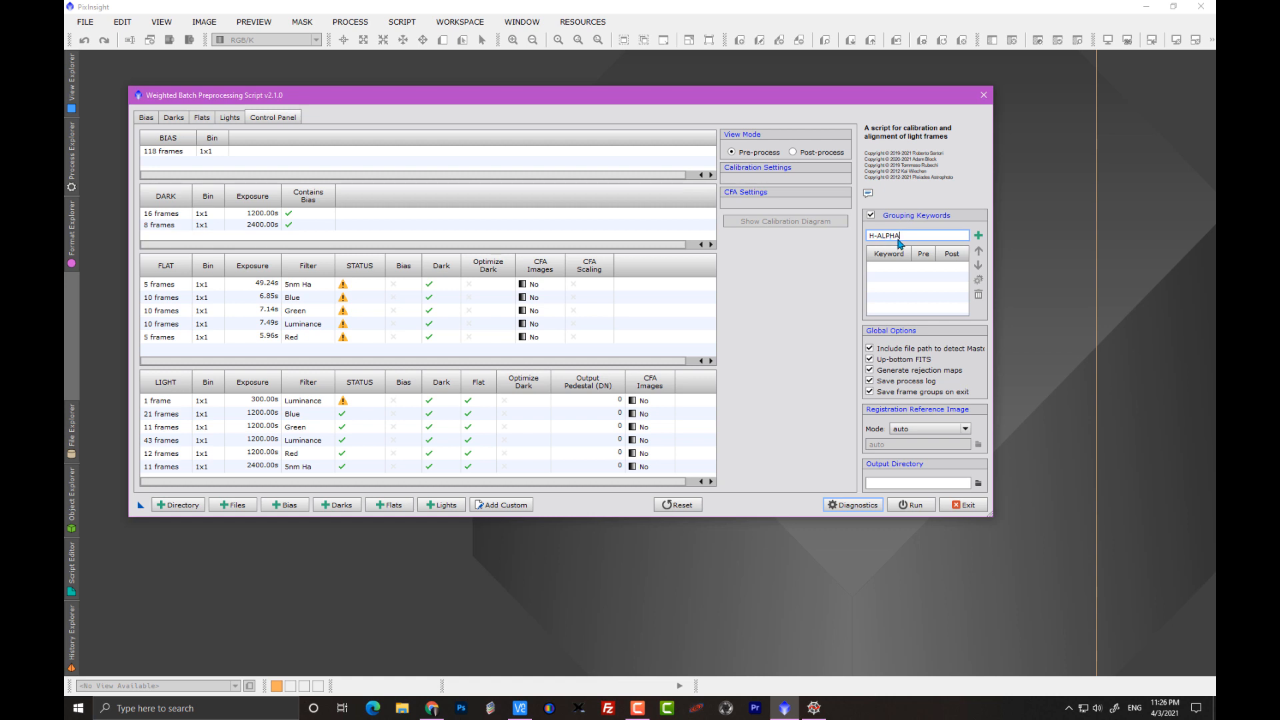
pyautogui.moveTo(899, 246)
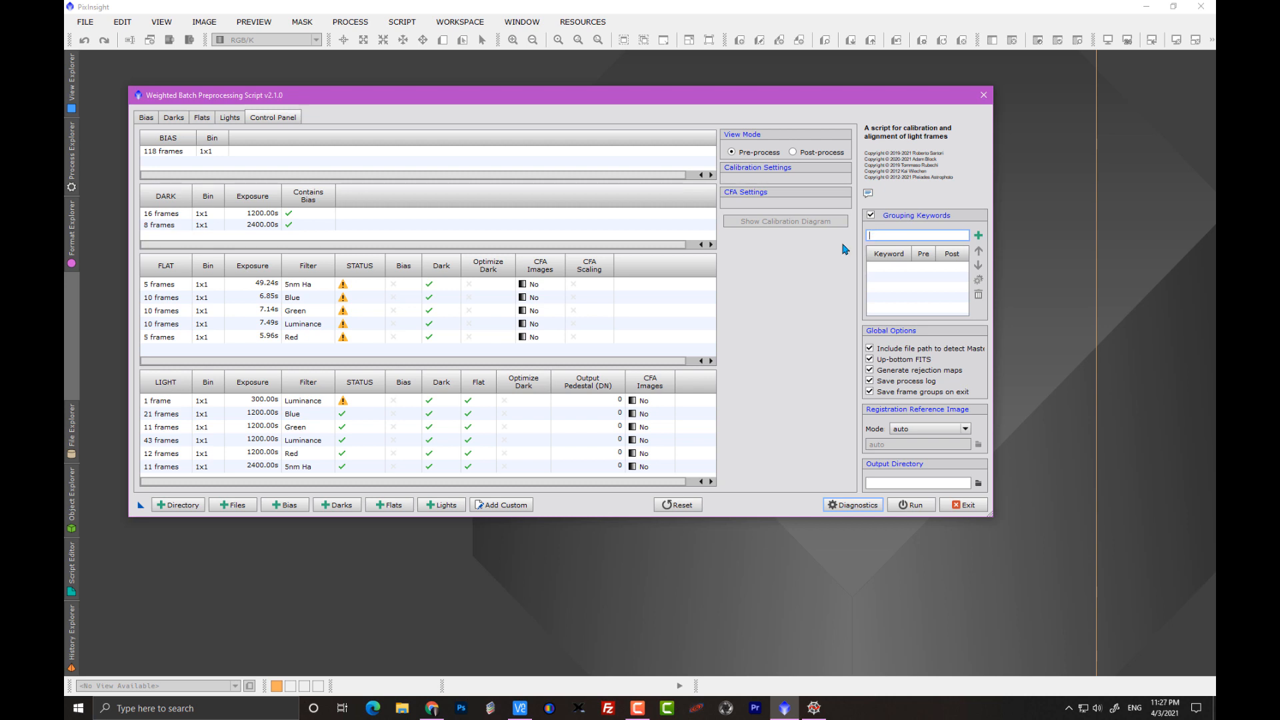
pyautogui.moveTo(389, 366)
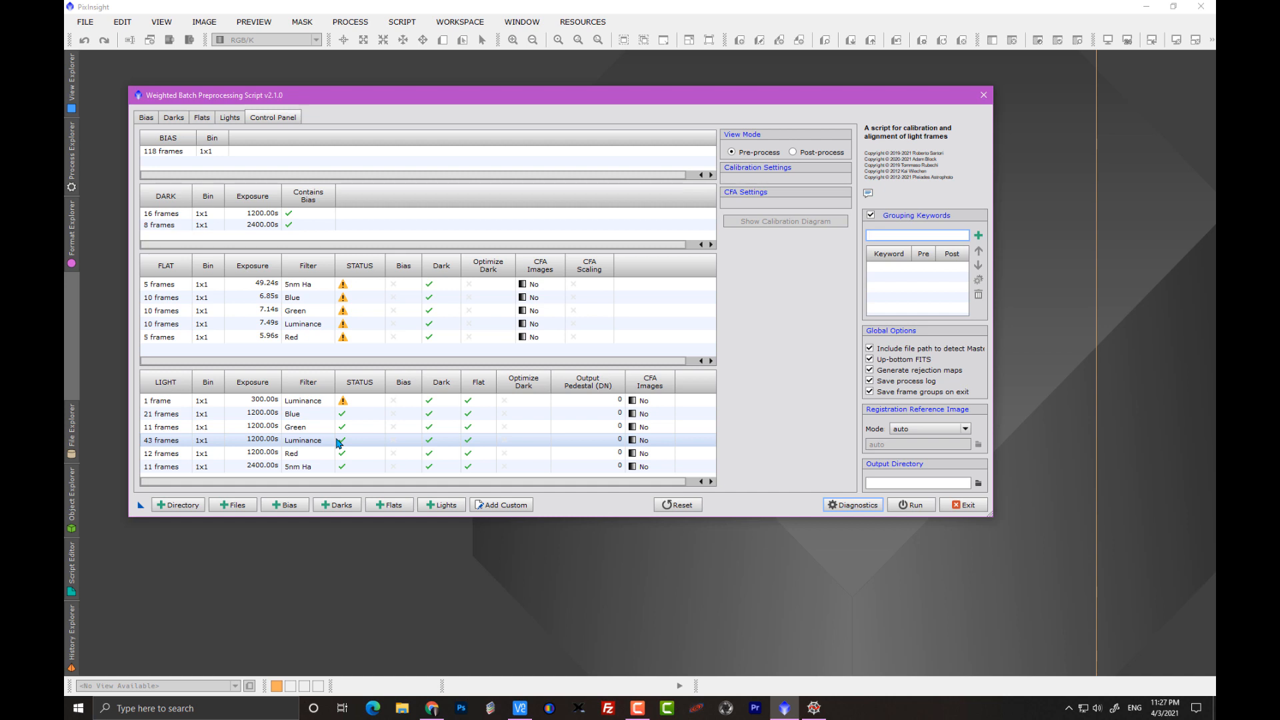
pyautogui.click(914, 235)
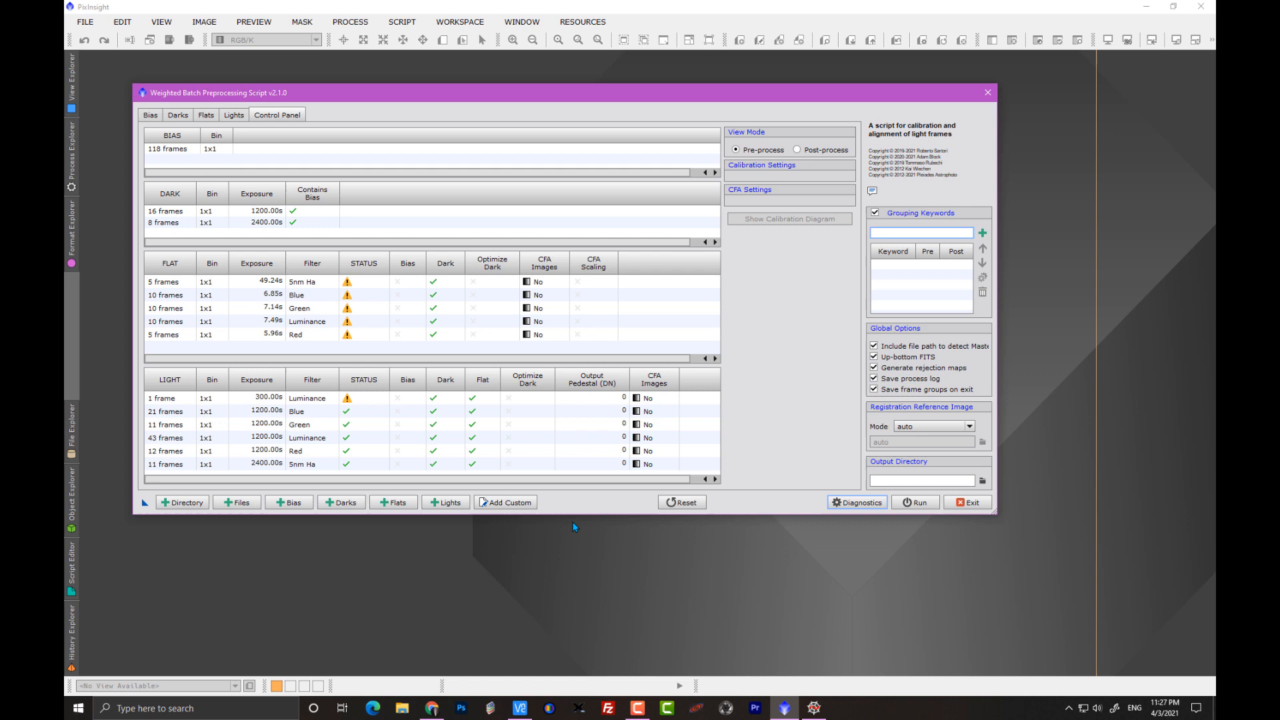
pyautogui.click(921, 232)
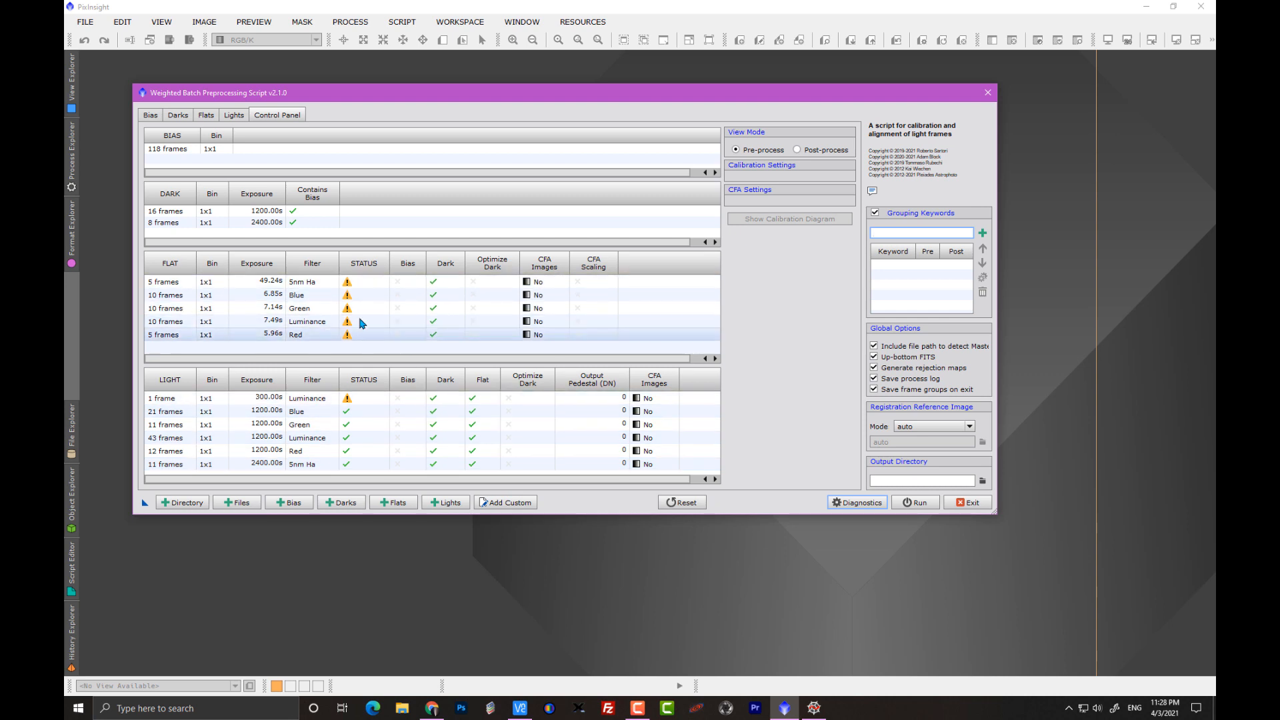
pyautogui.click(303, 281)
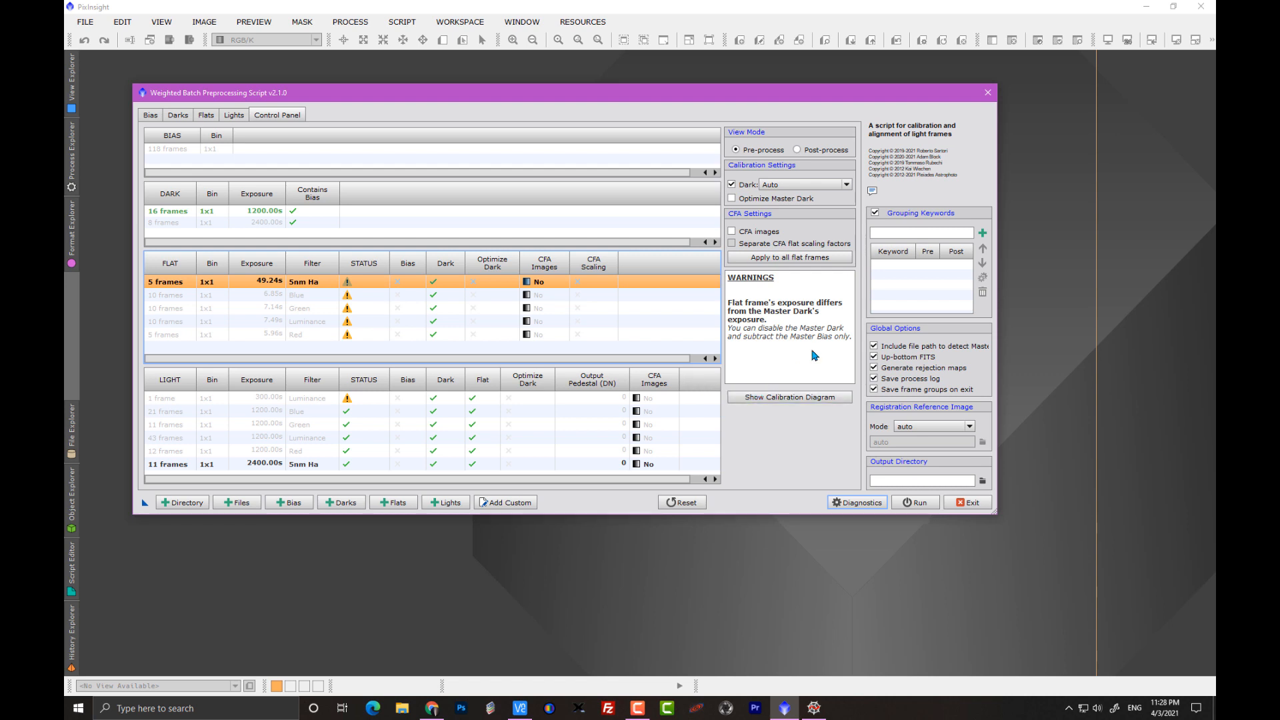
pyautogui.moveTo(738, 313)
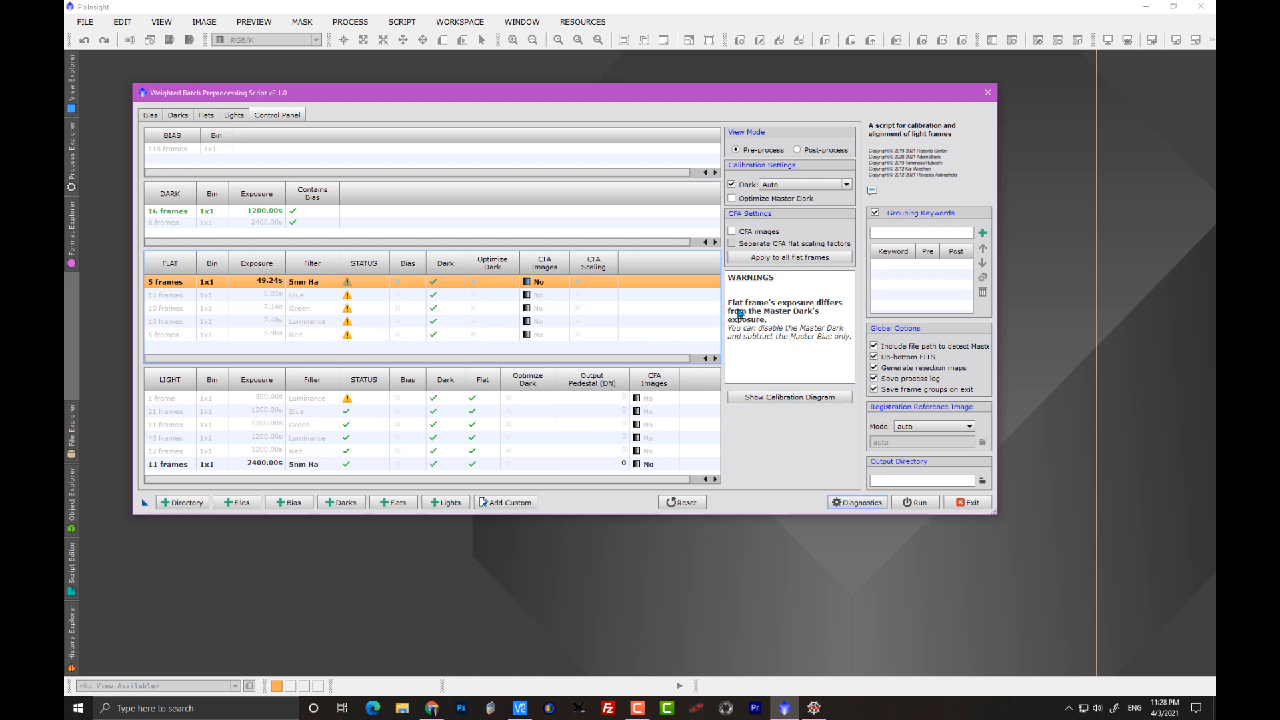
pyautogui.moveTo(794, 315)
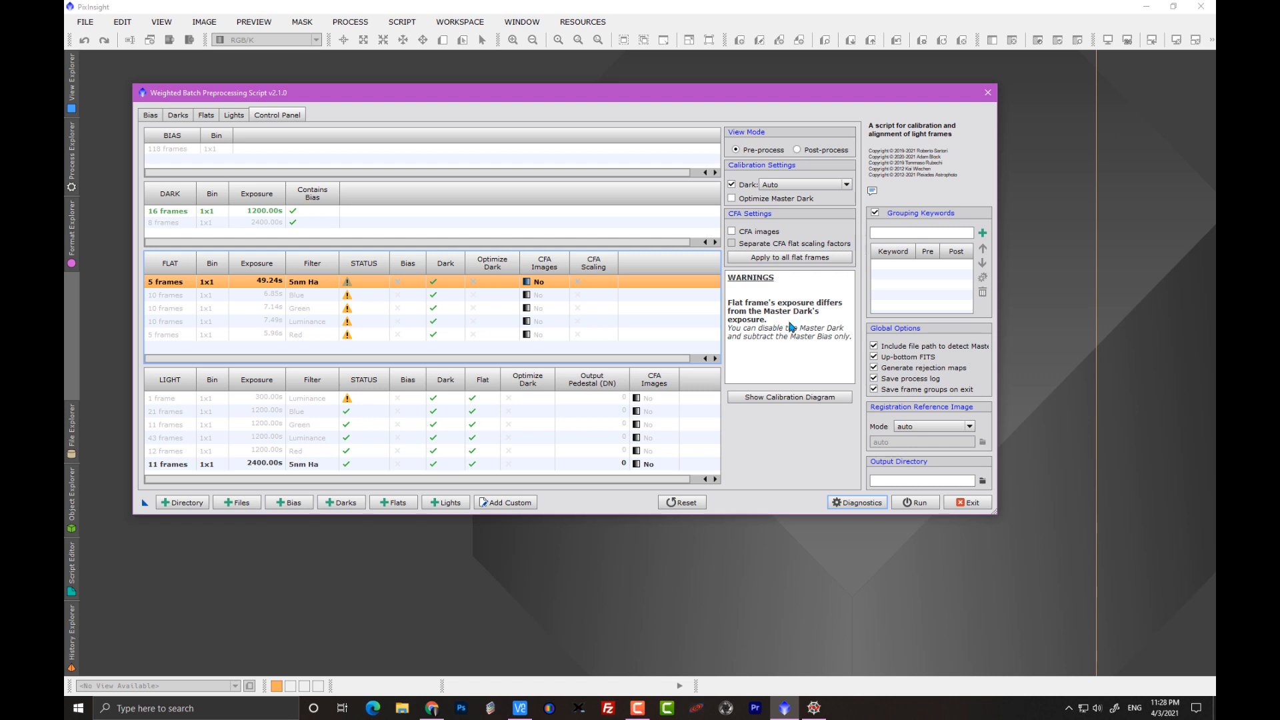
pyautogui.moveTo(750, 339)
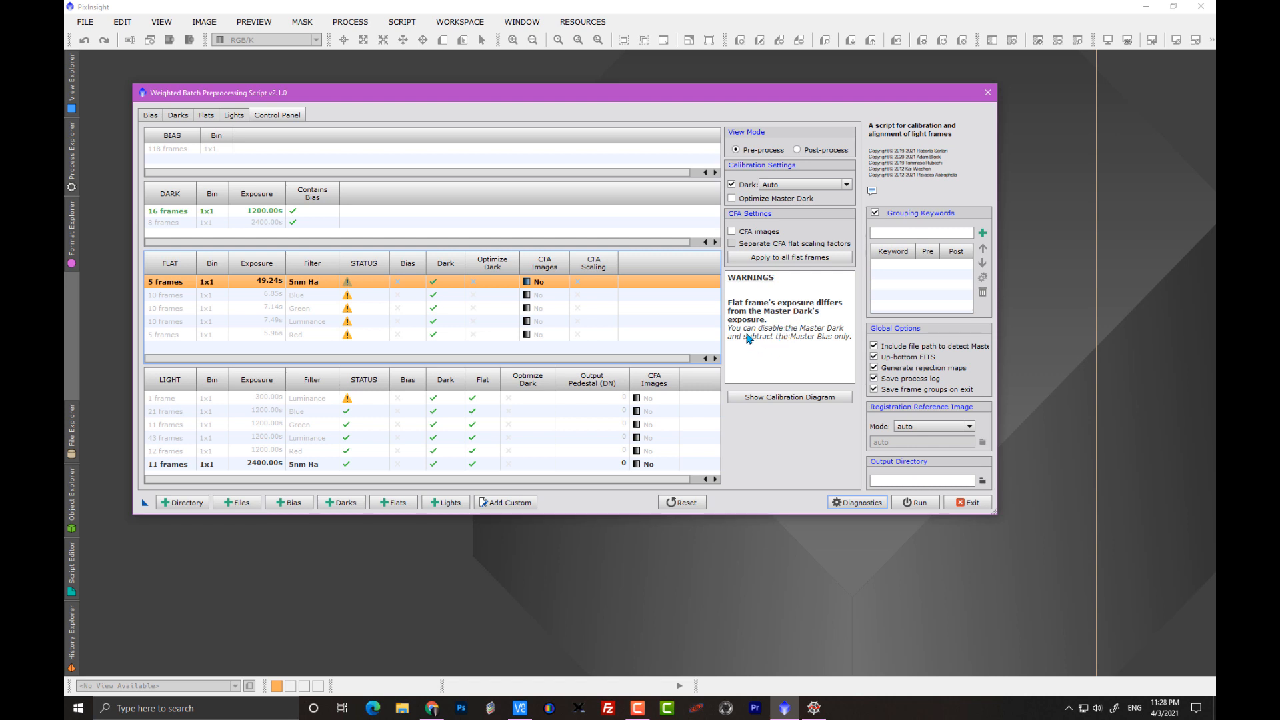
pyautogui.moveTo(801, 330)
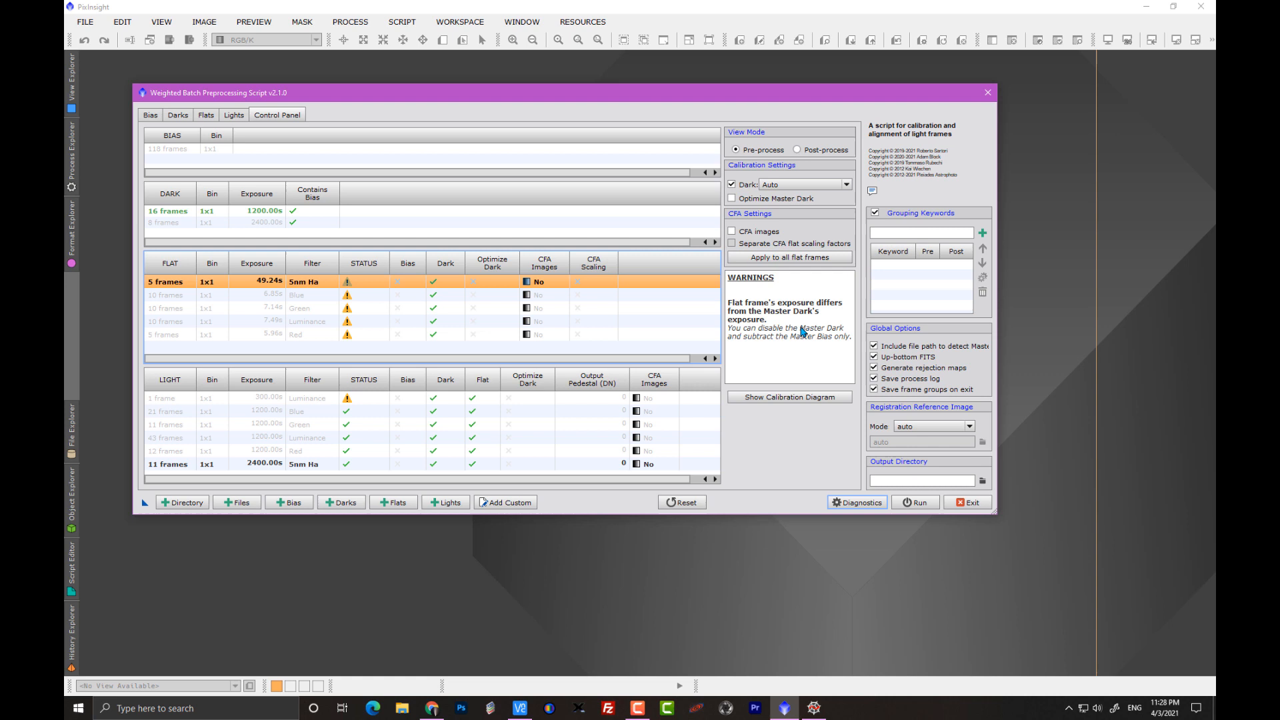
pyautogui.moveTo(822, 344)
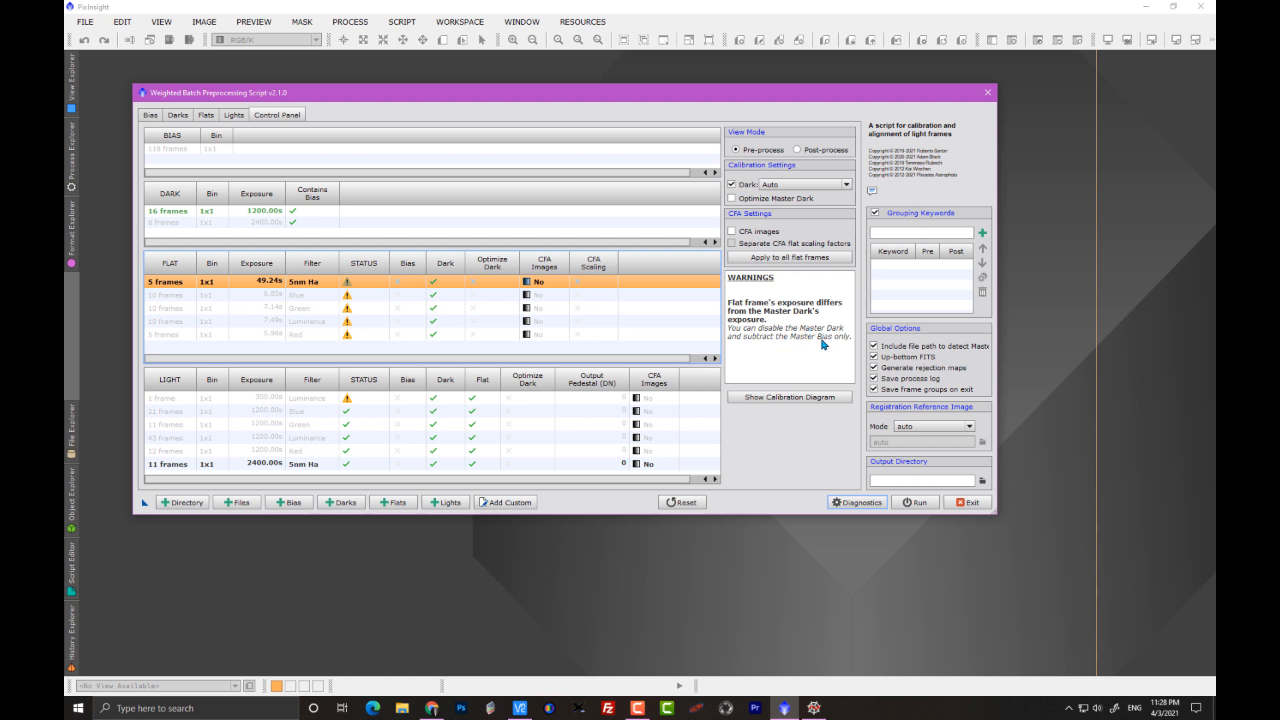
pyautogui.moveTo(834, 364)
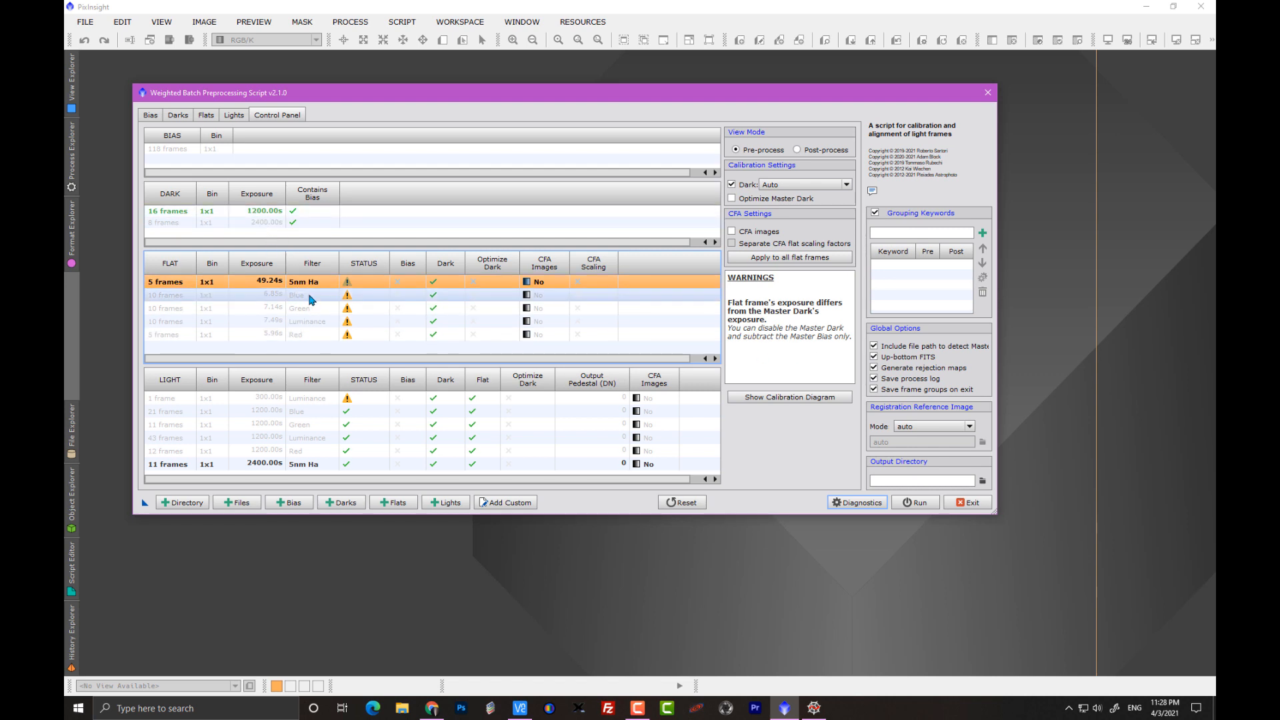
pyautogui.moveTo(314, 299)
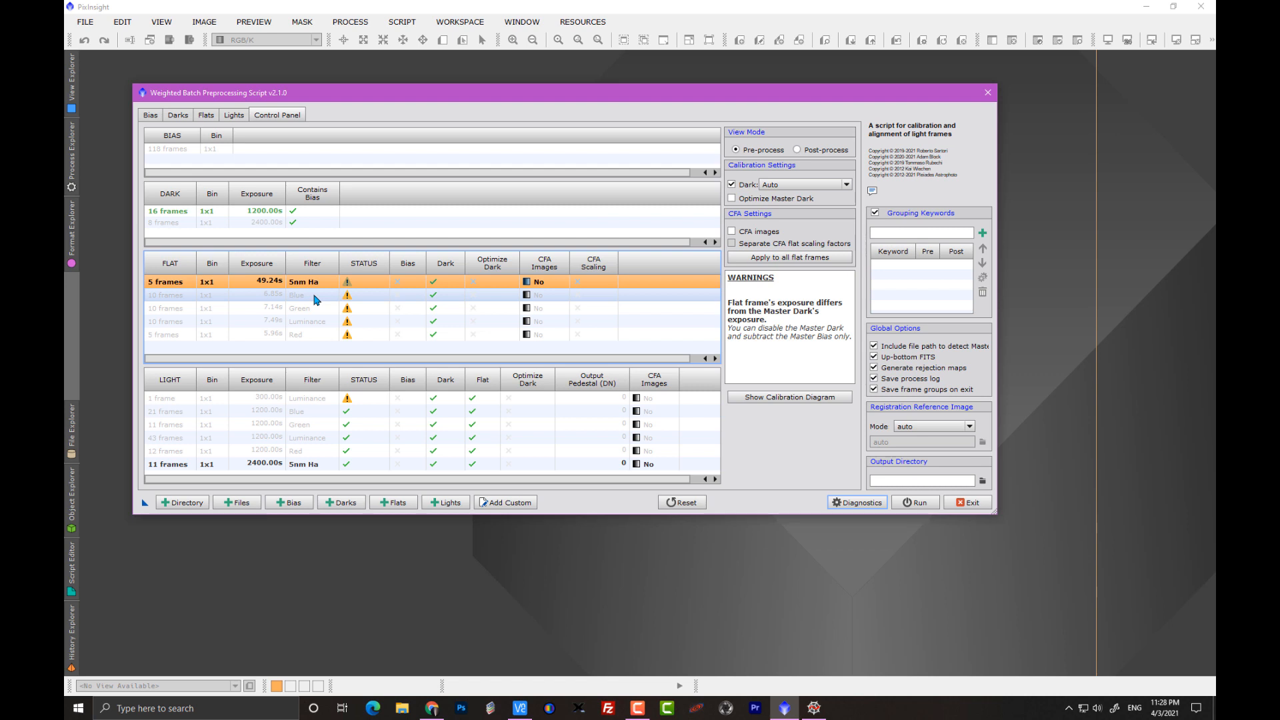
pyautogui.moveTo(290, 302)
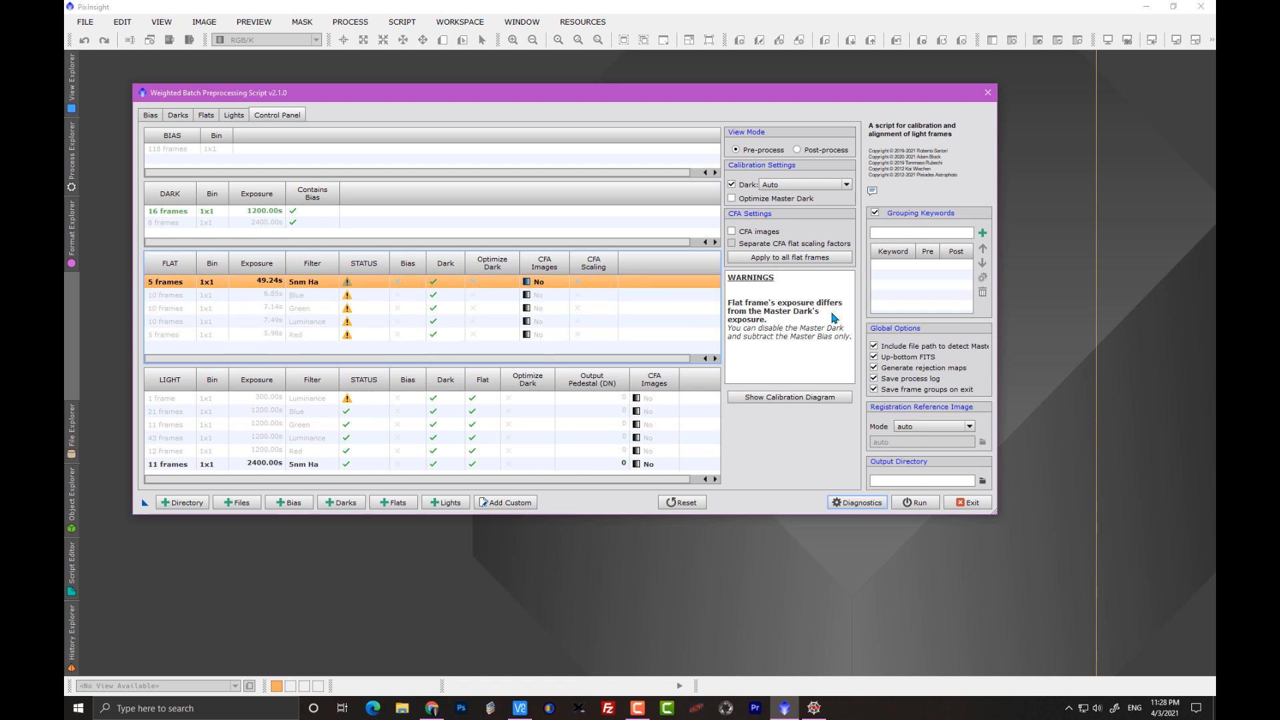
pyautogui.moveTo(829, 346)
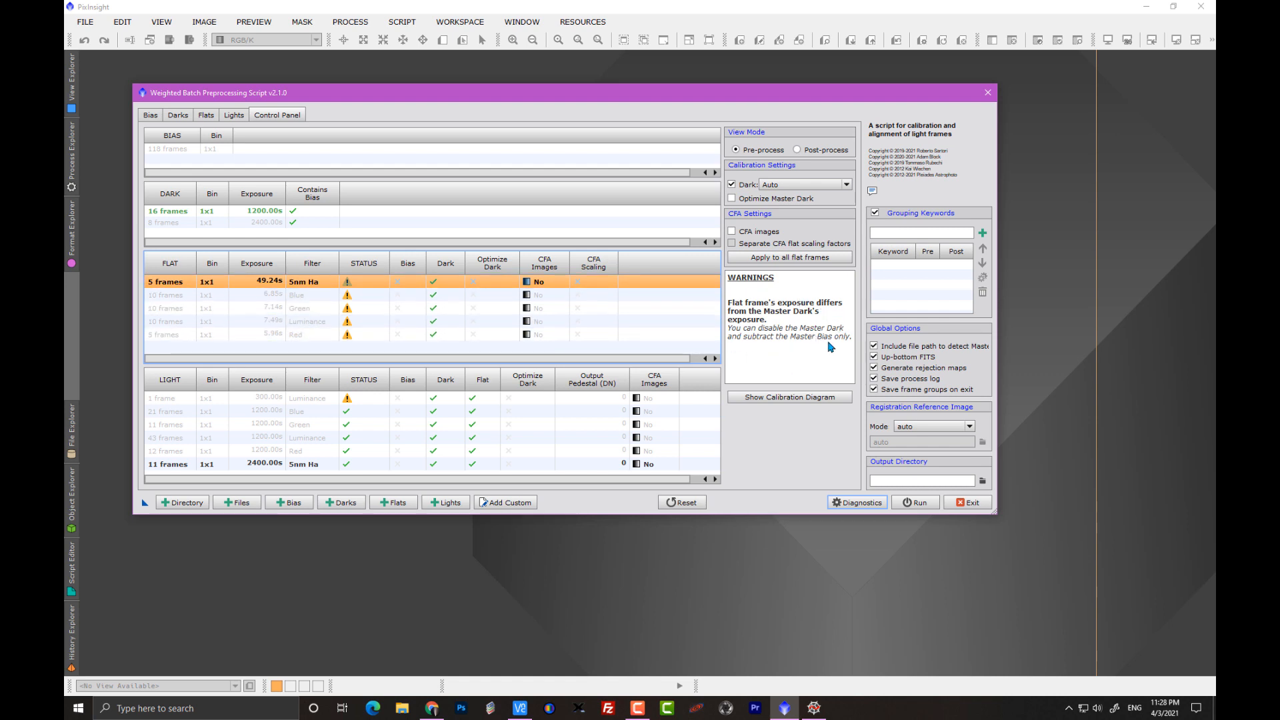
pyautogui.moveTo(379, 294)
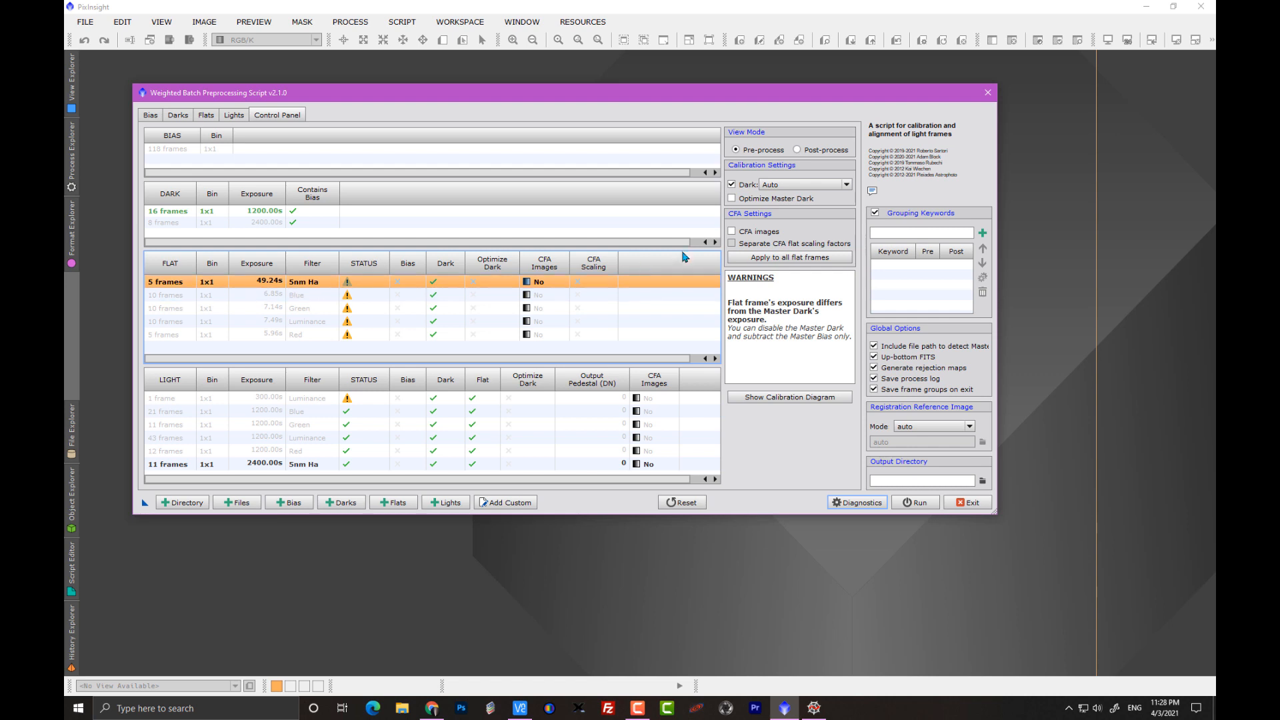
pyautogui.moveTo(734, 168)
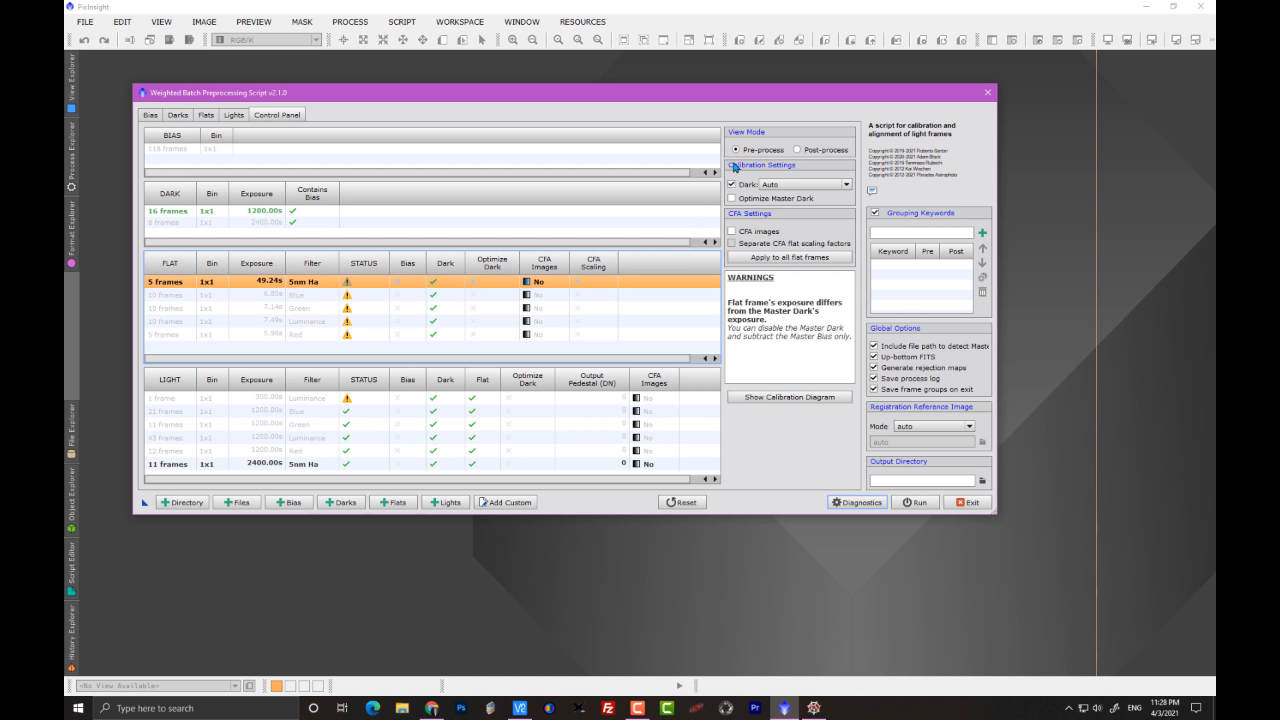
# Step: Select the Red flat group and view its bias-only calibration flow diagram
pyautogui.click(731, 184)
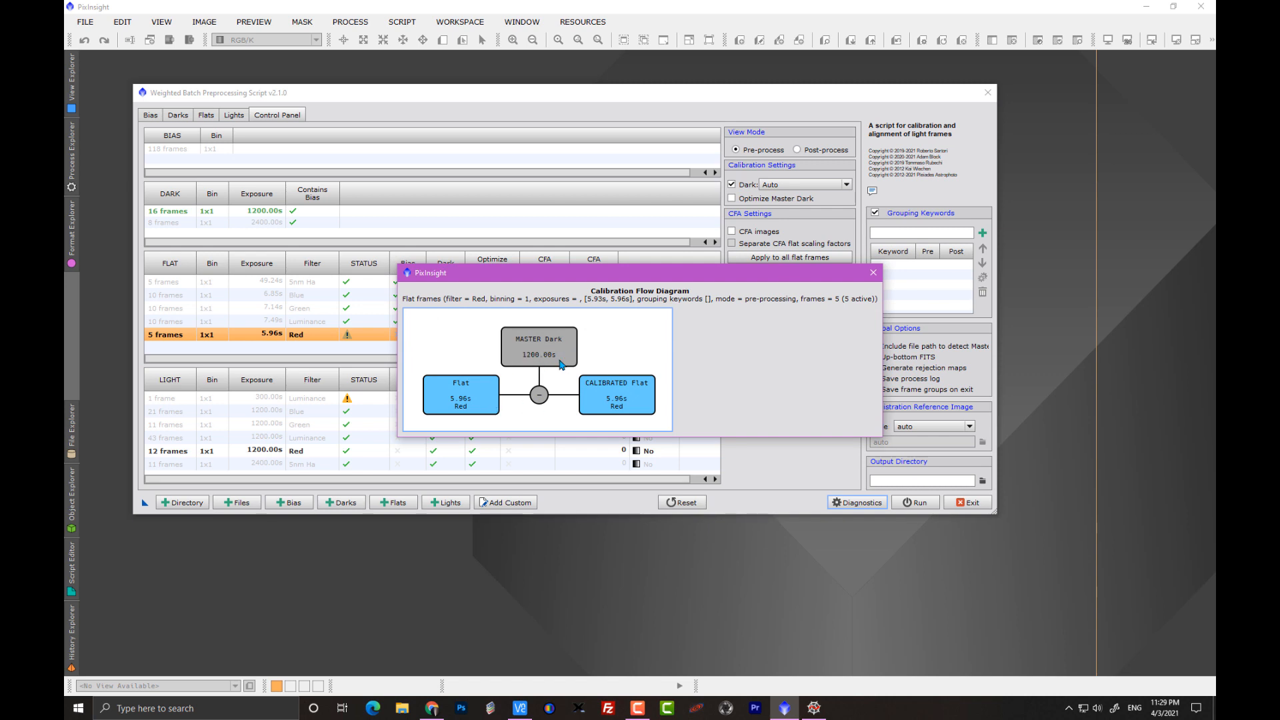
pyautogui.click(872, 272)
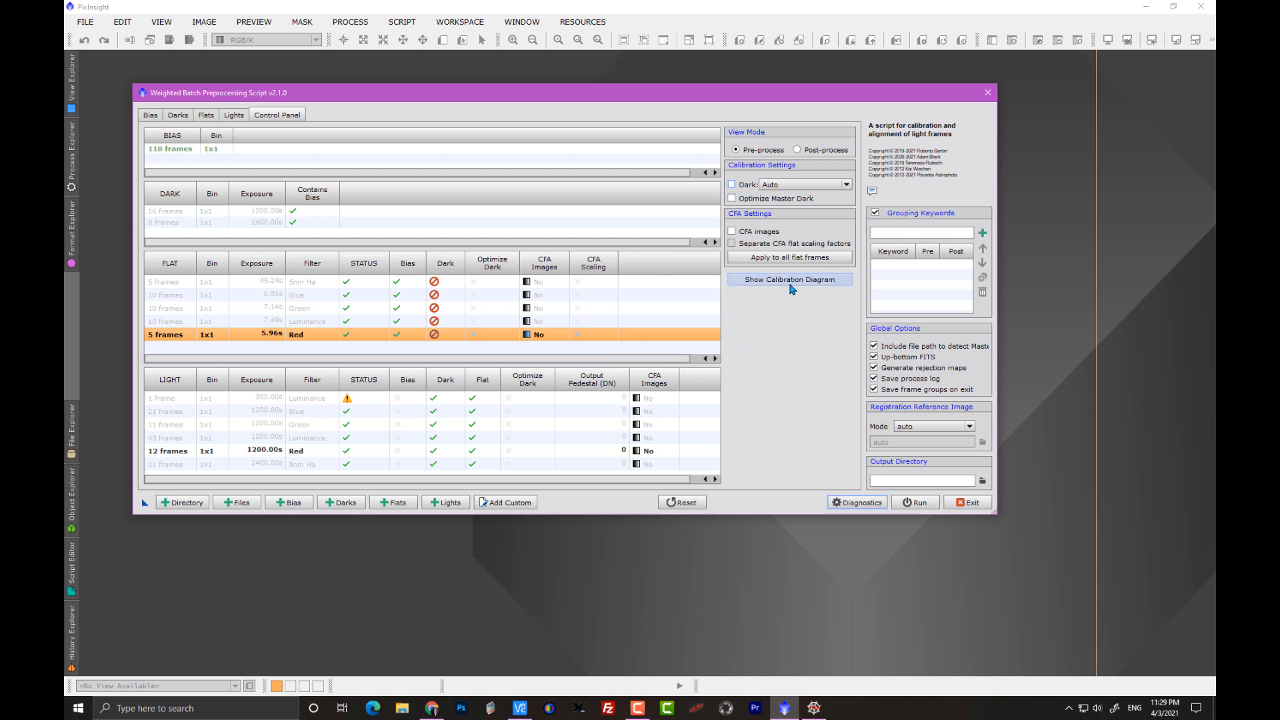
pyautogui.click(789, 280)
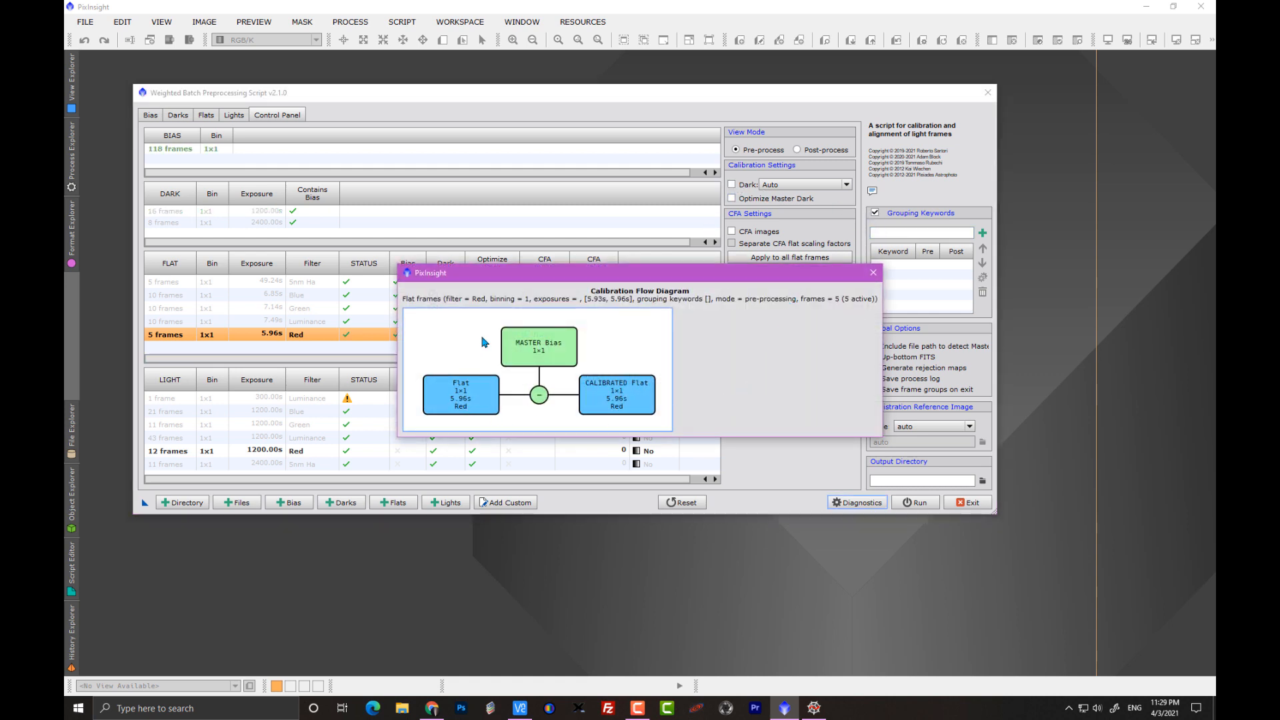
pyautogui.moveTo(621, 396)
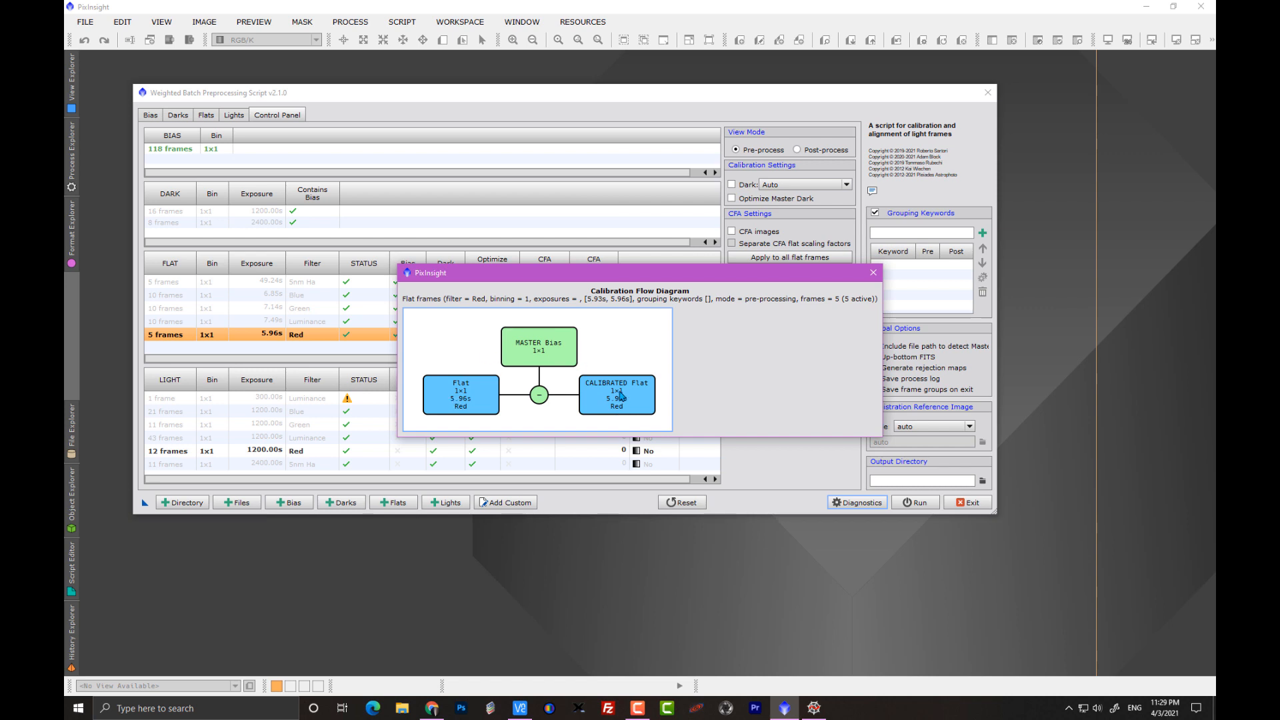
pyautogui.moveTo(290, 296)
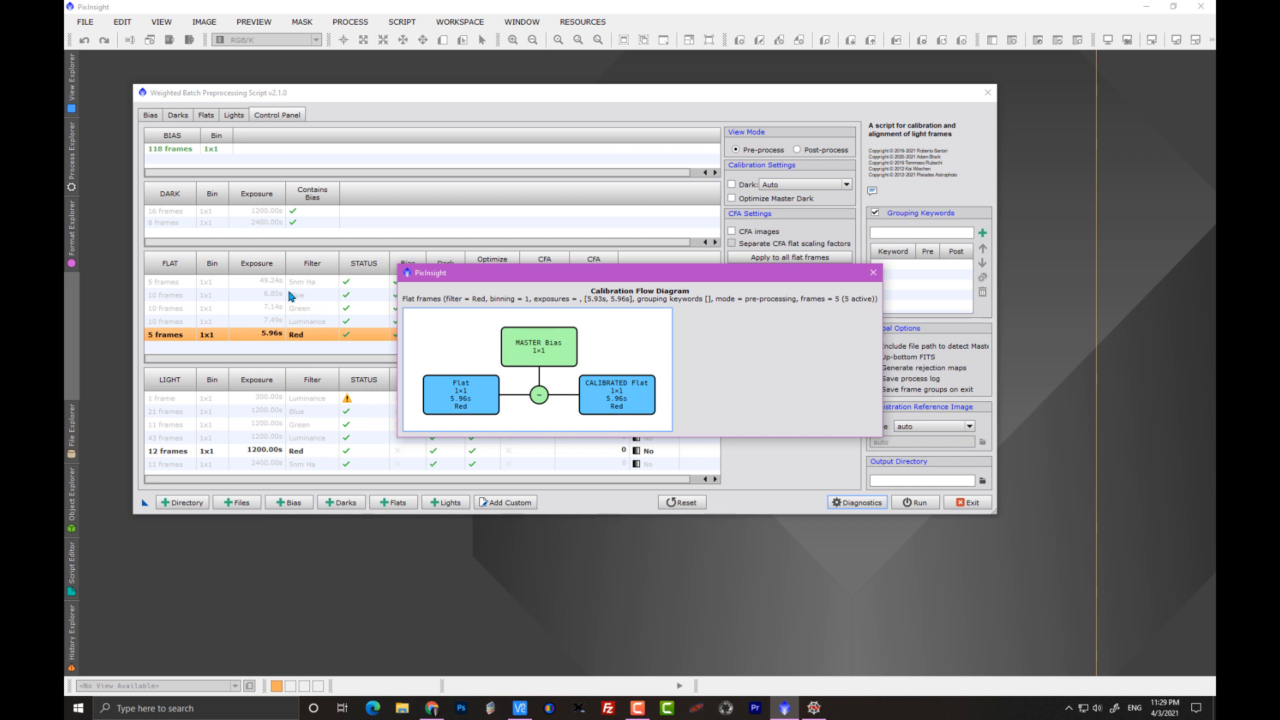
pyautogui.moveTo(354, 309)
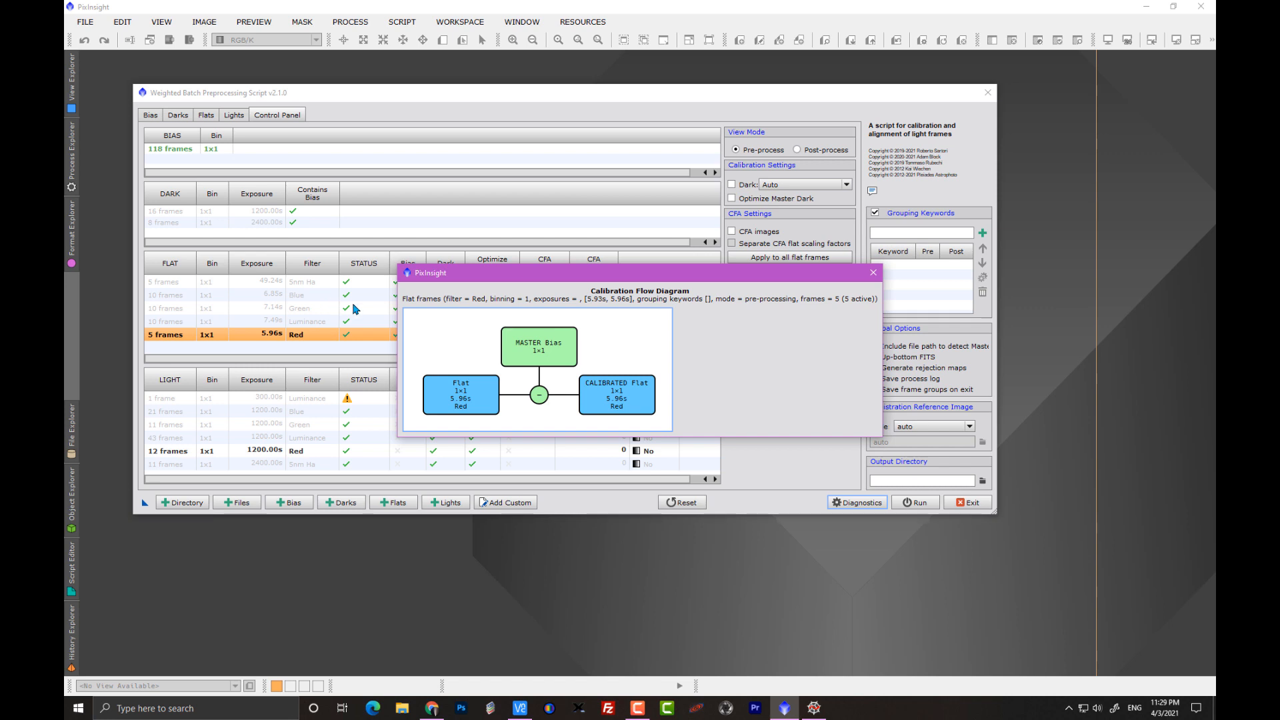
pyautogui.moveTo(553, 344)
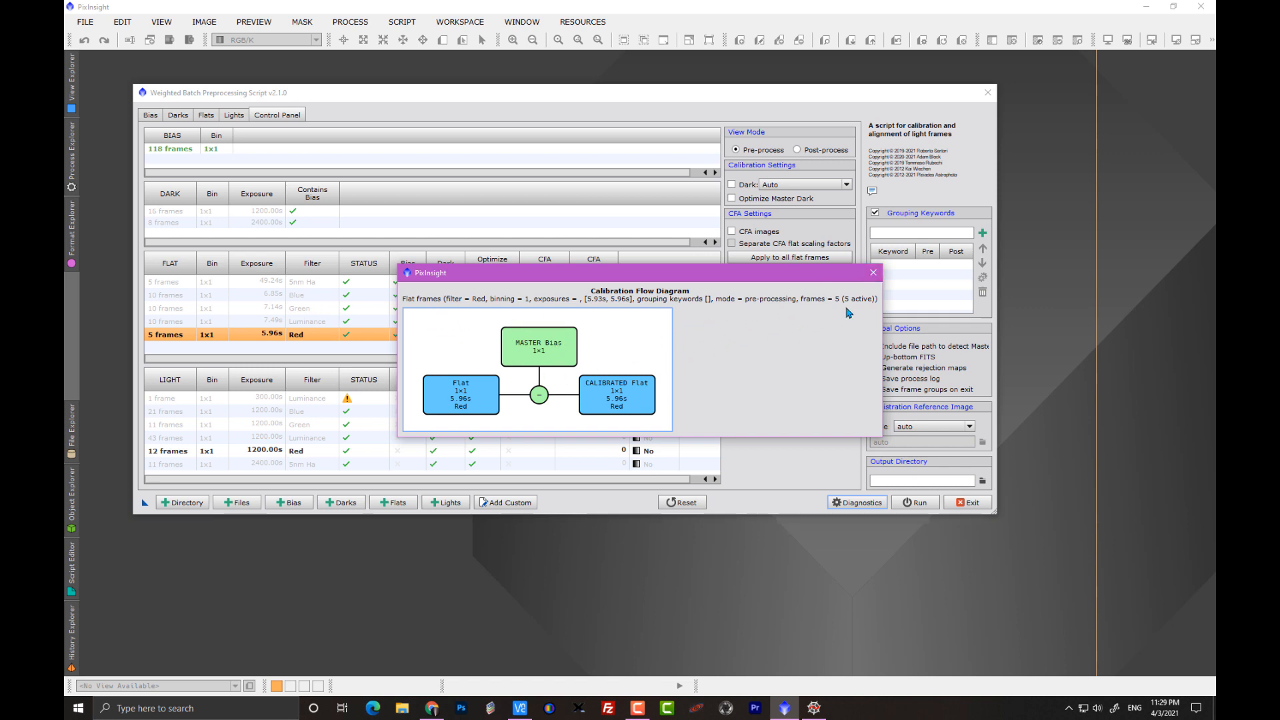
pyautogui.moveTo(829, 351)
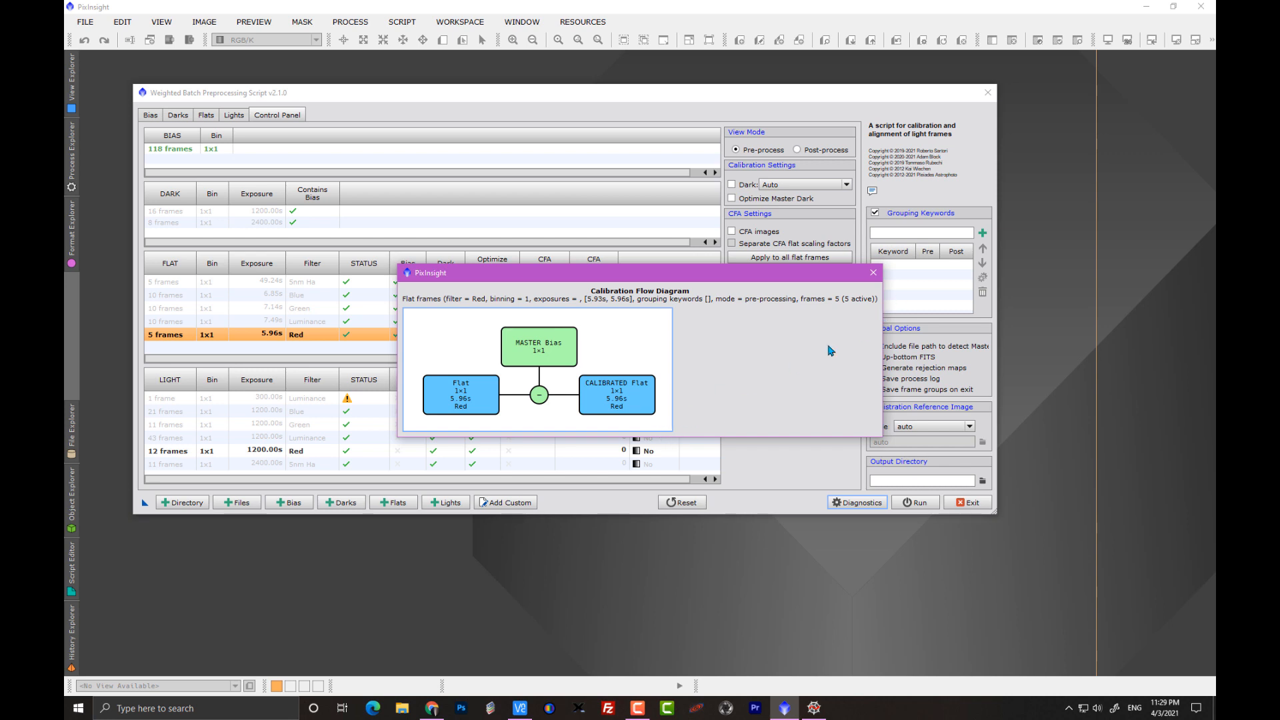
# Step: Close the flat calibration diagram and select the 300.00s Luminance light row
pyautogui.click(872, 272)
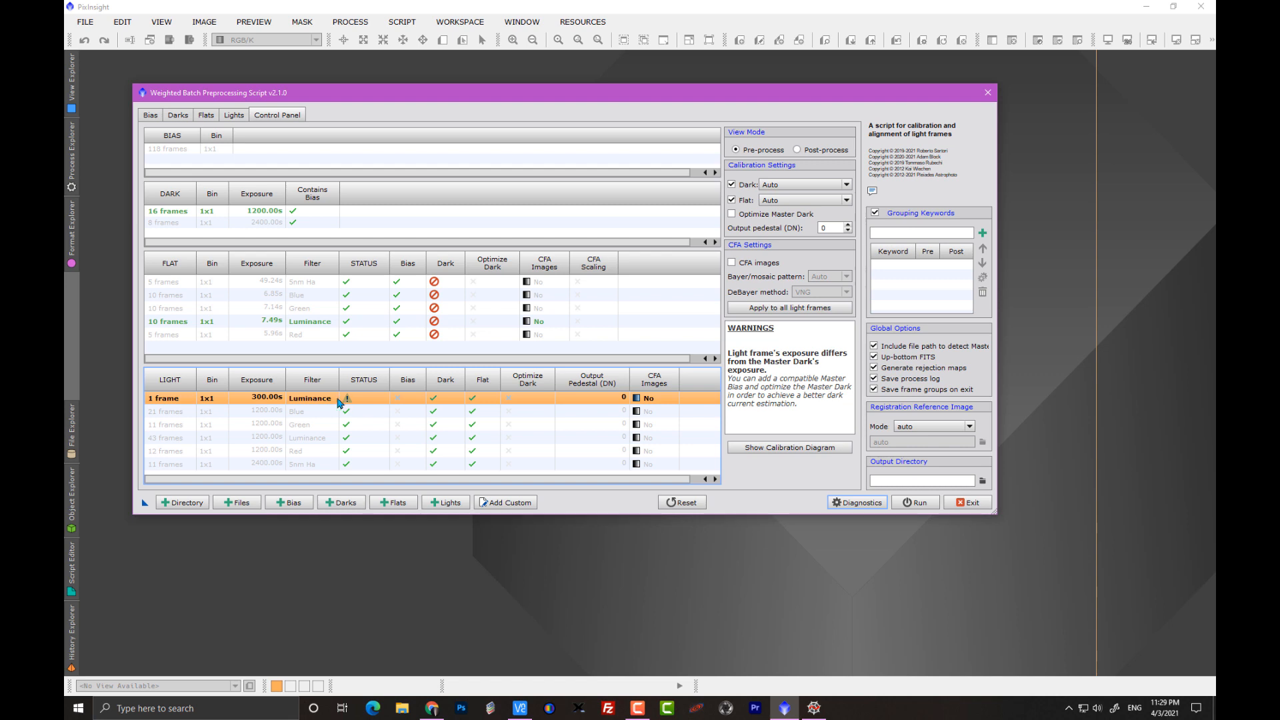
pyautogui.moveTo(364, 410)
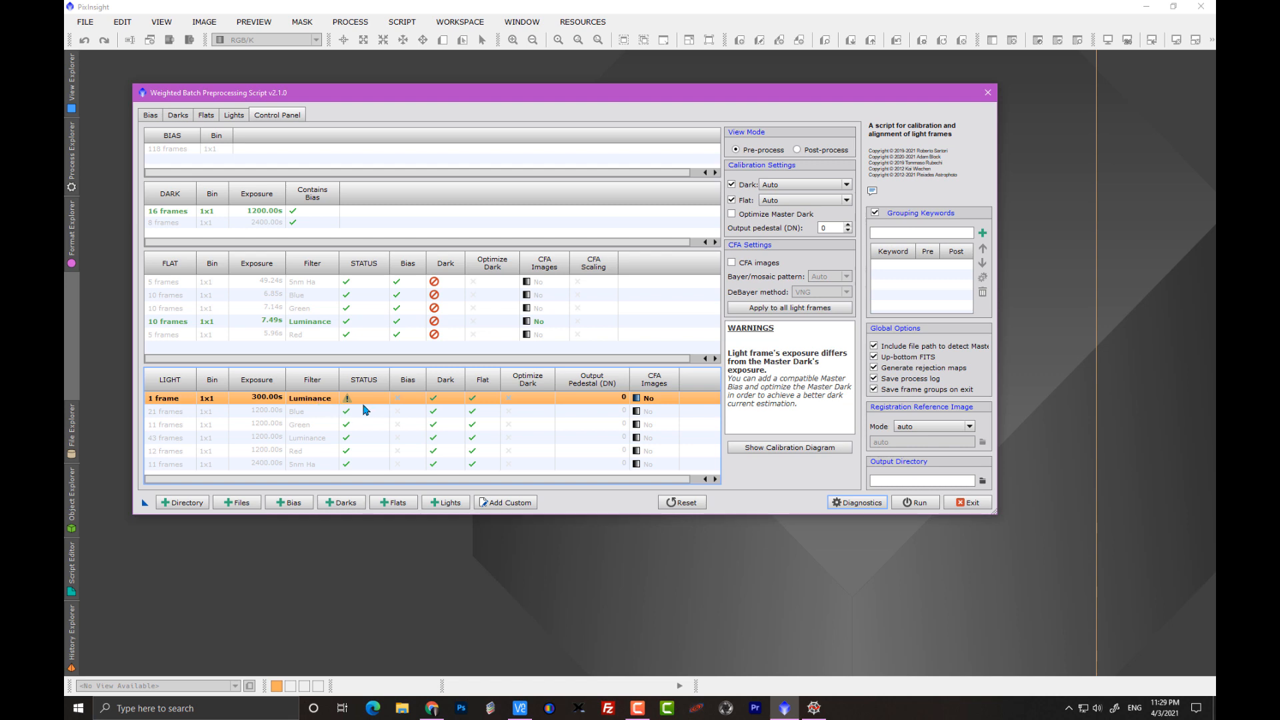
pyautogui.moveTo(345, 402)
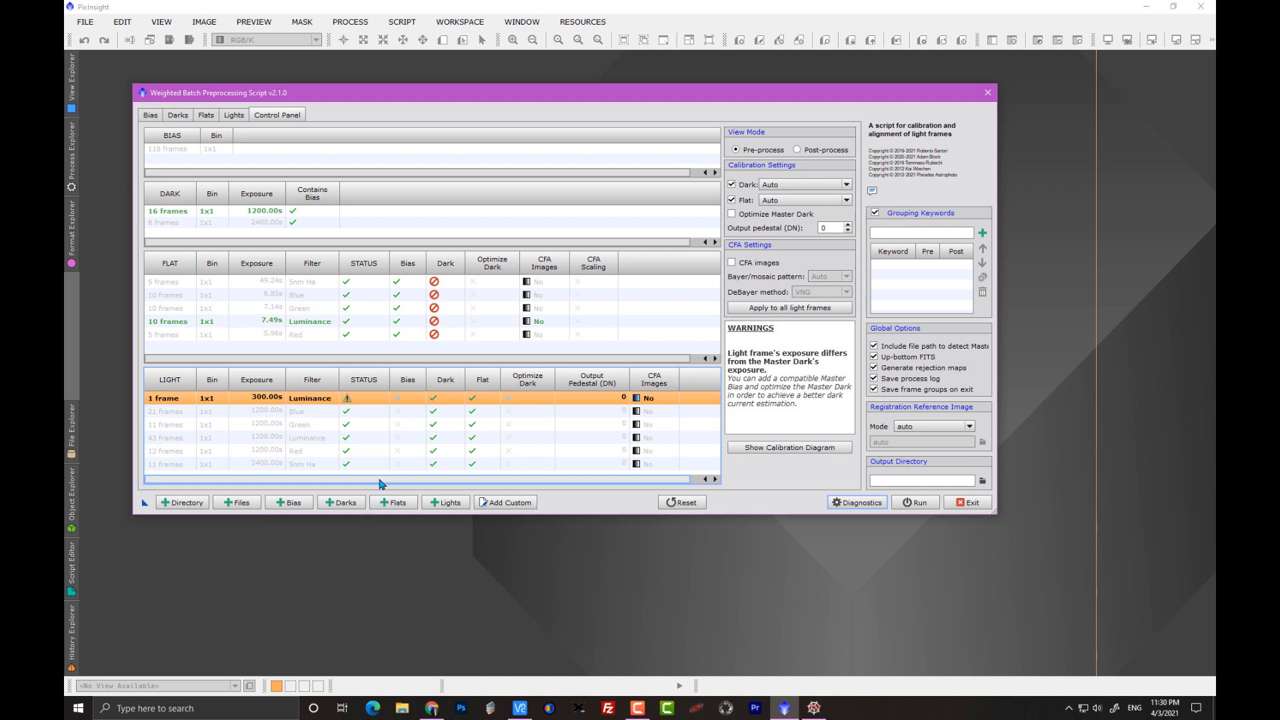
pyautogui.click(277, 437)
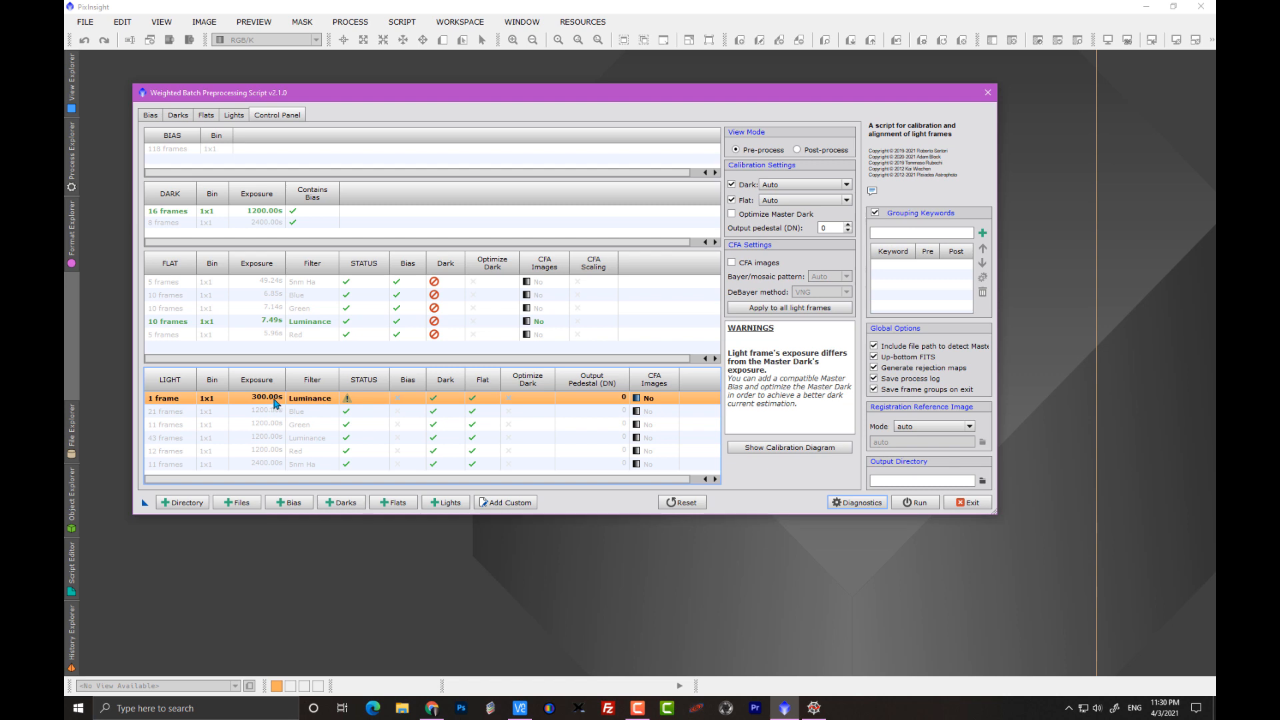
pyautogui.moveTo(222, 164)
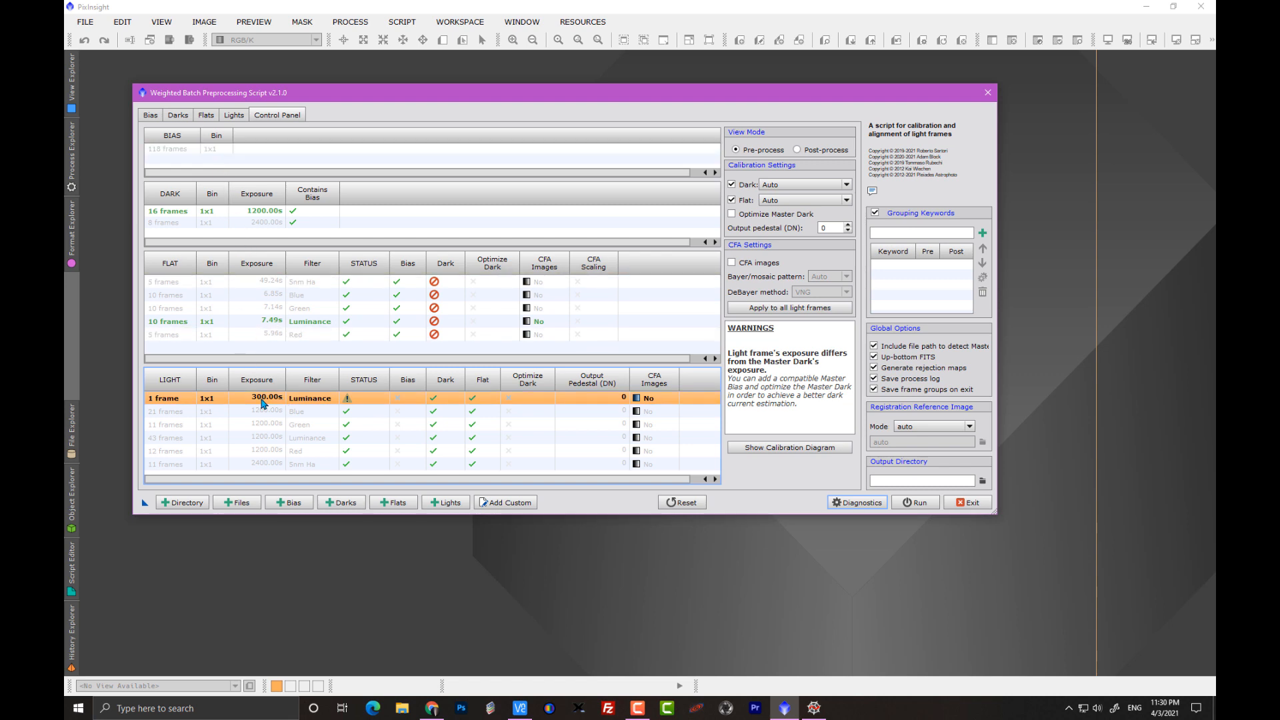
pyautogui.moveTo(272, 405)
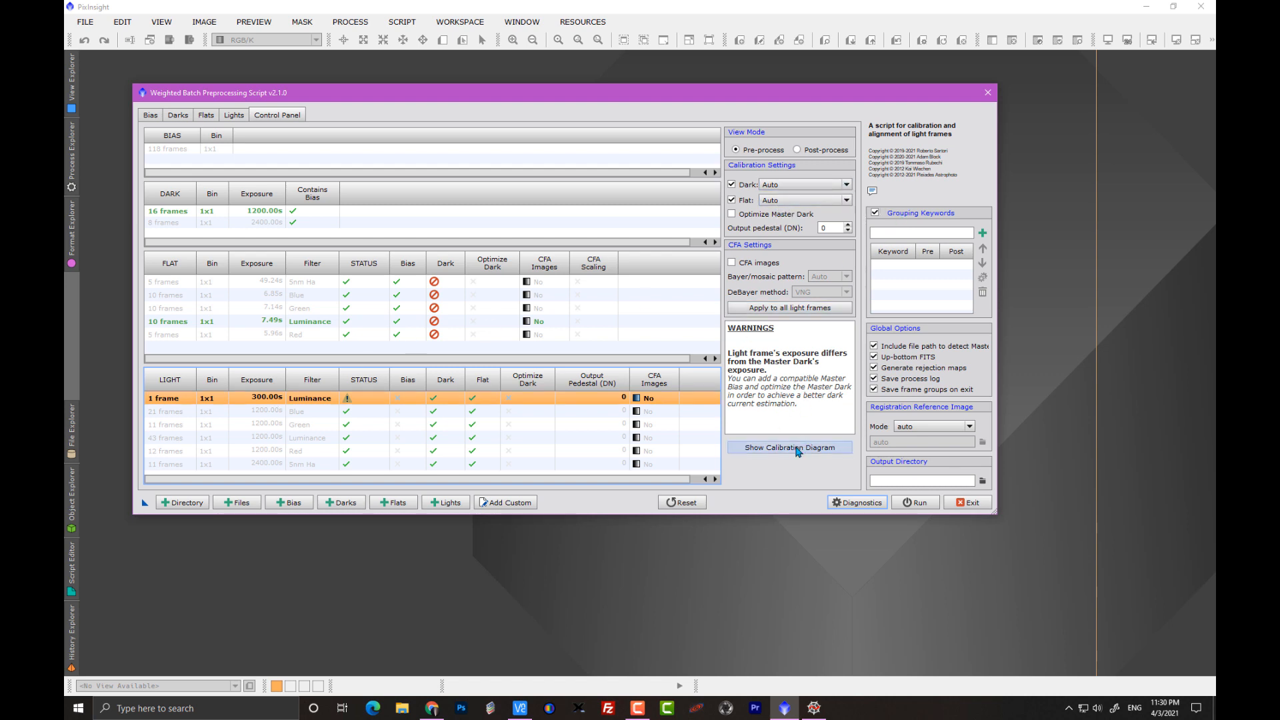
pyautogui.click(789, 447)
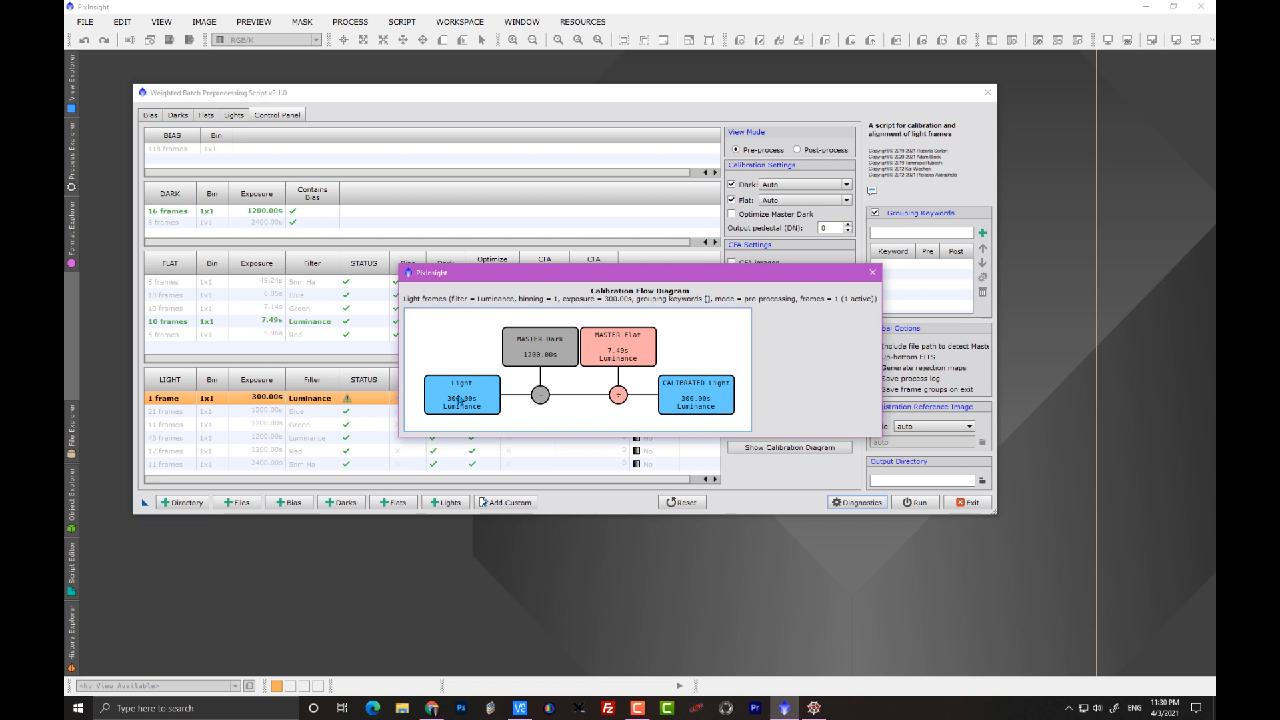
pyautogui.moveTo(552, 350)
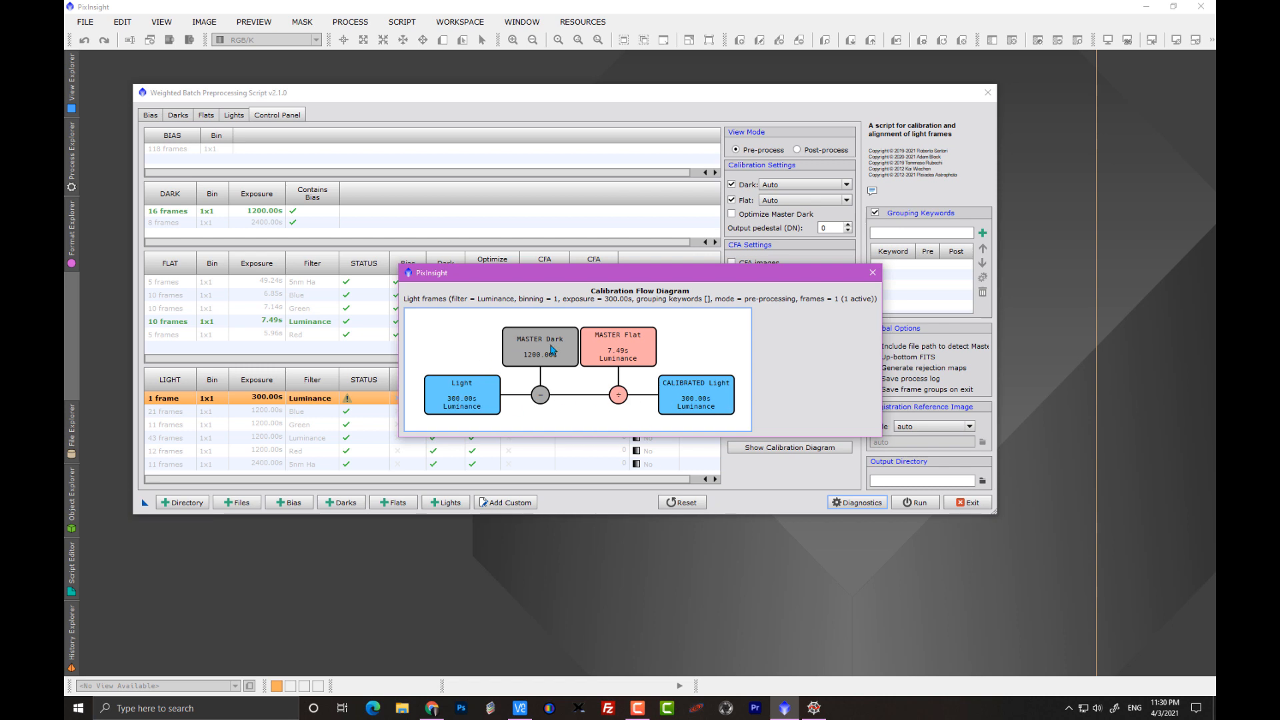
pyautogui.moveTo(543, 341)
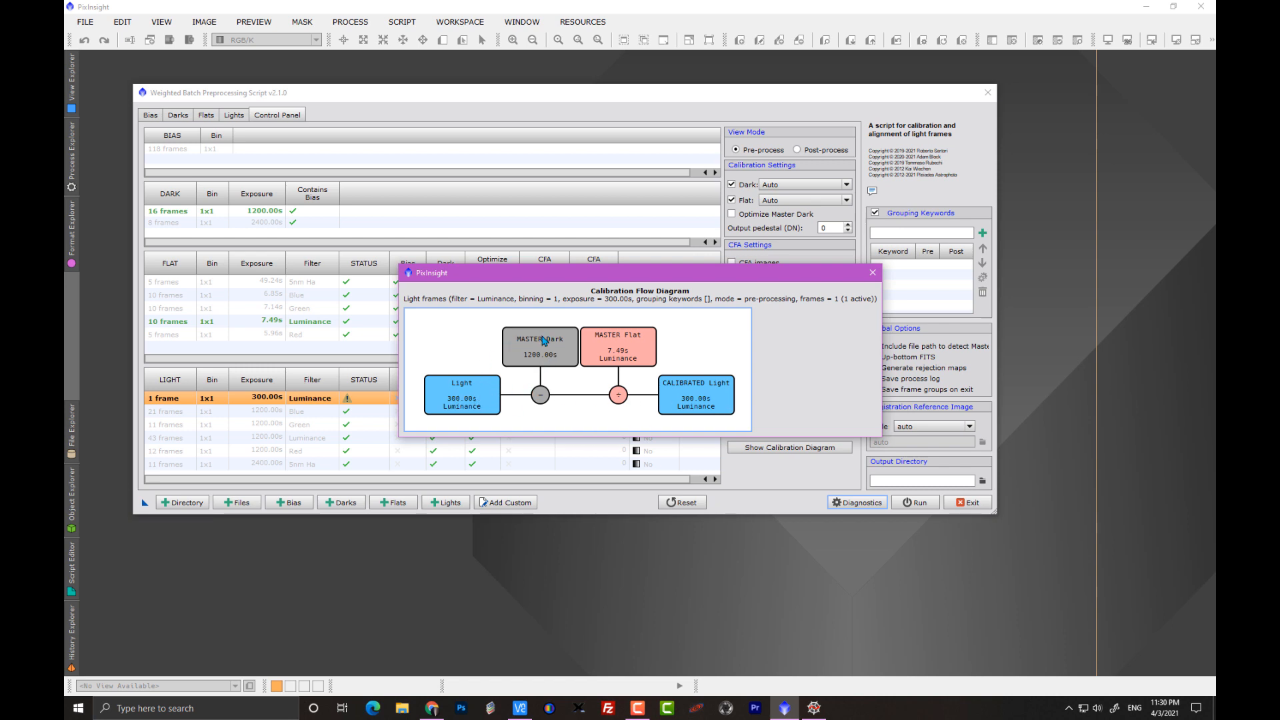
pyautogui.moveTo(628, 364)
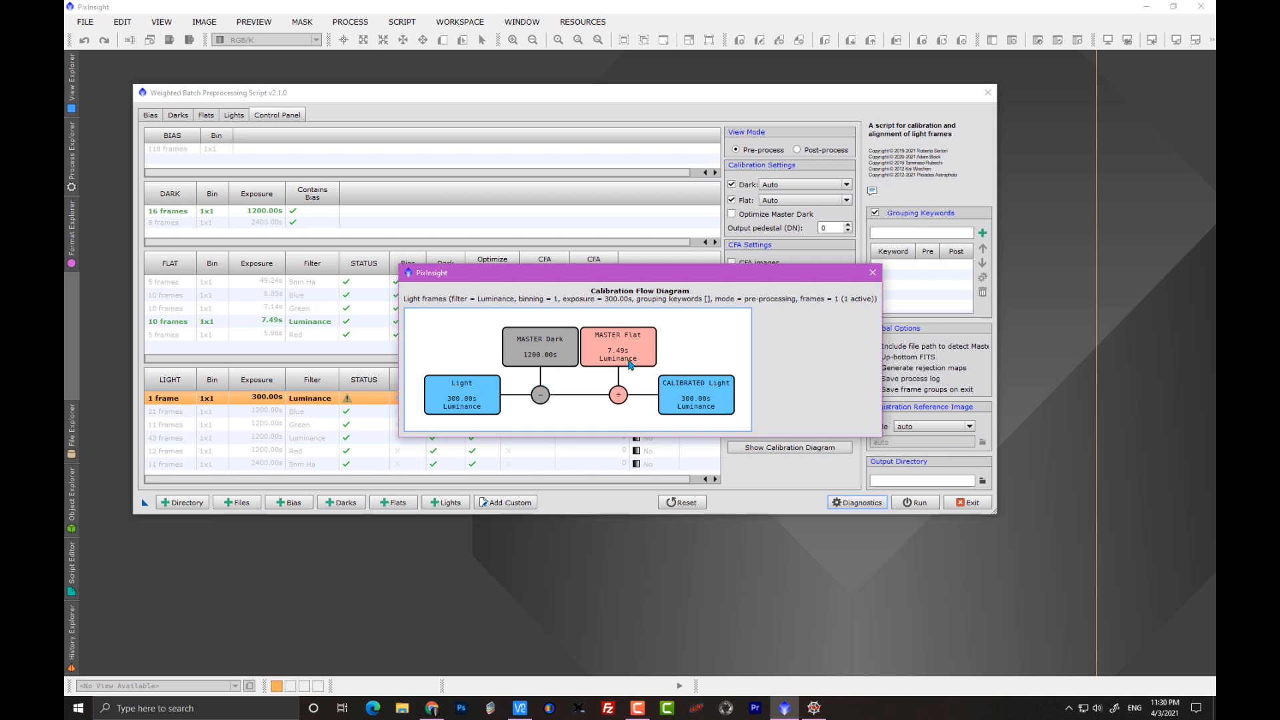
pyautogui.moveTo(788, 345)
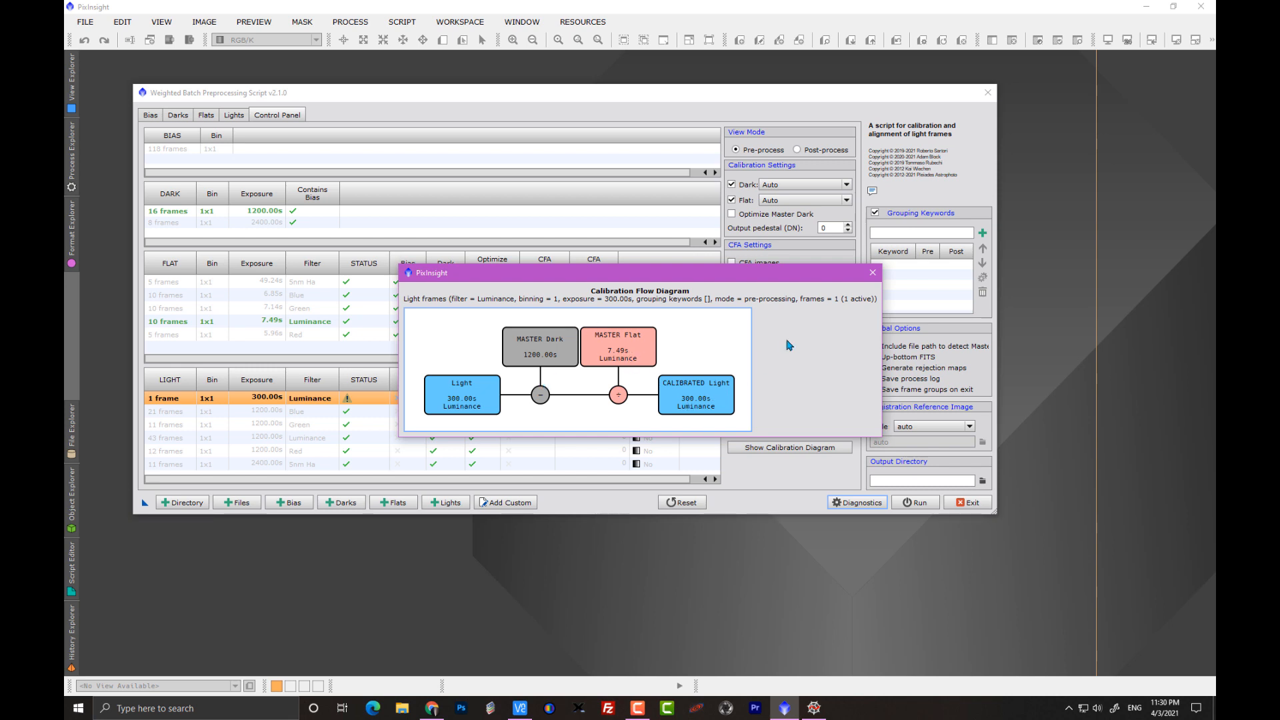
pyautogui.click(871, 272)
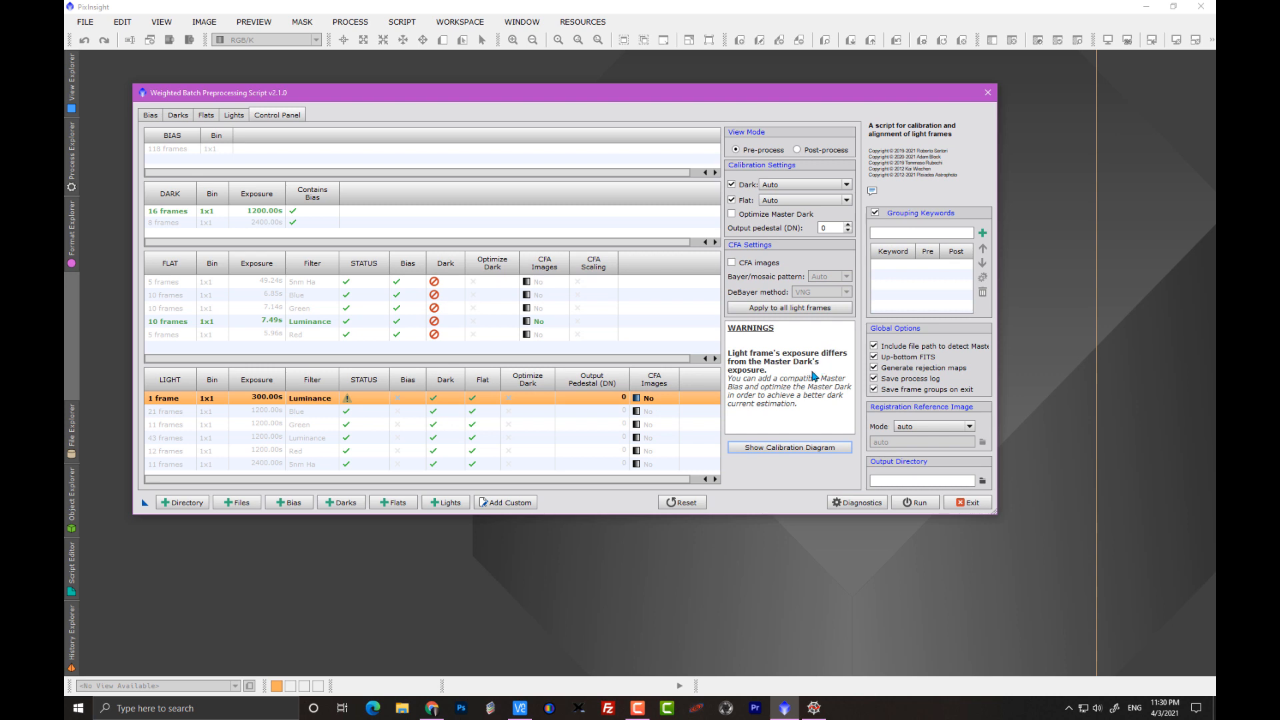
pyautogui.moveTo(801, 387)
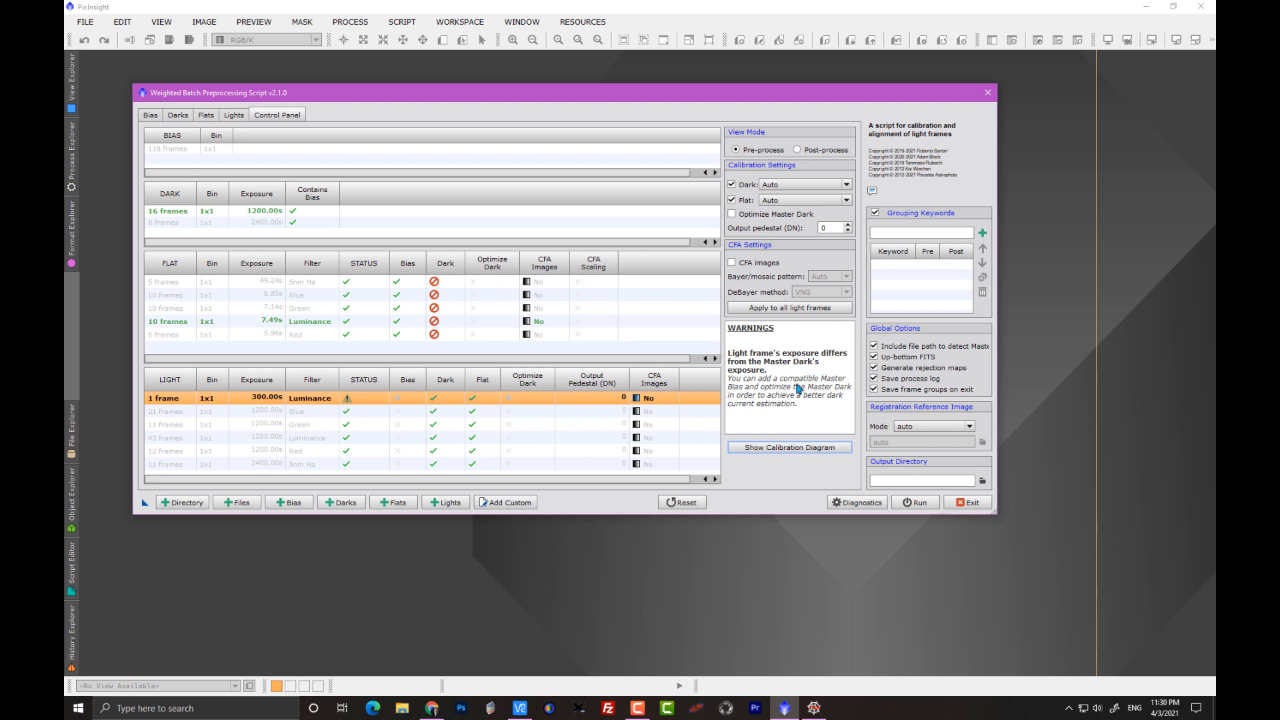
pyautogui.moveTo(247, 131)
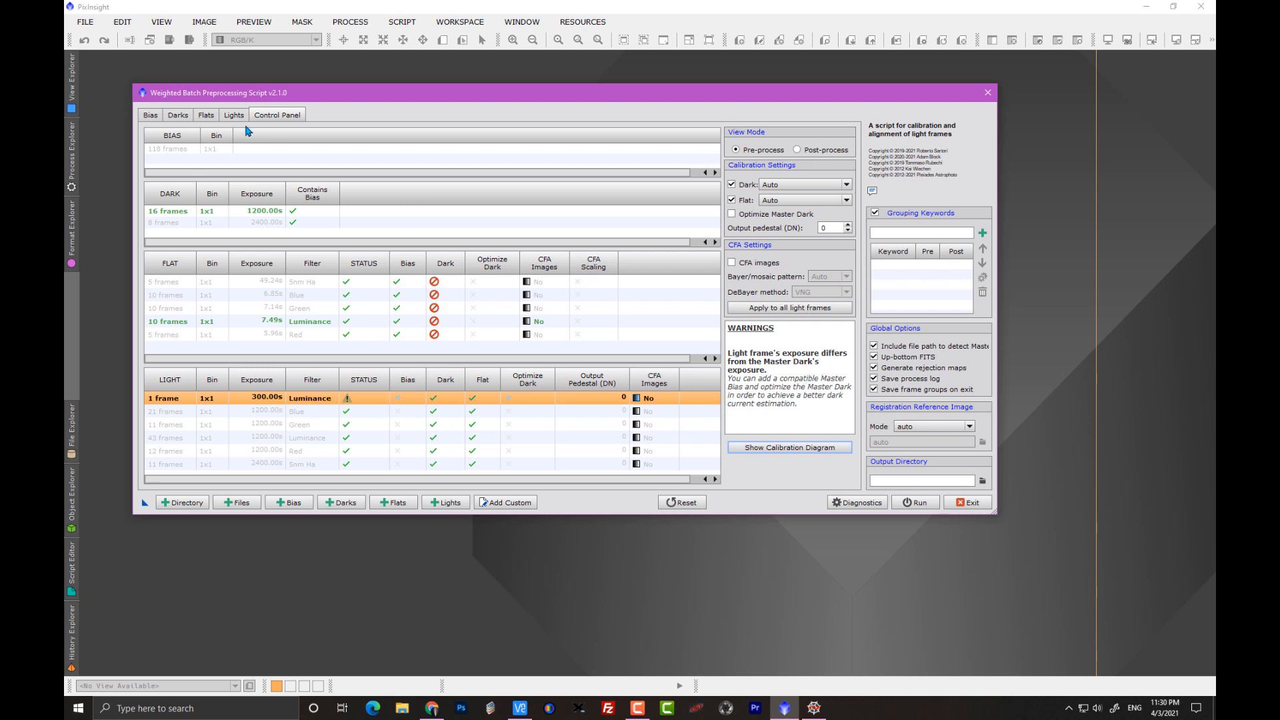
pyautogui.moveTo(777, 439)
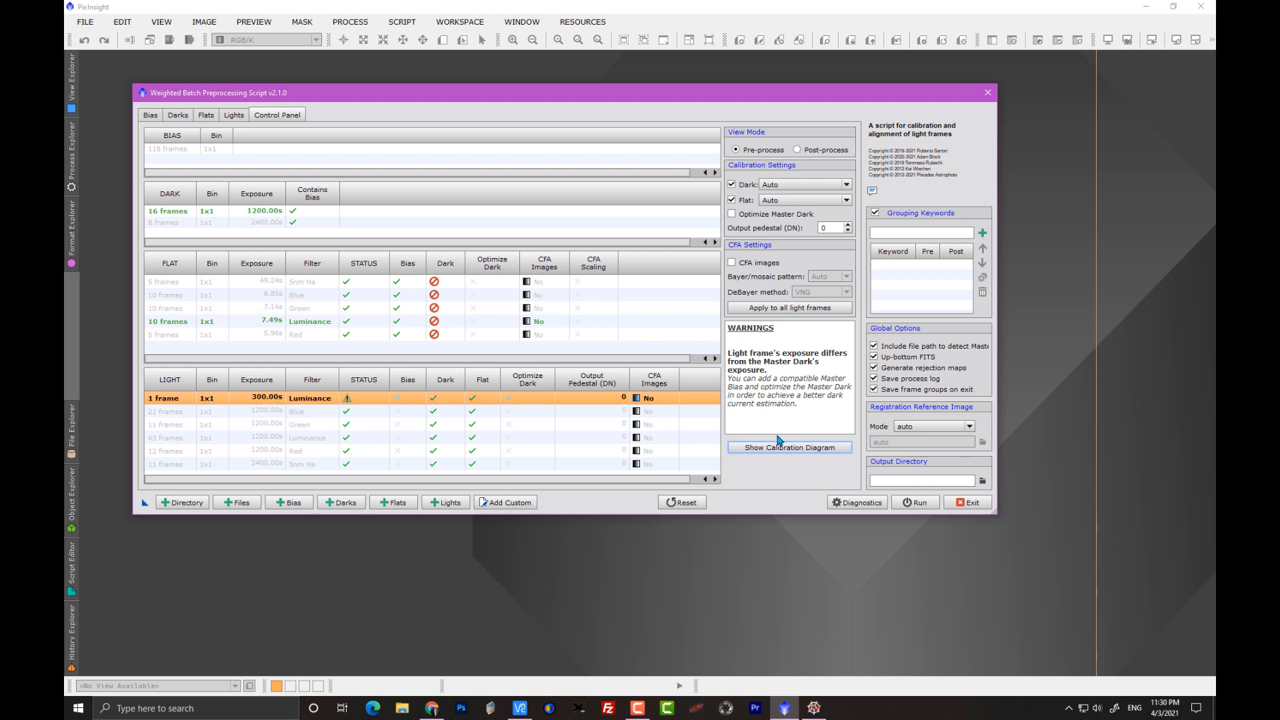
pyautogui.moveTo(788, 450)
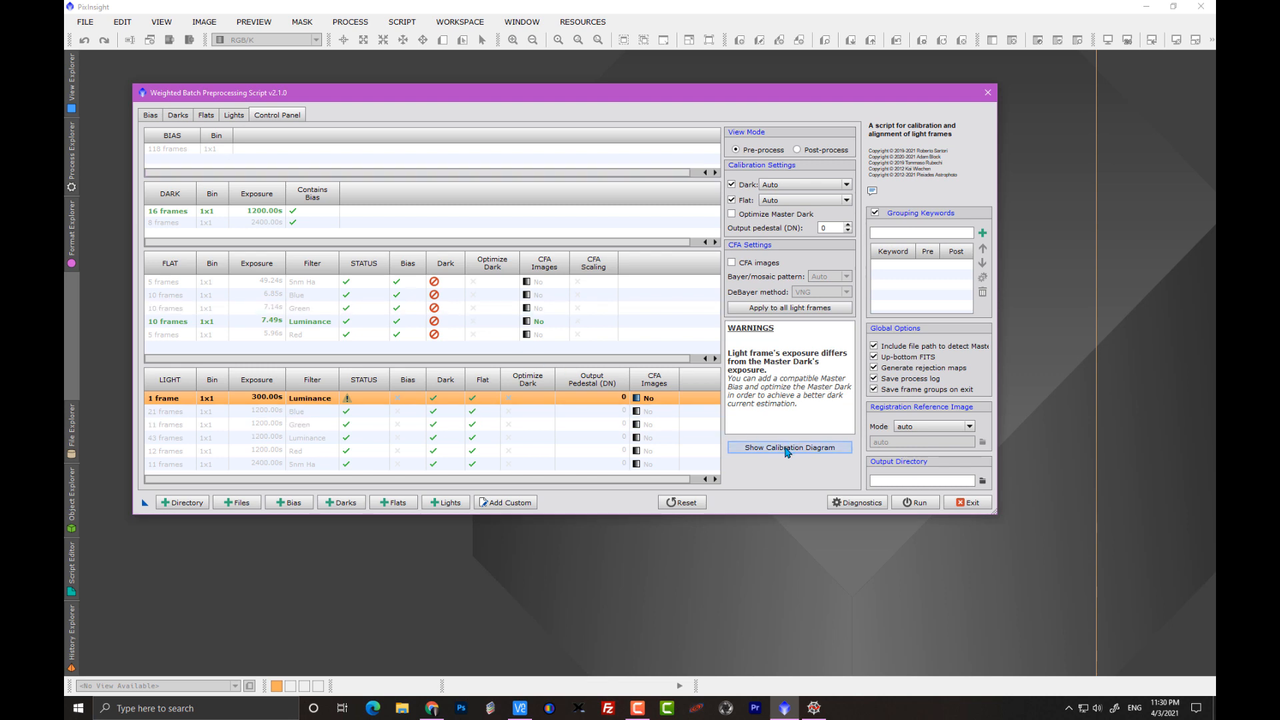
pyautogui.click(787, 446)
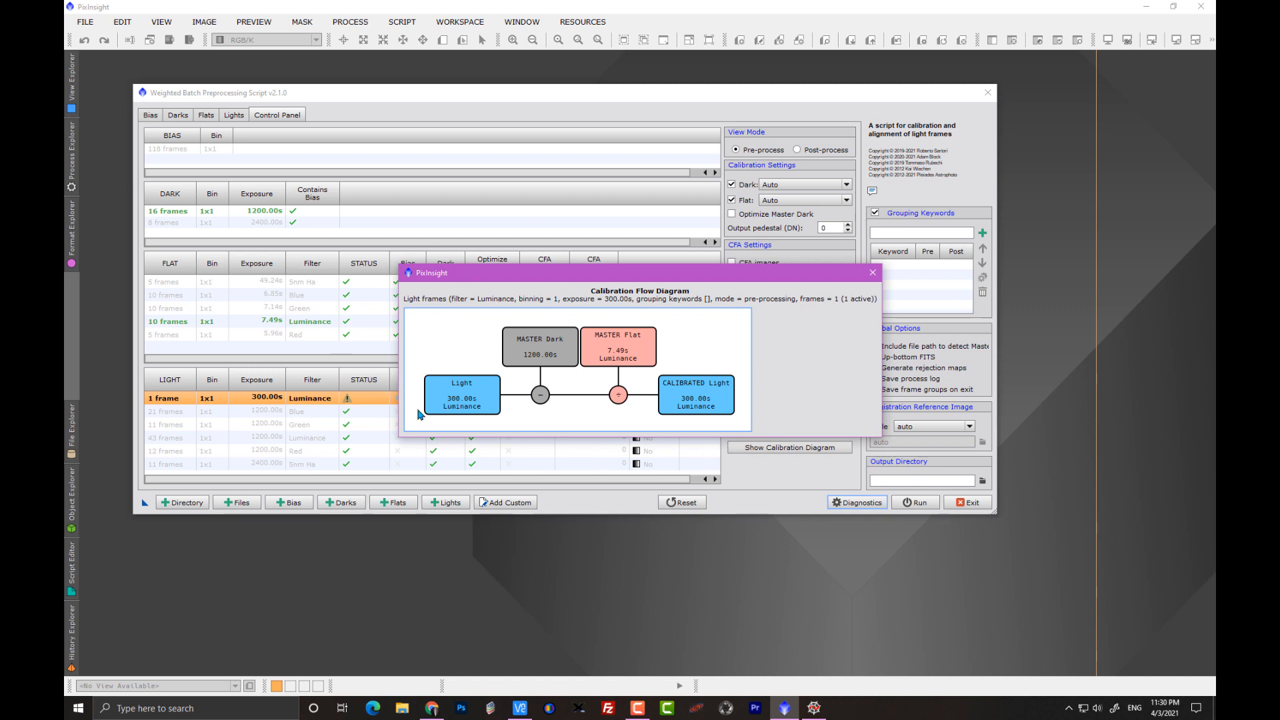
pyautogui.click(871, 272)
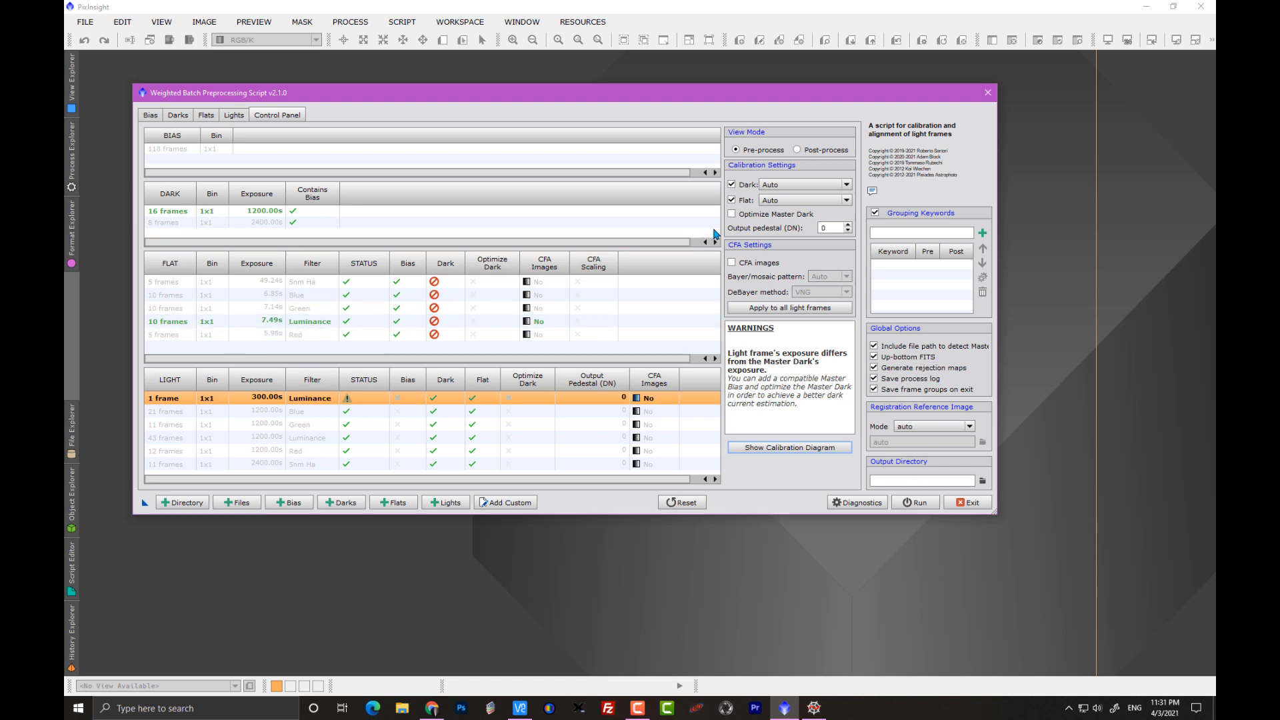
# Step: Enable Optimize Master Dark for the 300s Luminance light so bias is used and the warning clears
pyautogui.click(731, 214)
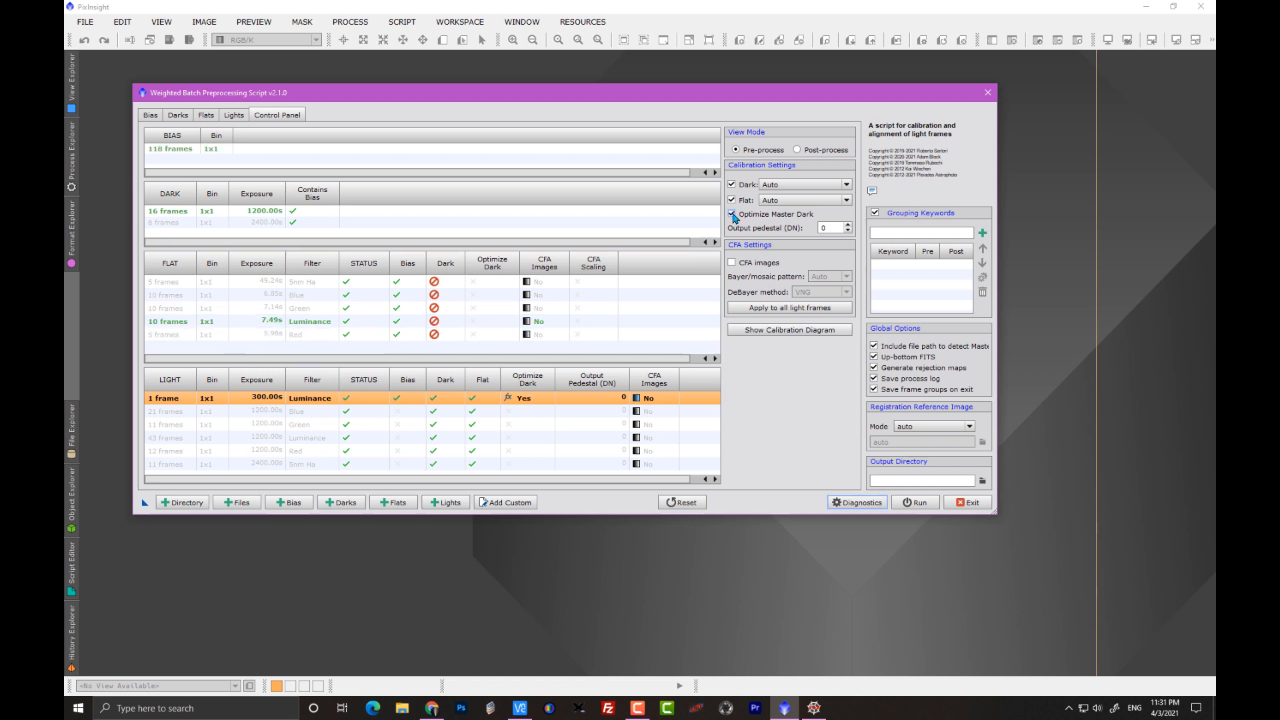
pyautogui.click(170, 149)
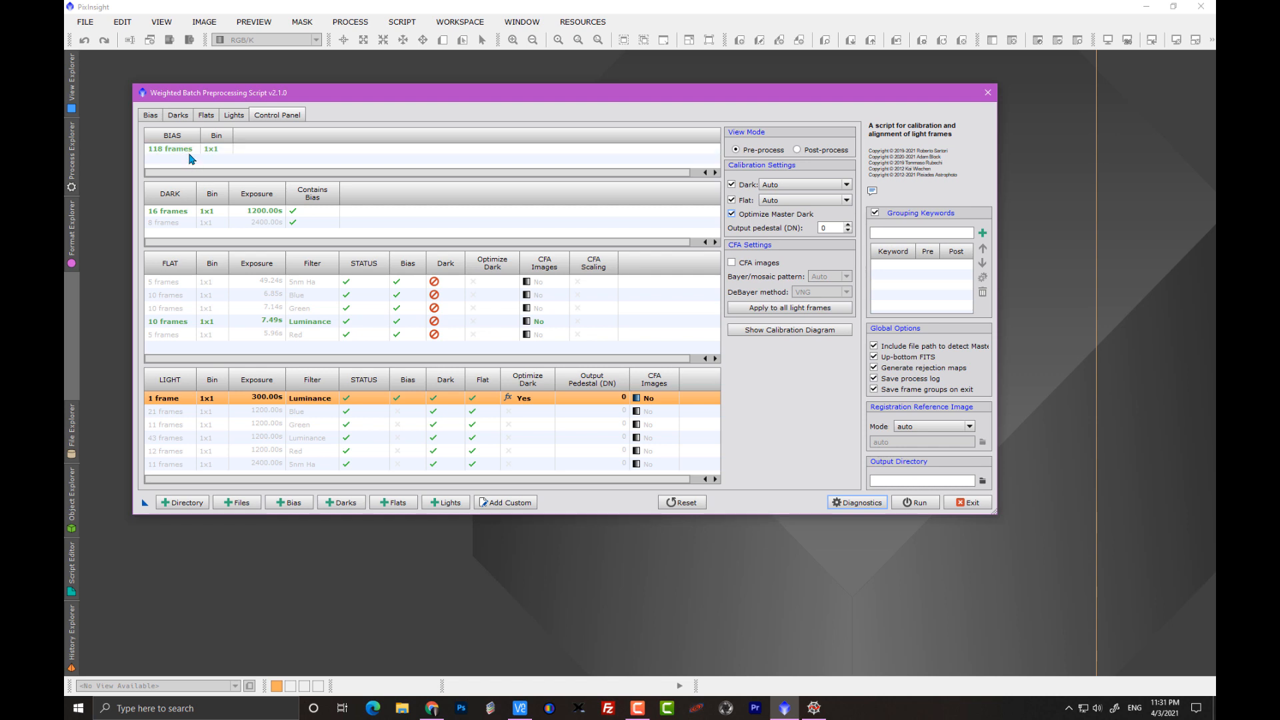
pyautogui.moveTo(833, 446)
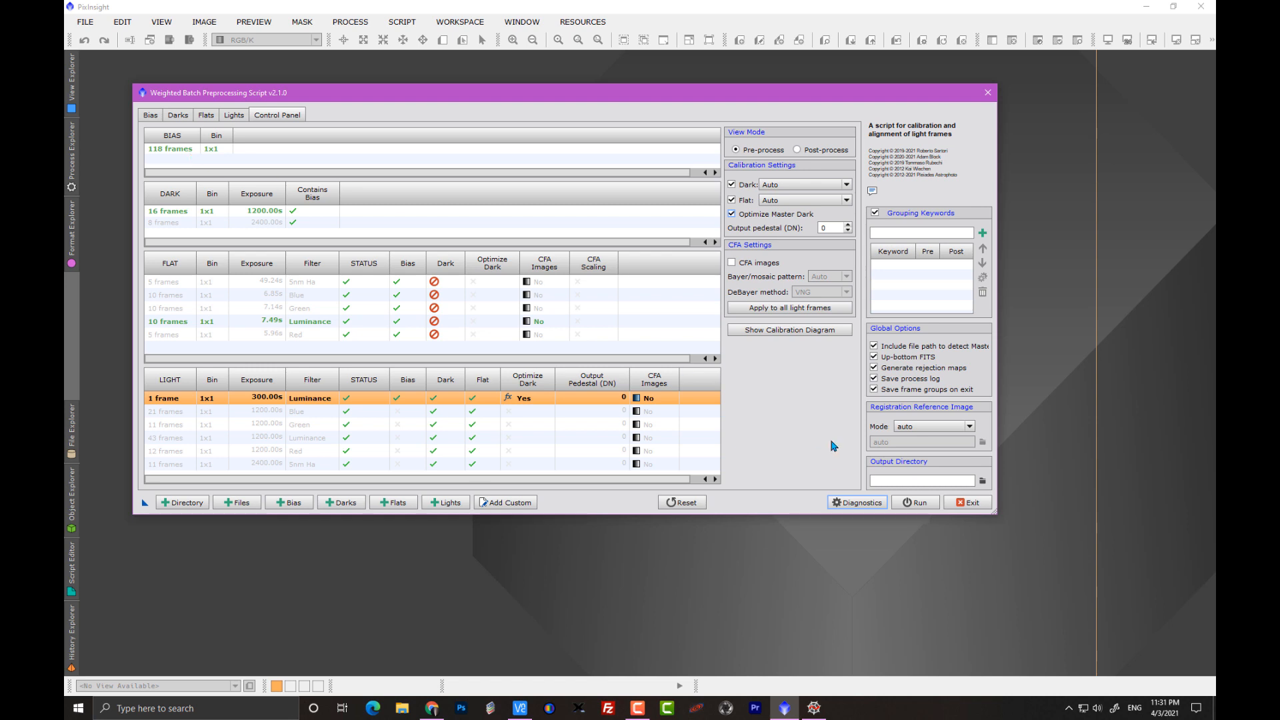
# Step: Show the calibration flow diagram for the 300s Luminance light with bias and dark optimization
pyautogui.click(787, 330)
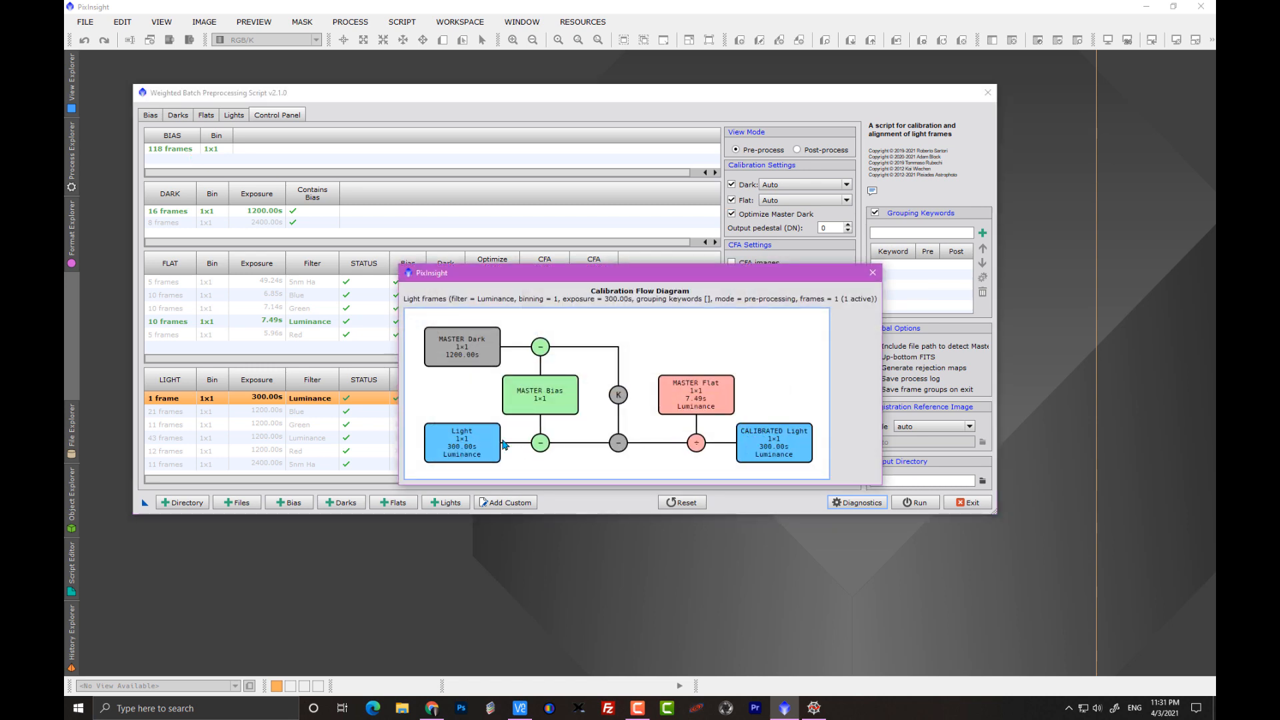
pyautogui.moveTo(464, 347)
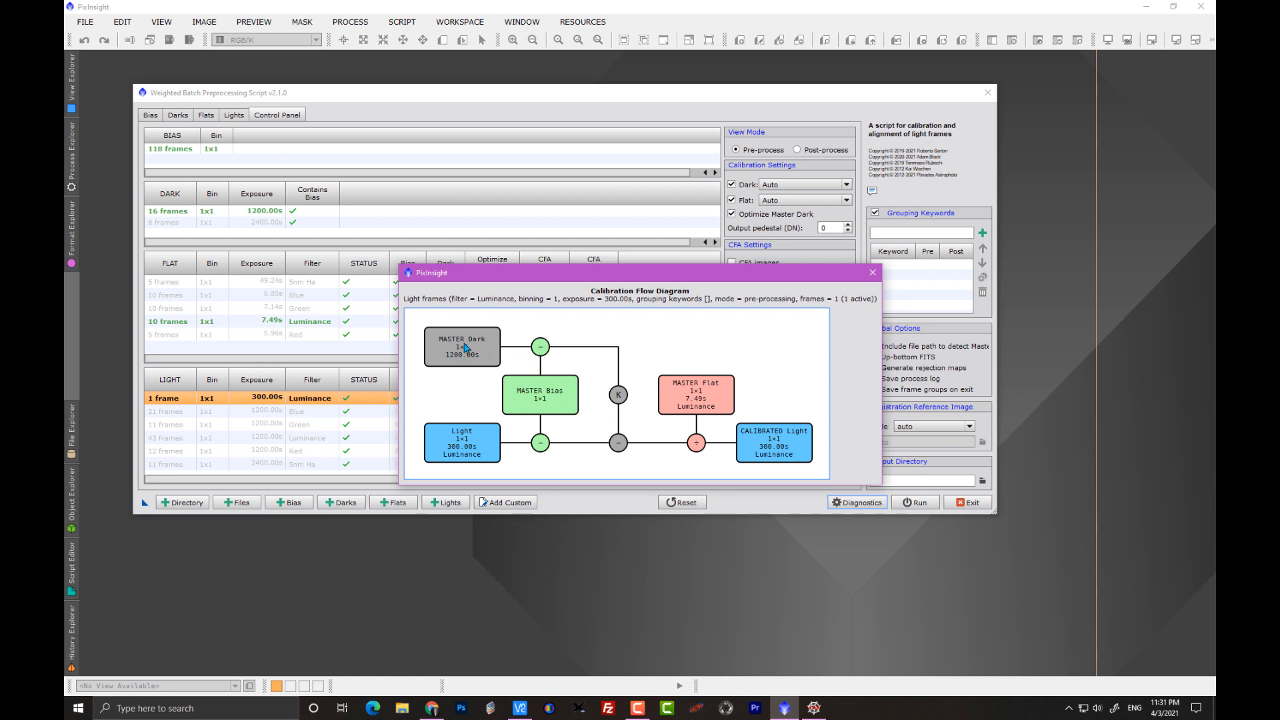
pyautogui.moveTo(482, 360)
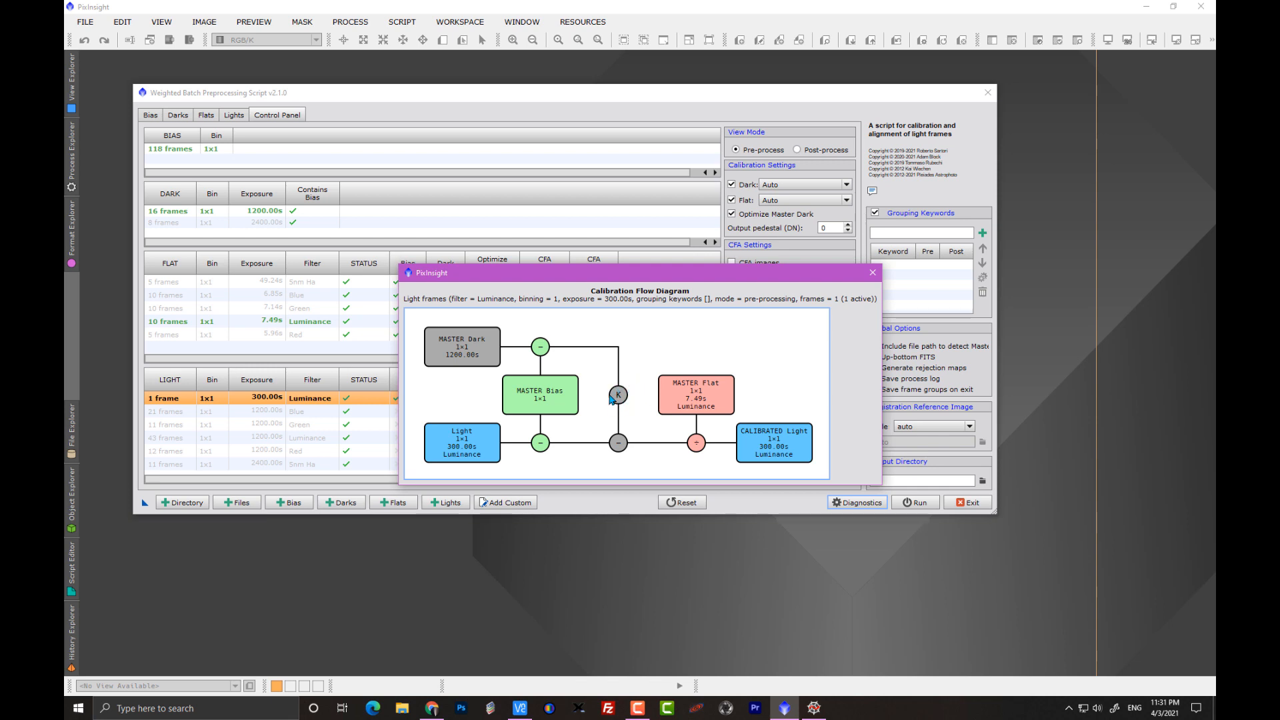
pyautogui.moveTo(623, 403)
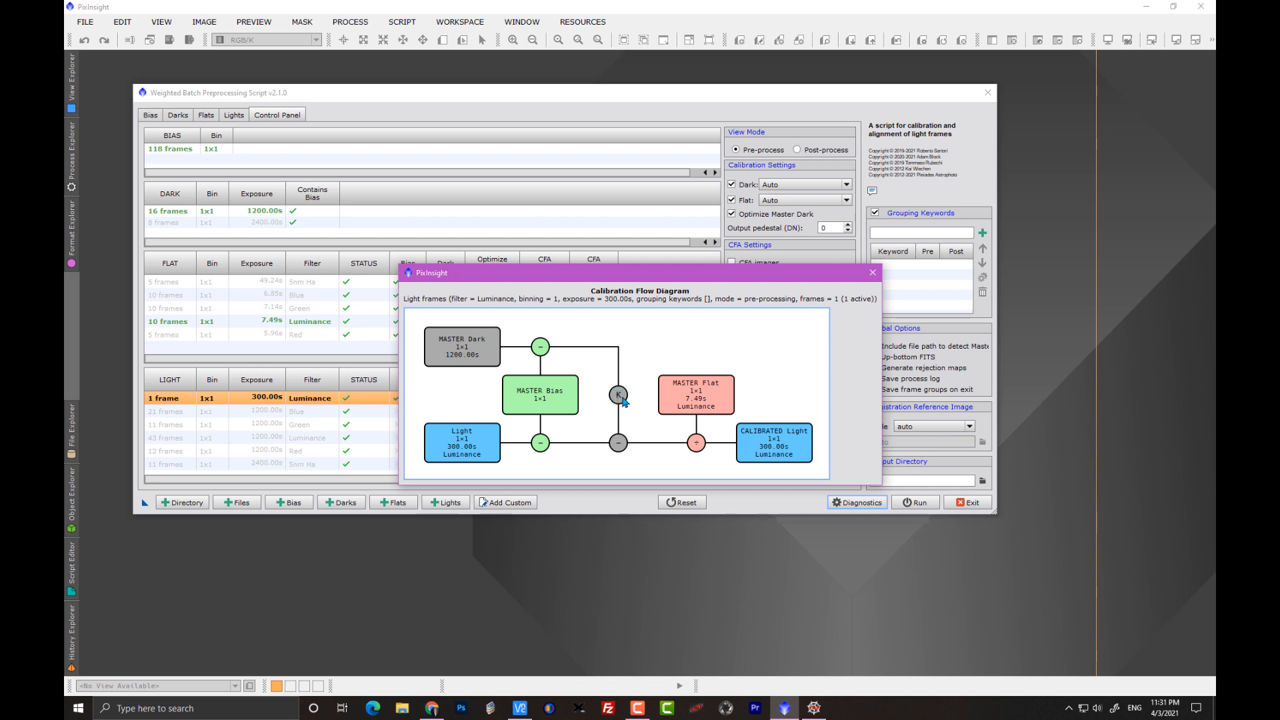
pyautogui.moveTo(551, 366)
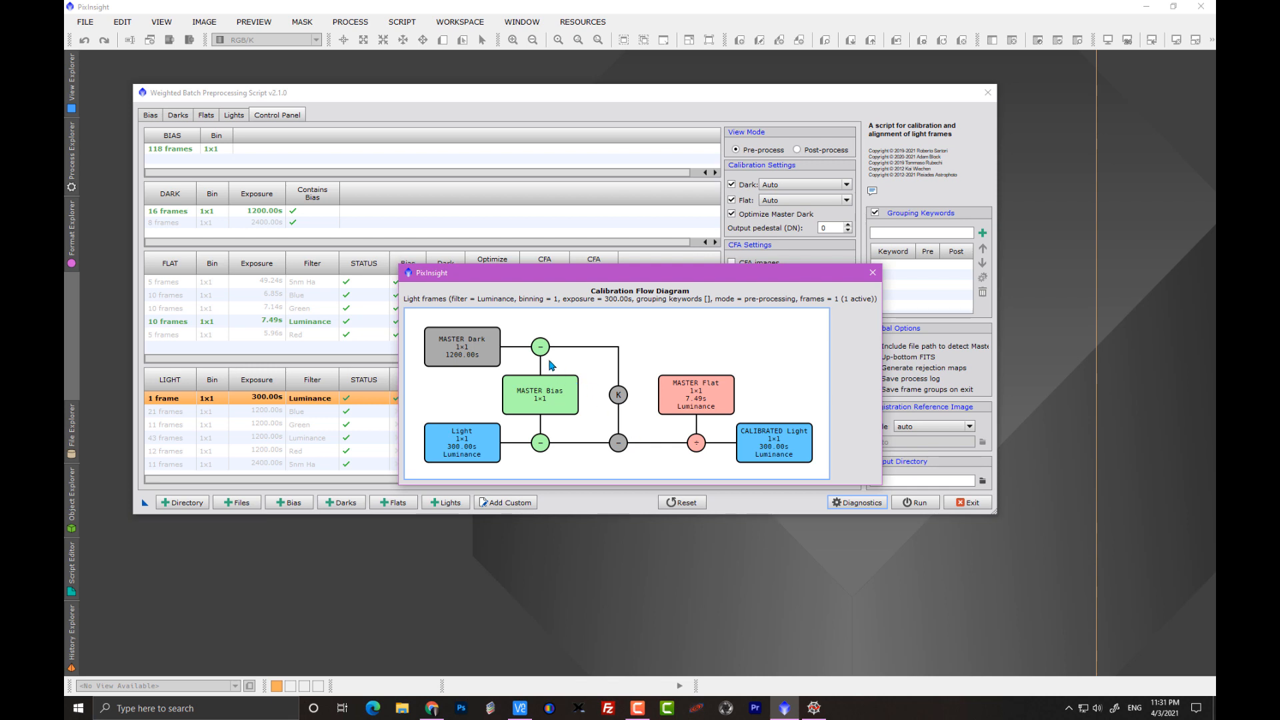
pyautogui.moveTo(537, 352)
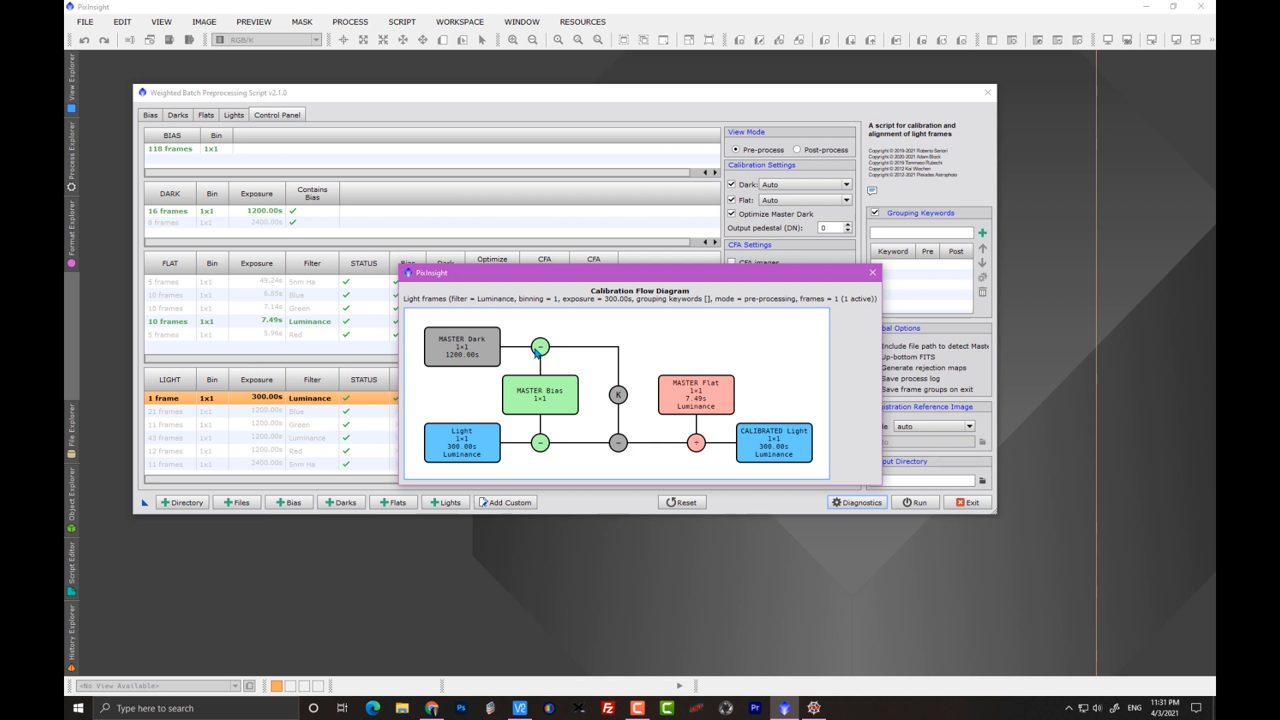
pyautogui.moveTo(644, 466)
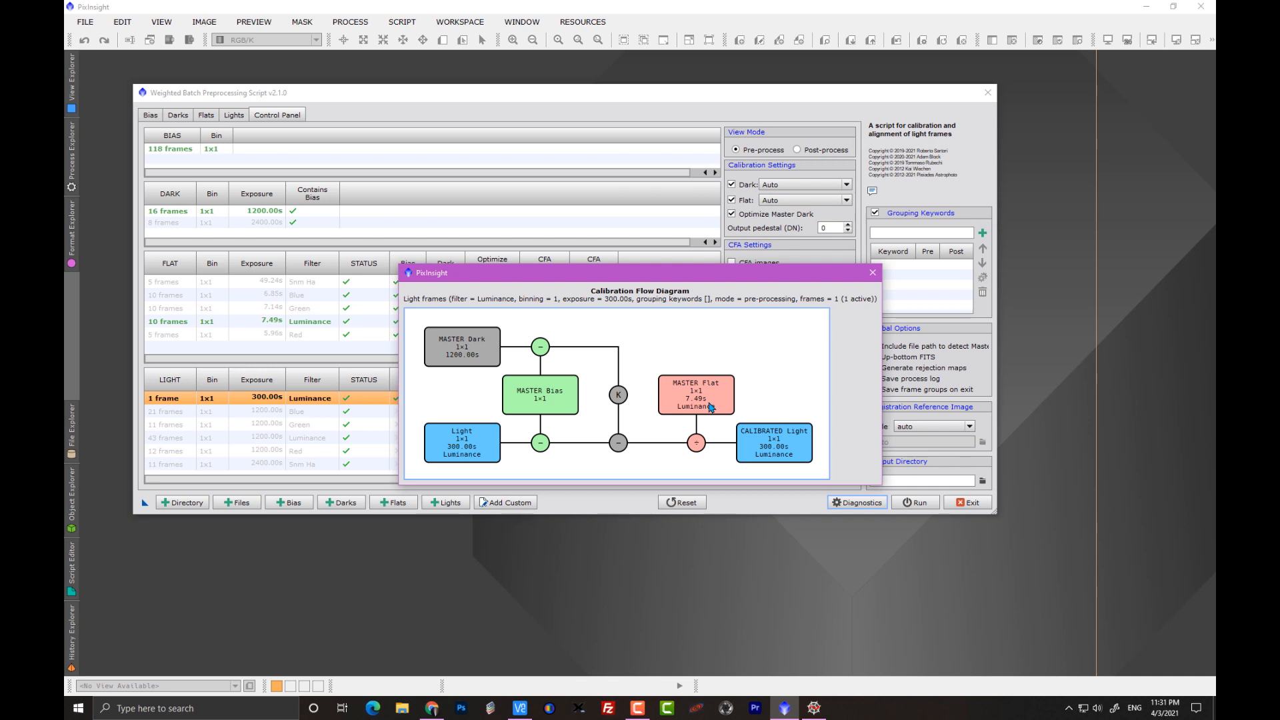
pyautogui.moveTo(767, 455)
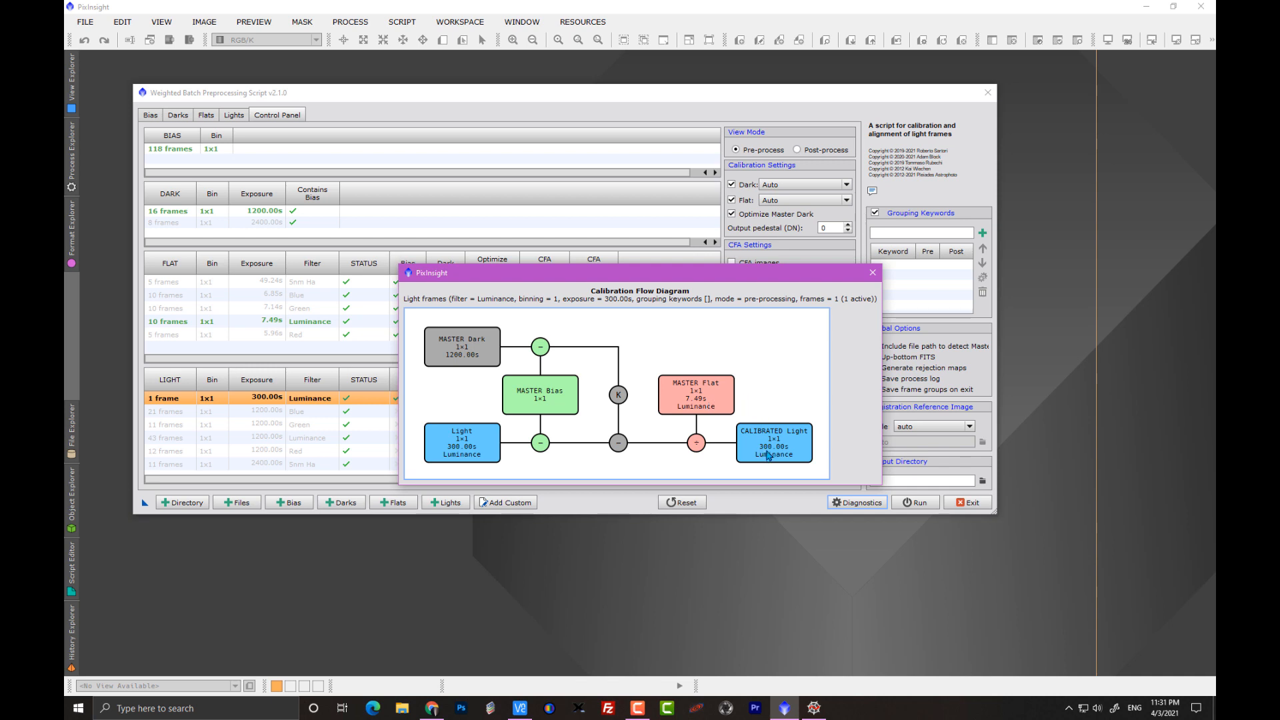
pyautogui.moveTo(620, 431)
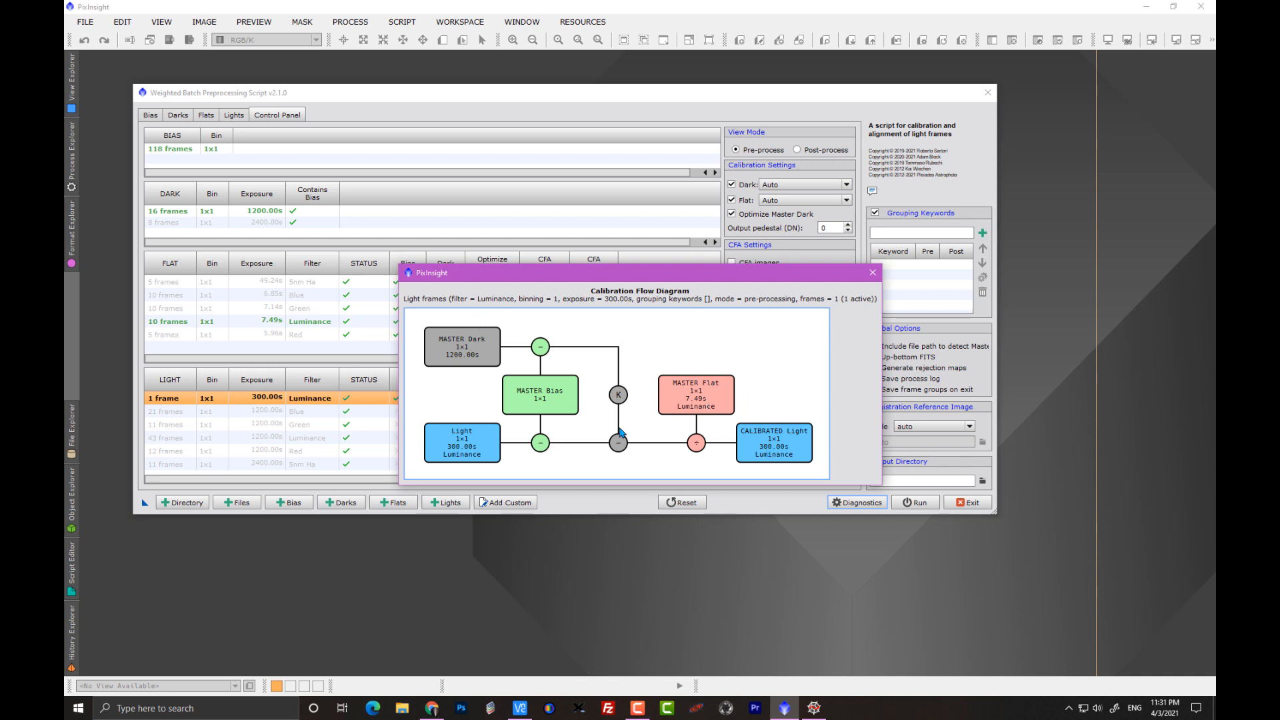
pyautogui.moveTo(822, 306)
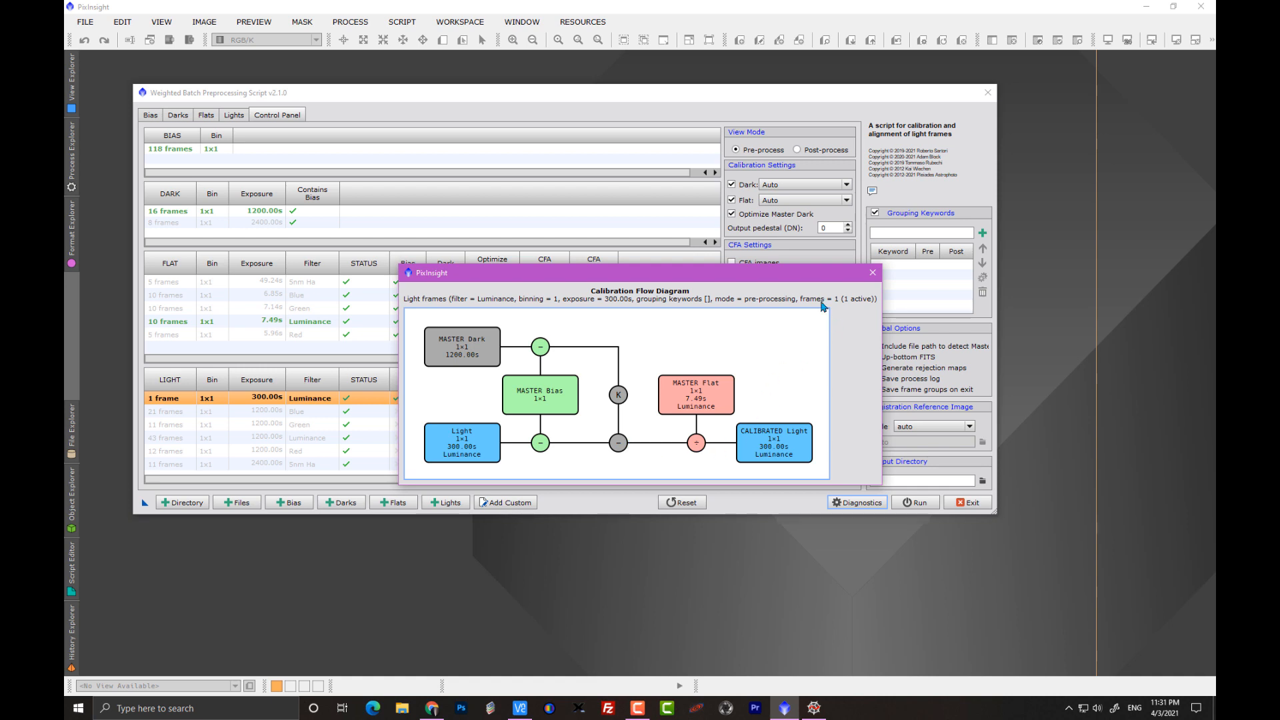
pyautogui.moveTo(872, 272)
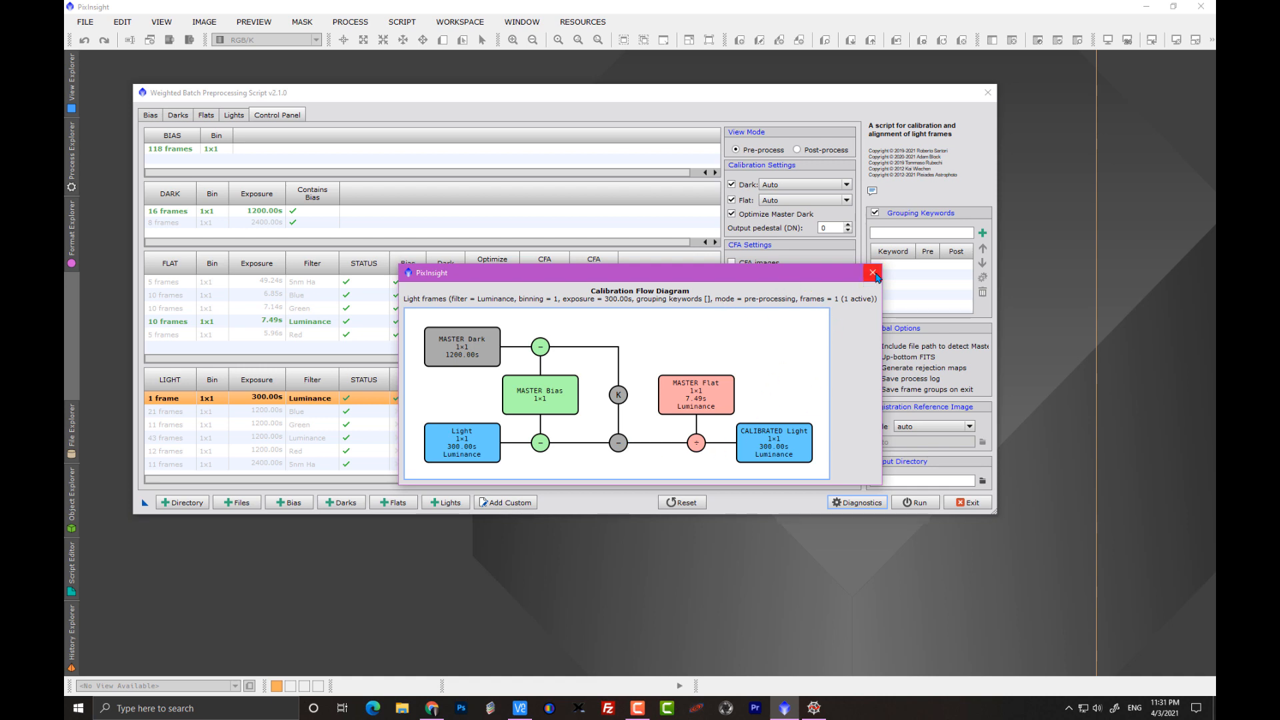
# Step: Close the Calibration Flow Diagram and return to the batch preprocessing overview
pyautogui.click(872, 272)
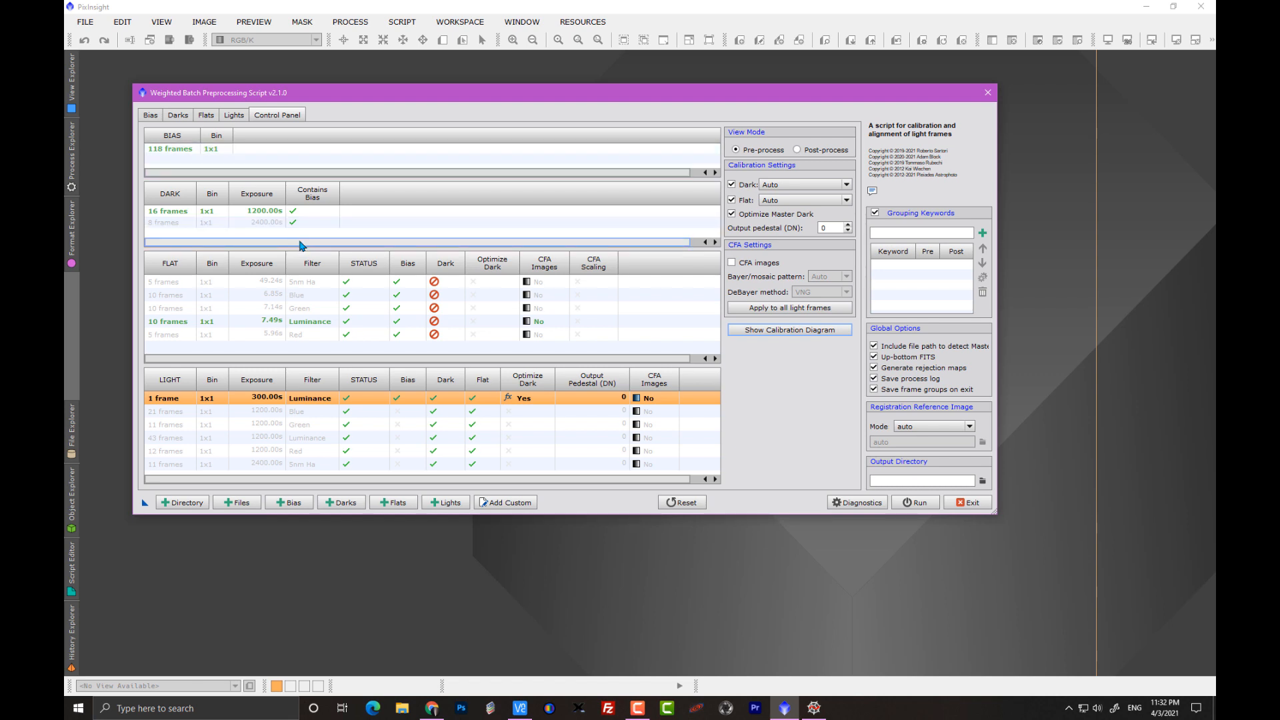
pyautogui.moveTo(308, 251)
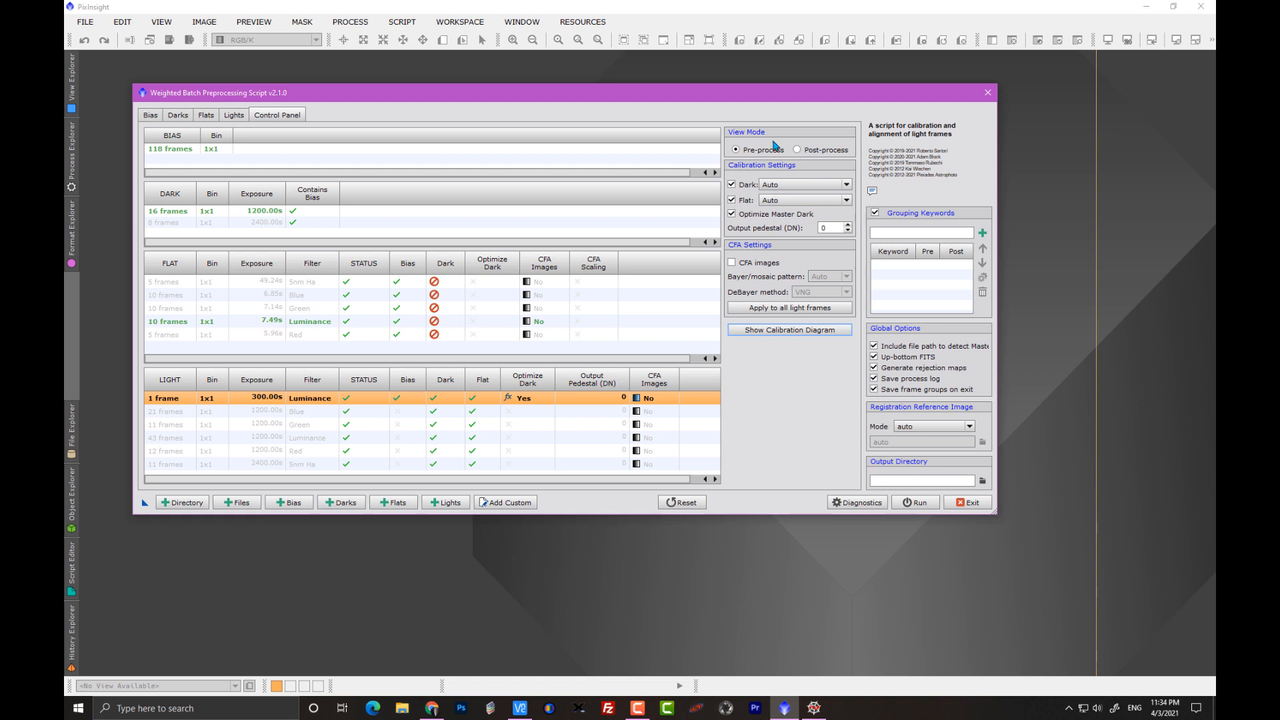
pyautogui.moveTo(789, 157)
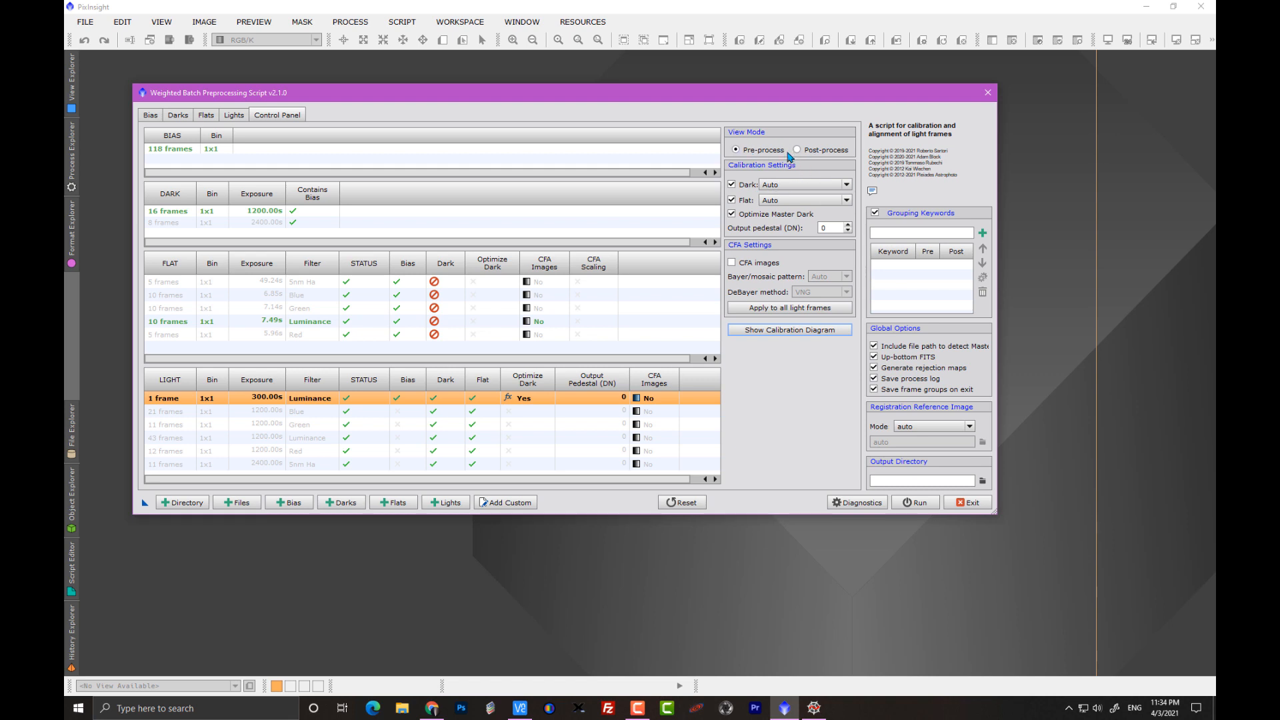
pyautogui.moveTo(804, 160)
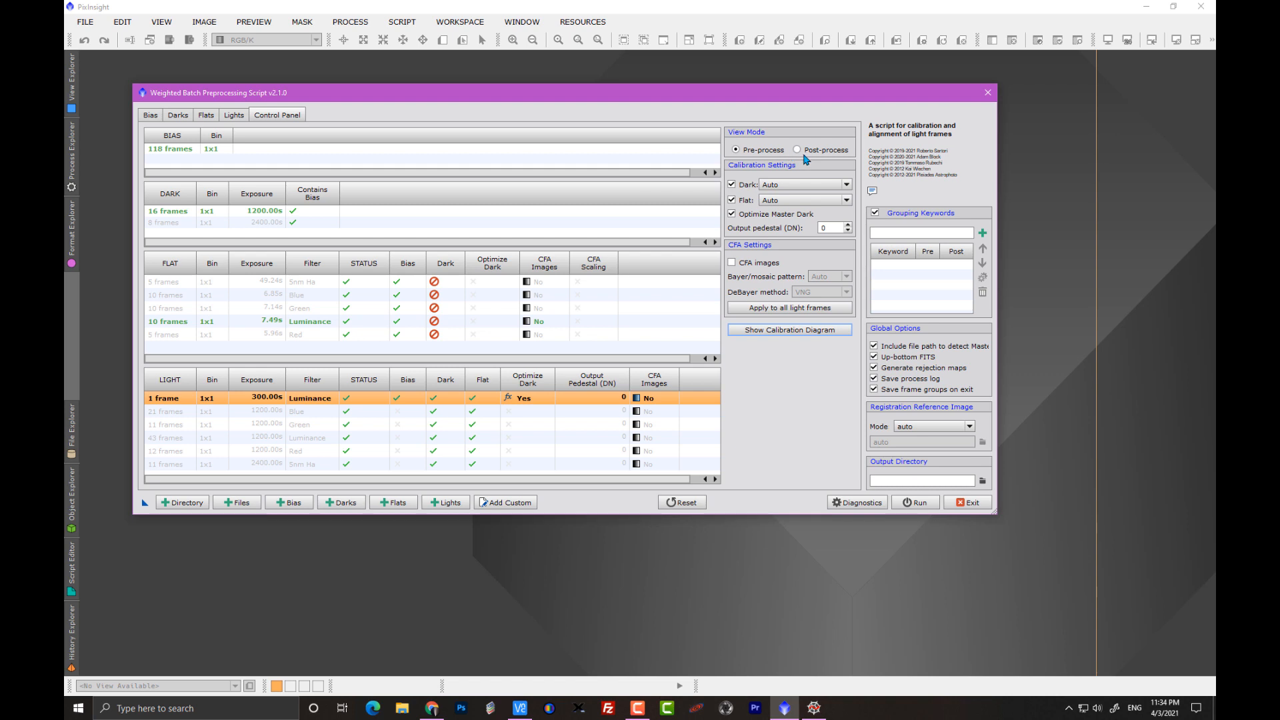
pyautogui.moveTo(803, 164)
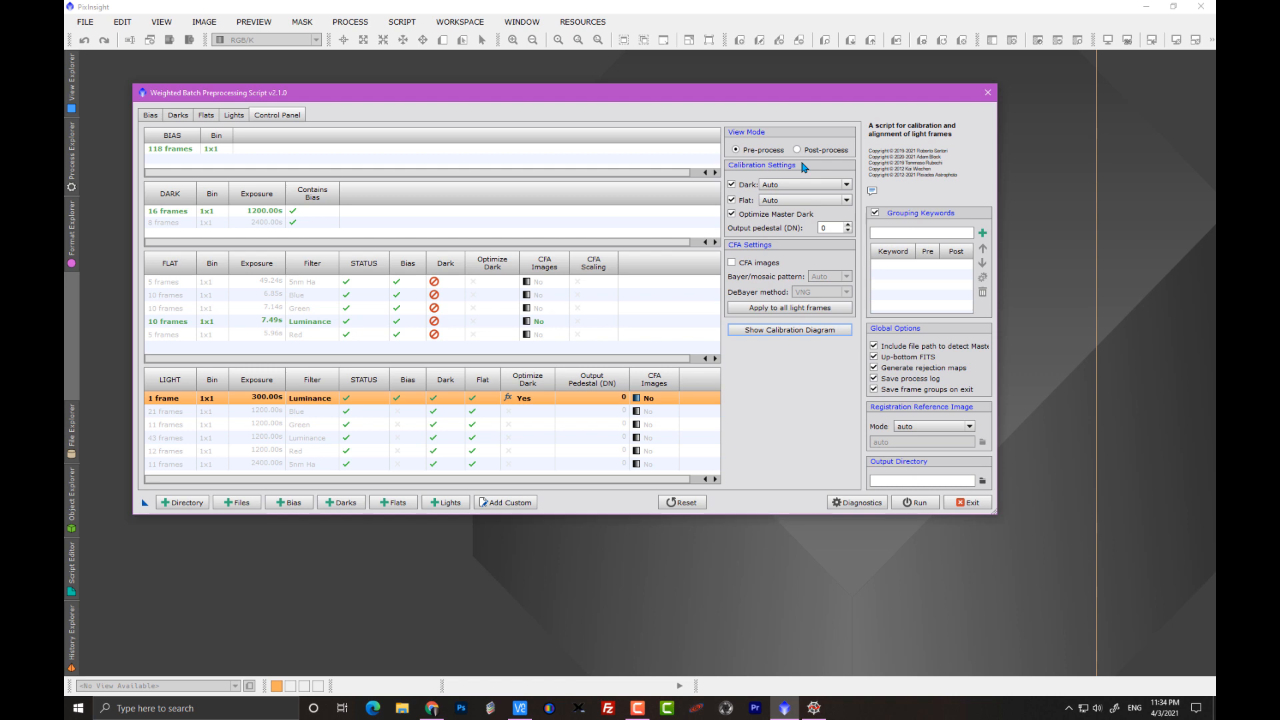
pyautogui.moveTo(930, 483)
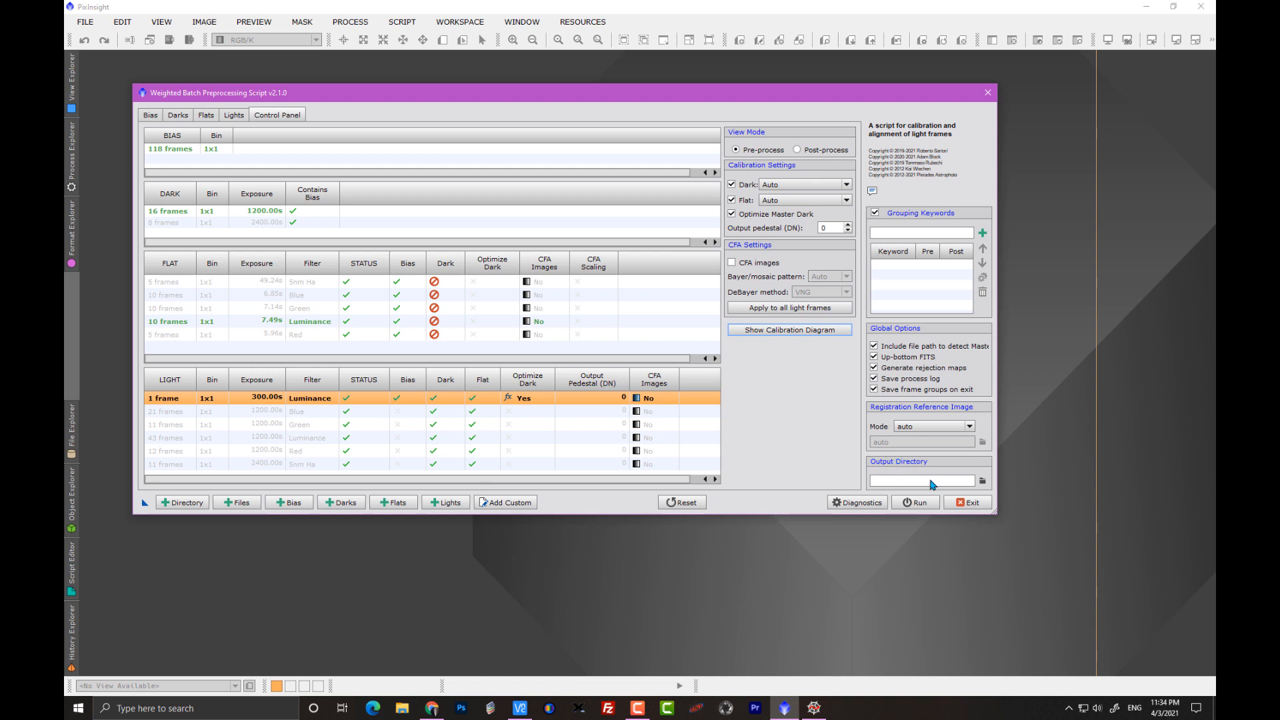